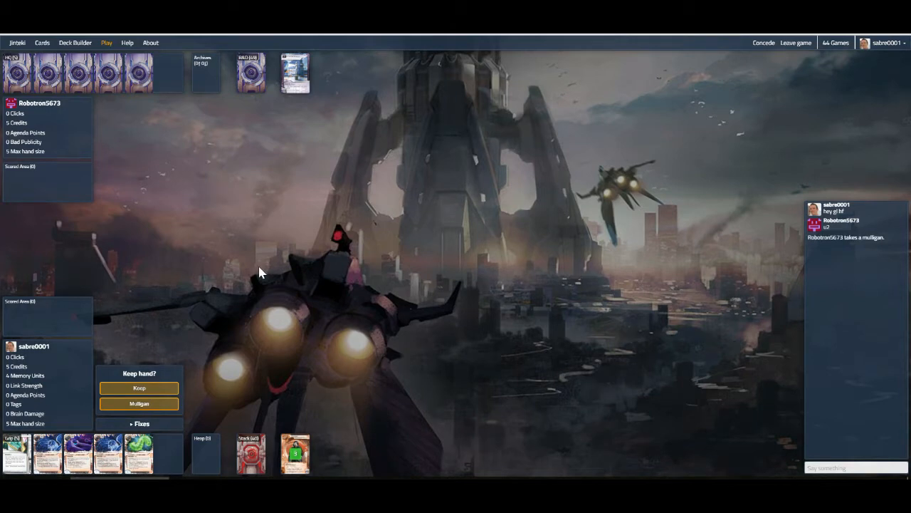
mouse_move(249, 273)
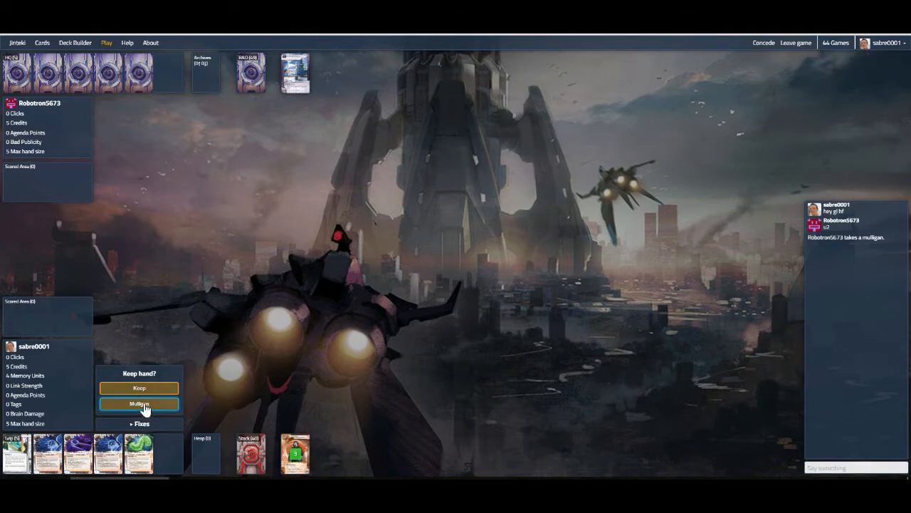
mouse_move(183, 369)
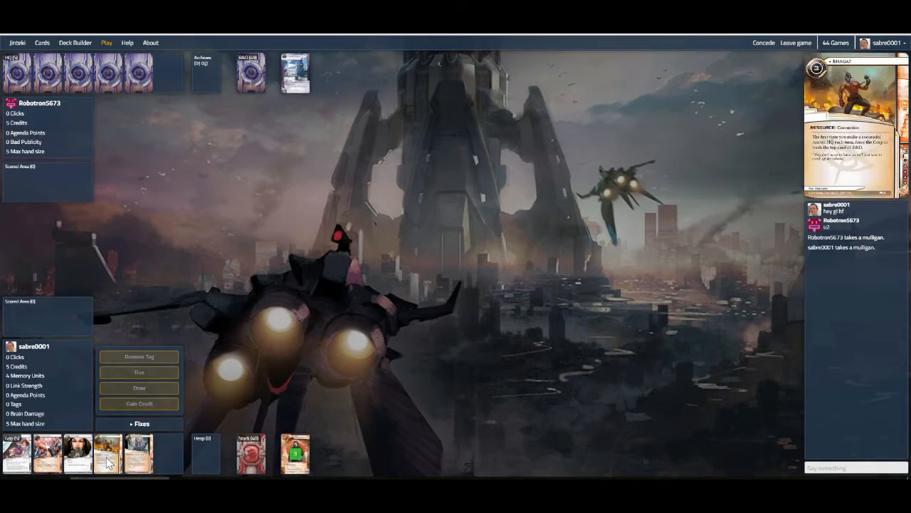
mouse_move(16, 453)
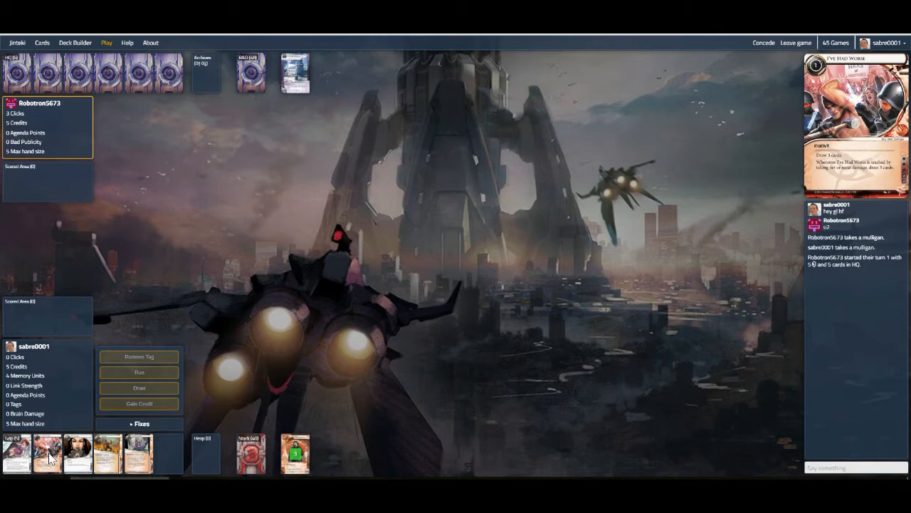
mouse_move(254, 277)
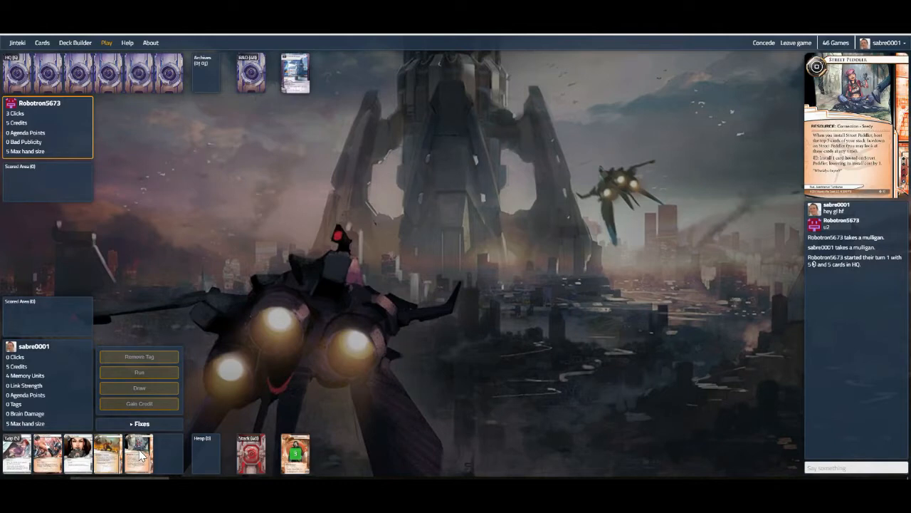
mouse_move(349, 76)
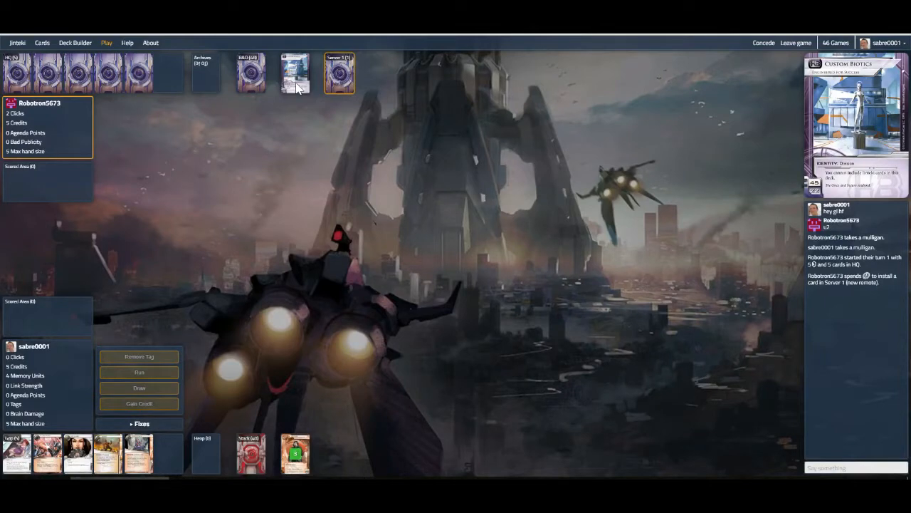
Wait through the Corp's first turn as it installs a remote card and ICE on R&D
left_click(139, 387)
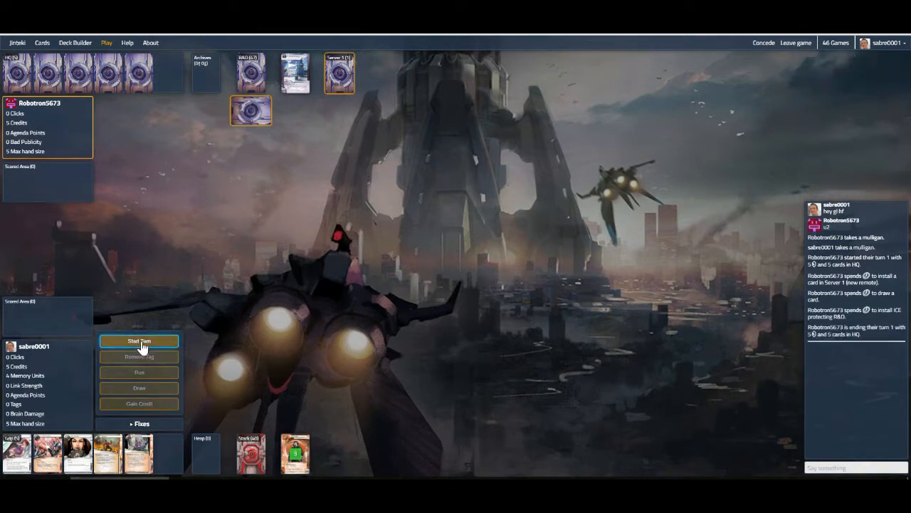
Start the first turn, install Desperado via Street Peddler, run HQ, and leave Jackson Howard untrashed
left_click(139, 340)
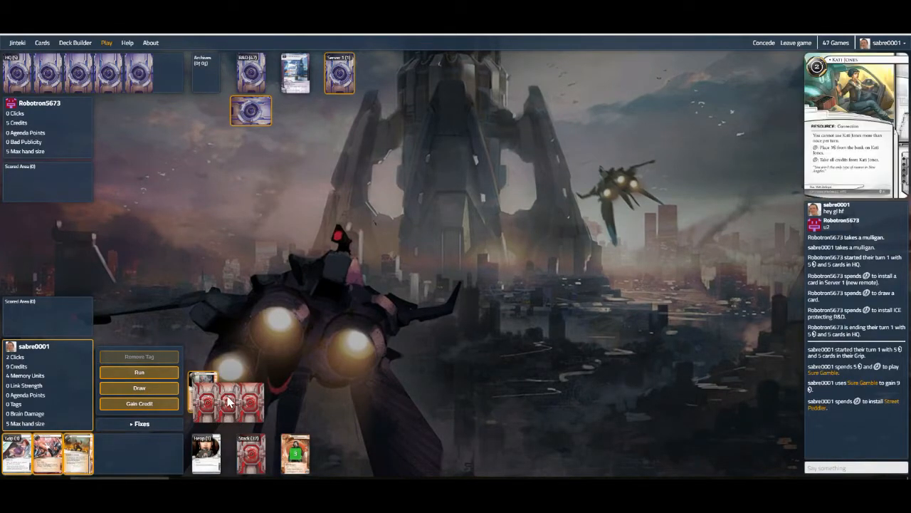
mouse_move(77, 453)
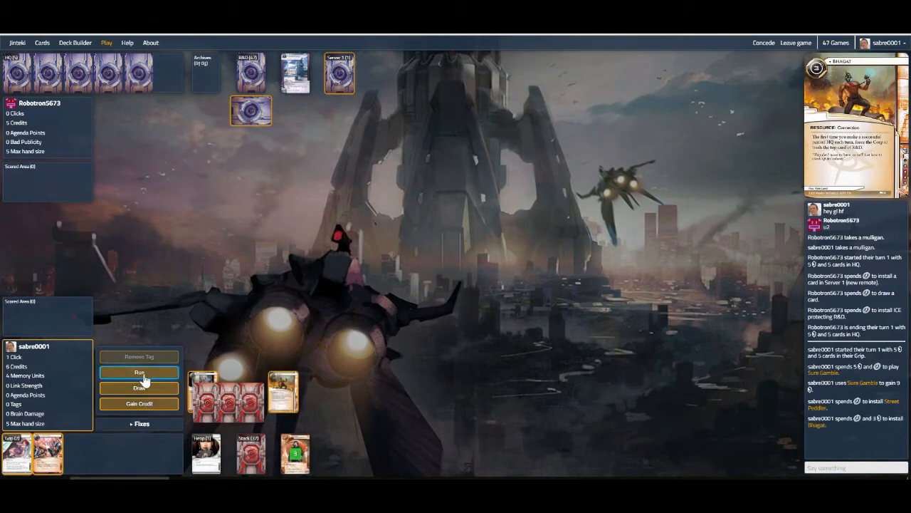
left_click(139, 372)
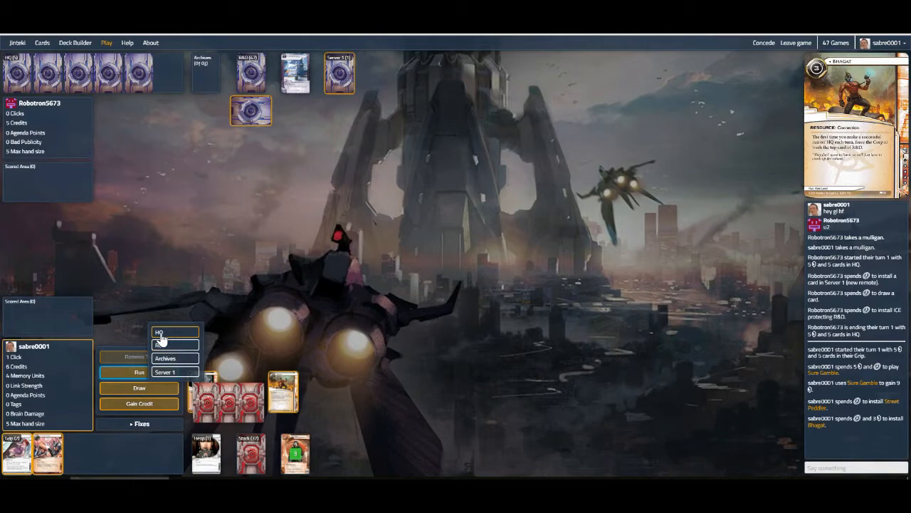
left_click(174, 333)
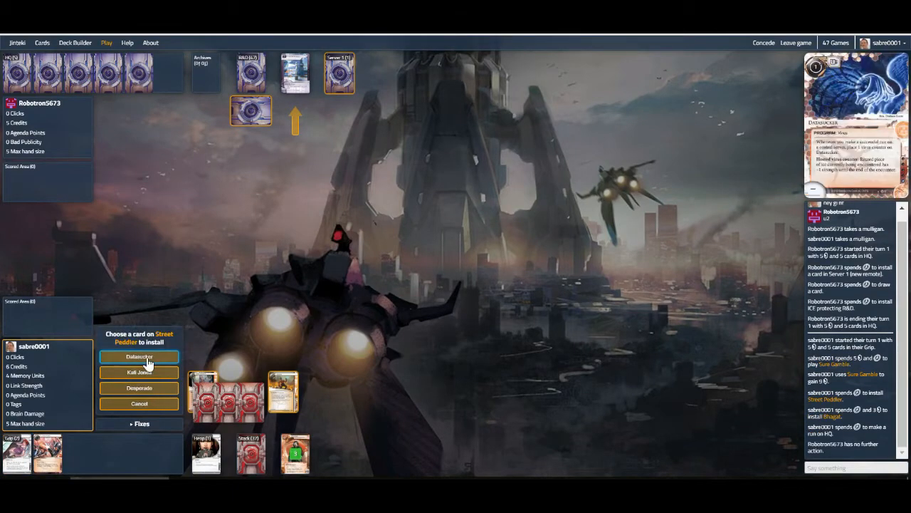
left_click(139, 356)
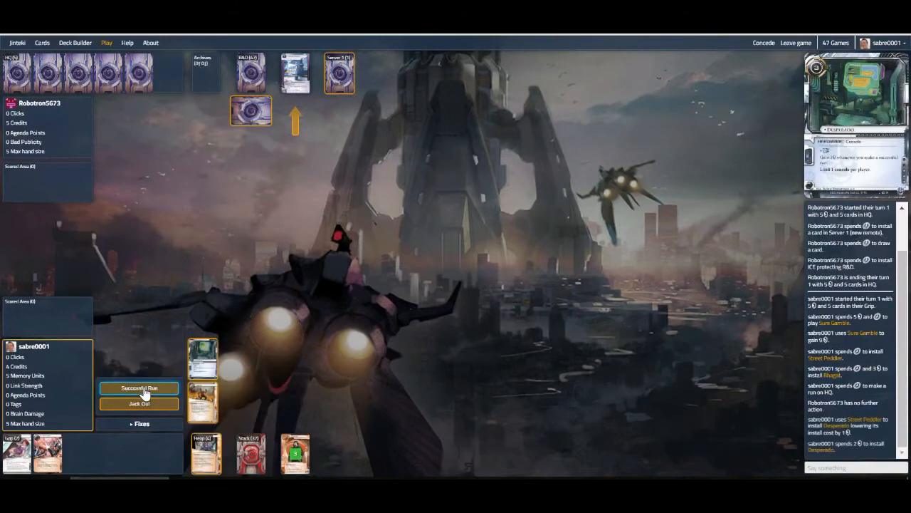
left_click(139, 388)
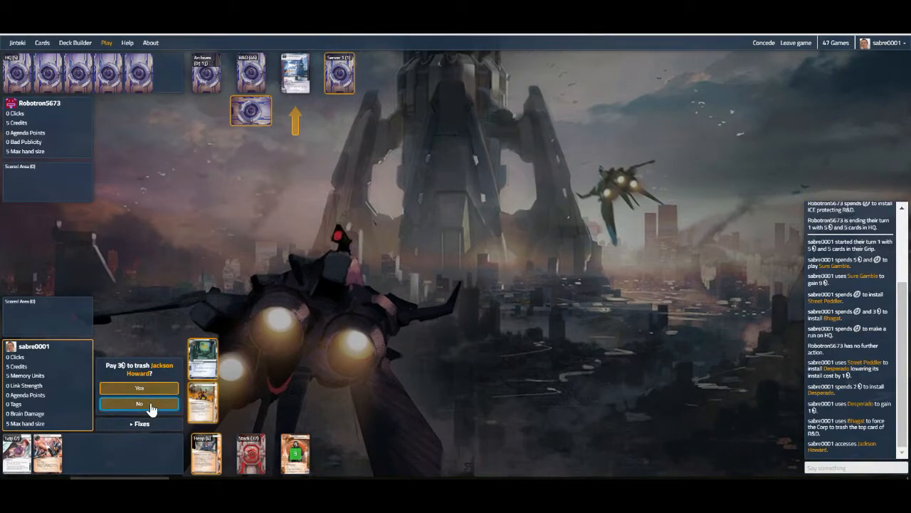
mouse_move(139, 404)
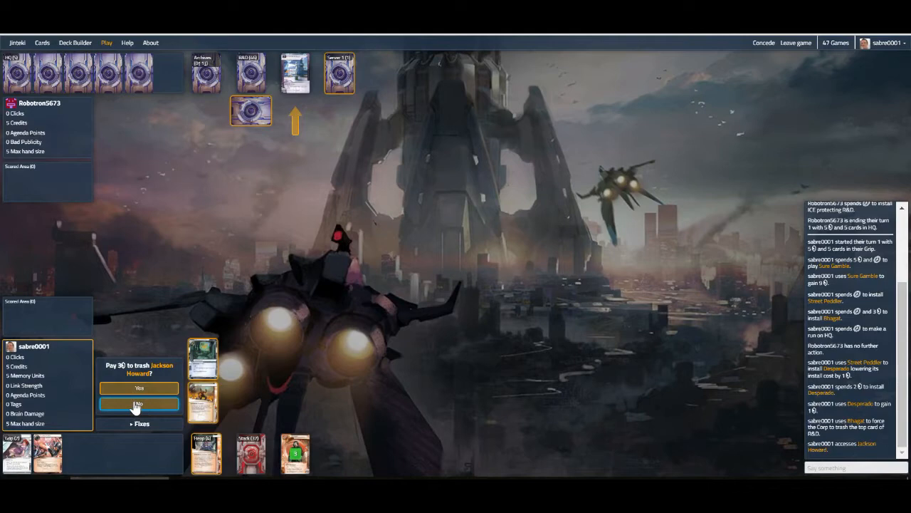
left_click(139, 404)
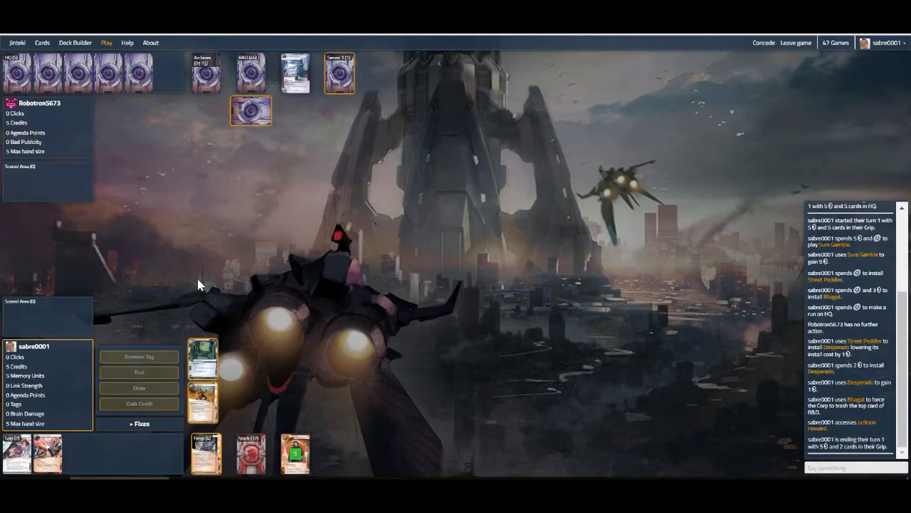
Wait while the Corp rezzes Tech Startup for PAD Campaign and installs new remotes
left_click(340, 73)
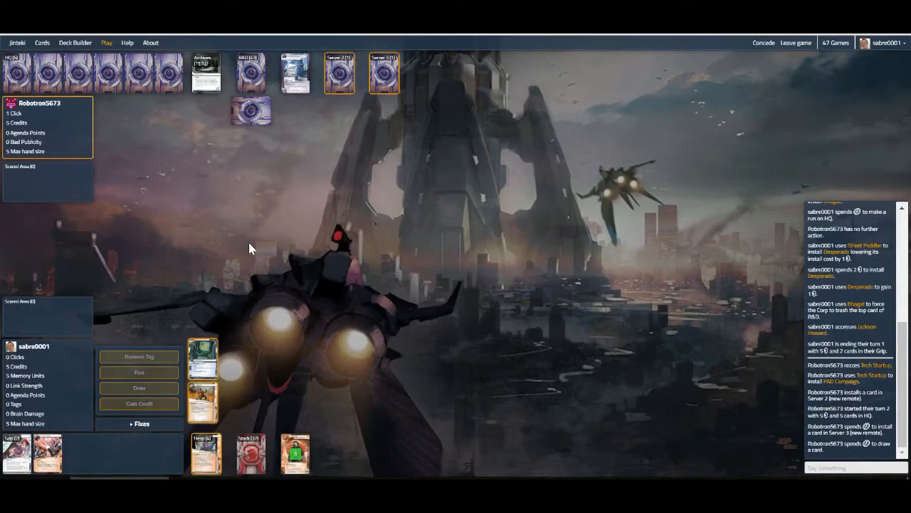
mouse_move(255, 285)
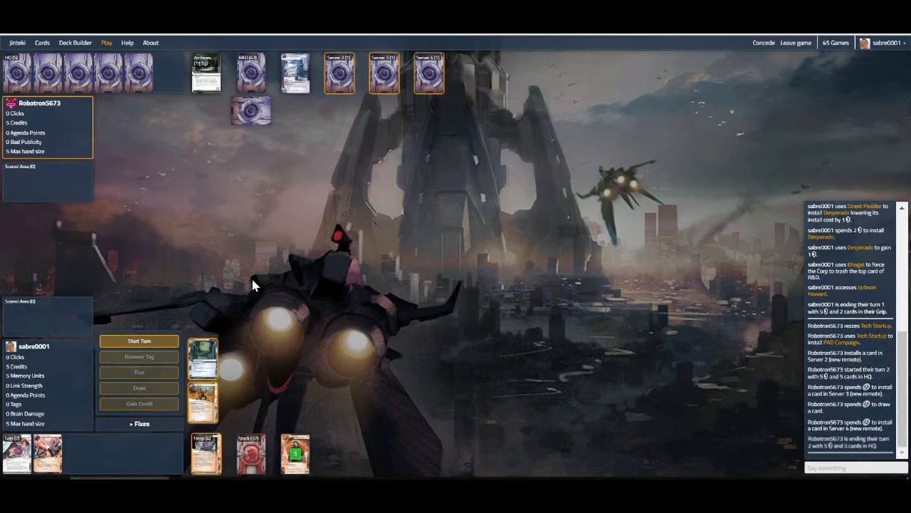
mouse_move(391, 85)
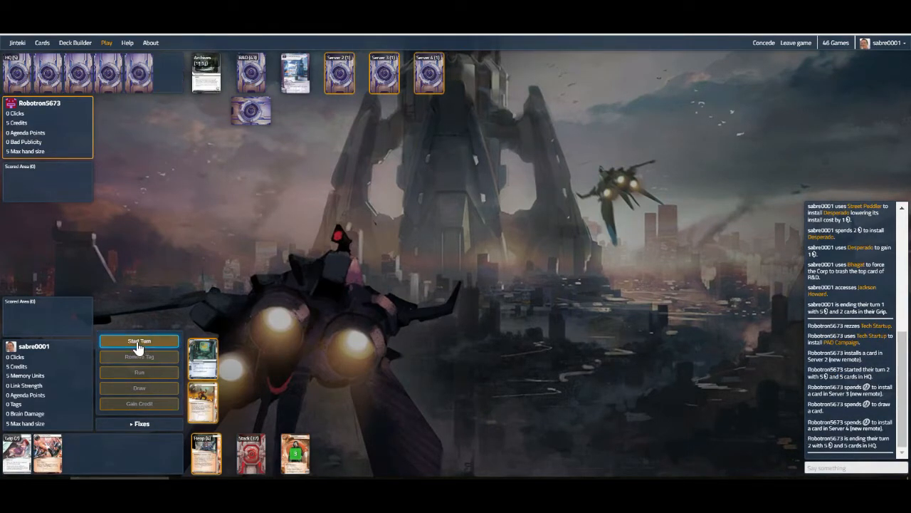
Draw a card, run Server 4, and pay 4 credits to trash Mumbad City Hall
left_click(139, 340)
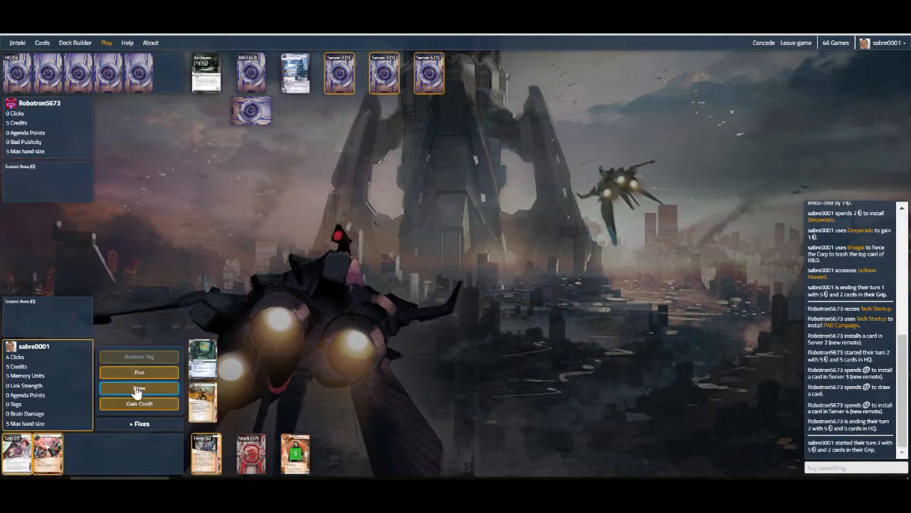
left_click(139, 388)
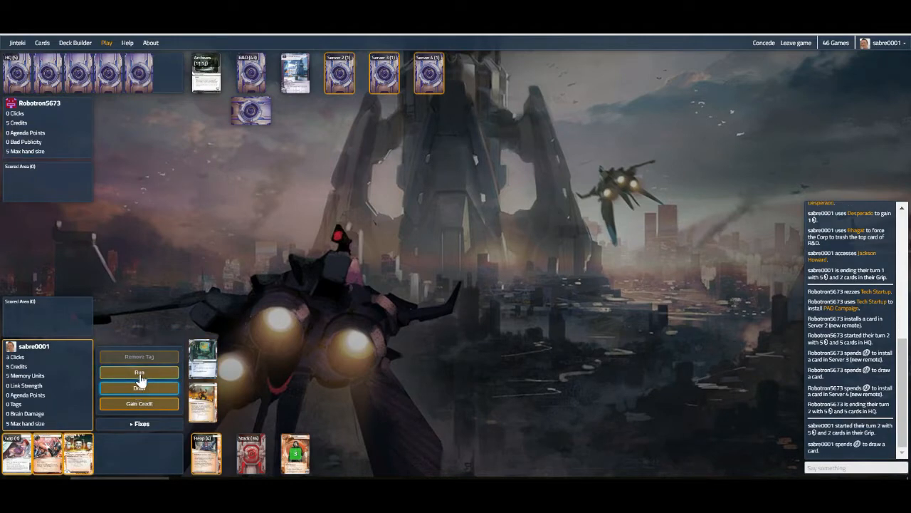
left_click(139, 371)
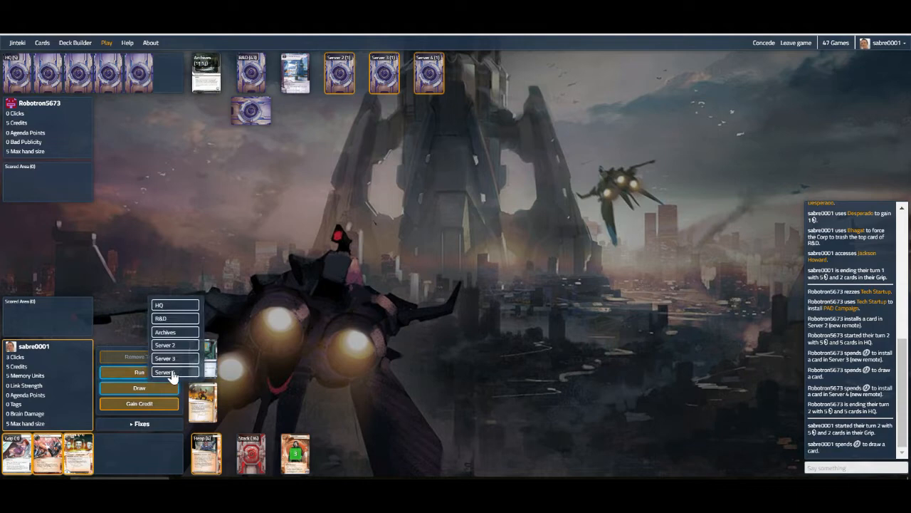
left_click(175, 371)
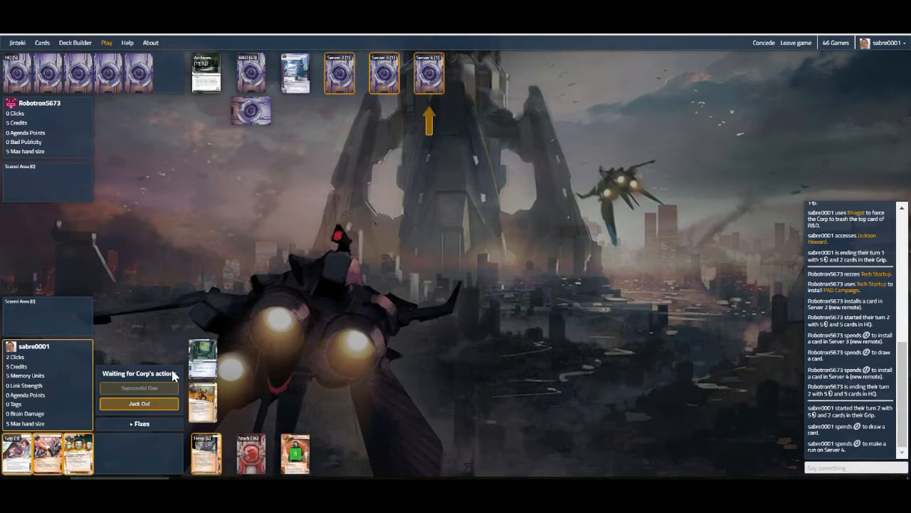
mouse_move(148, 363)
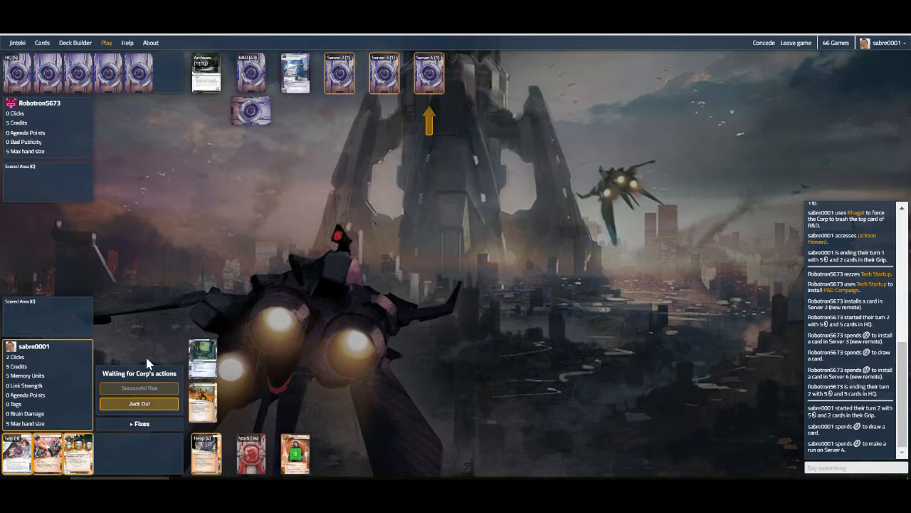
mouse_move(175, 320)
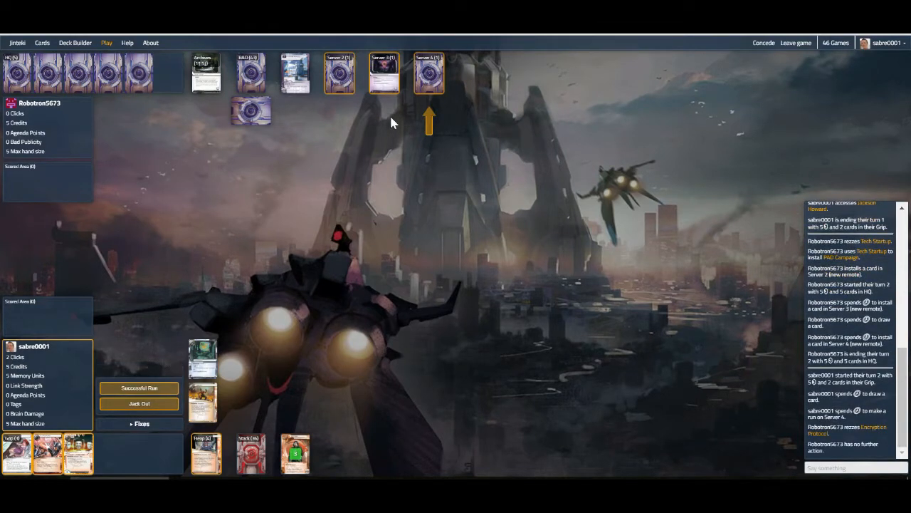
mouse_move(385, 87)
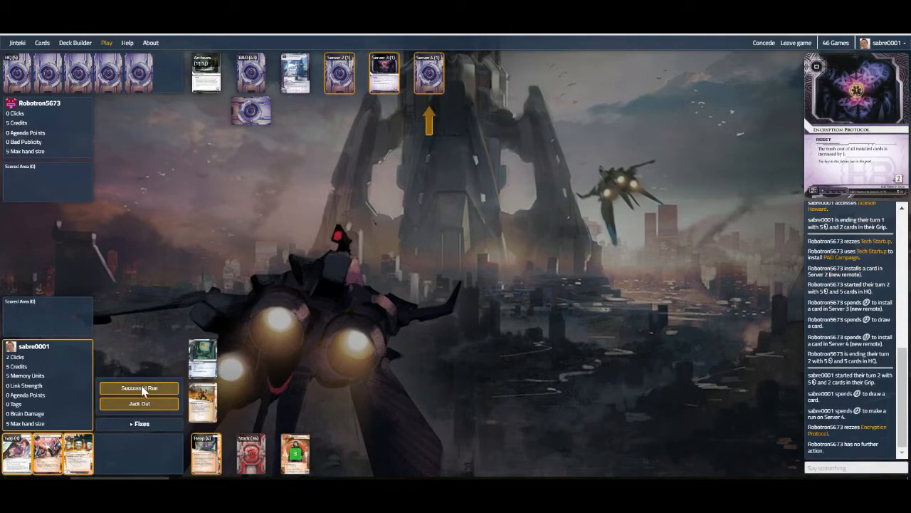
left_click(140, 388)
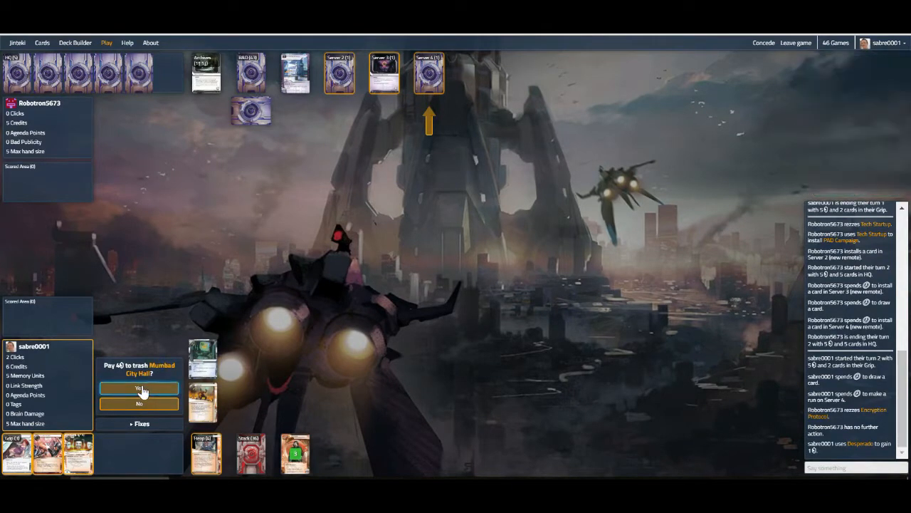
left_click(139, 388)
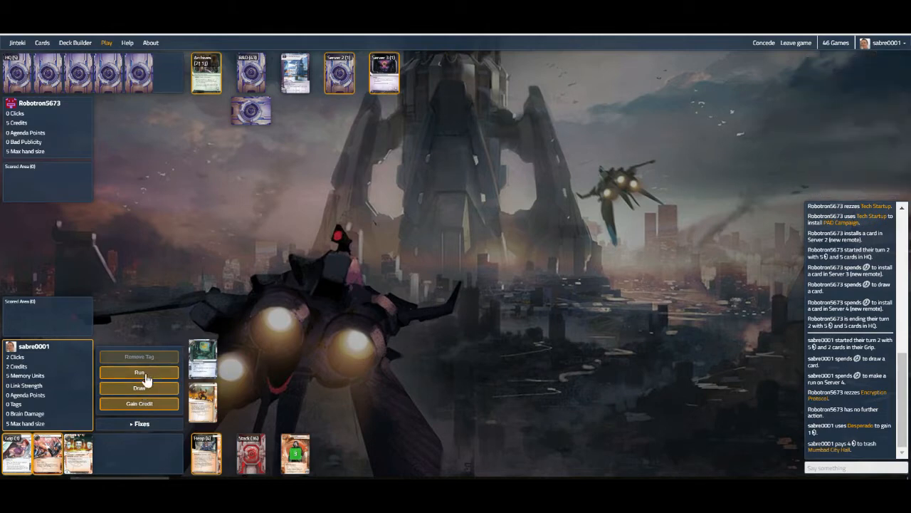
Run R&D with Dirty Laundry and decline to trash Mumbad City Hall
left_click(139, 372)
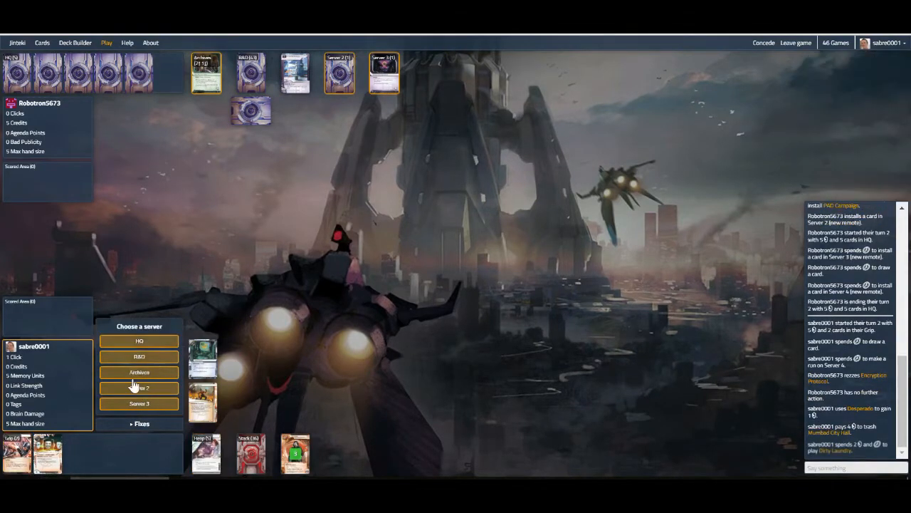
left_click(139, 387)
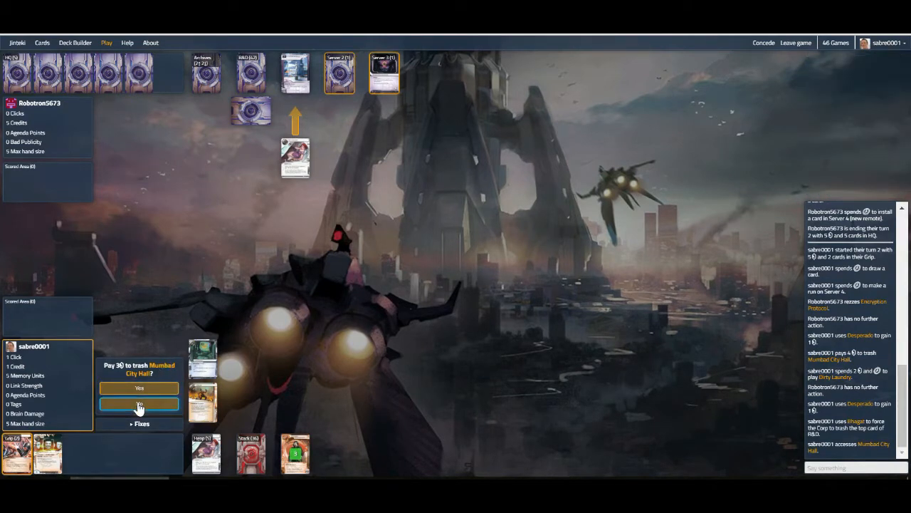
left_click(138, 406)
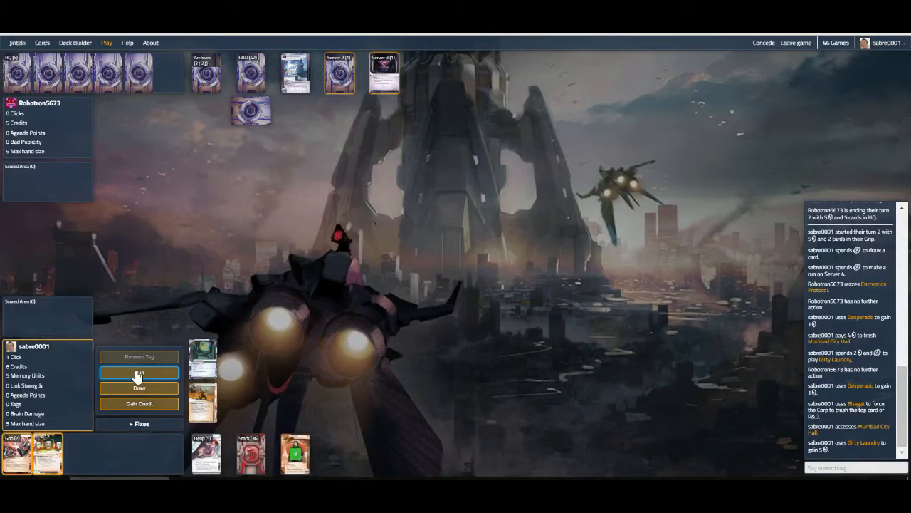
Make a successful run on Archives, finishing on 7 credits
left_click(139, 371)
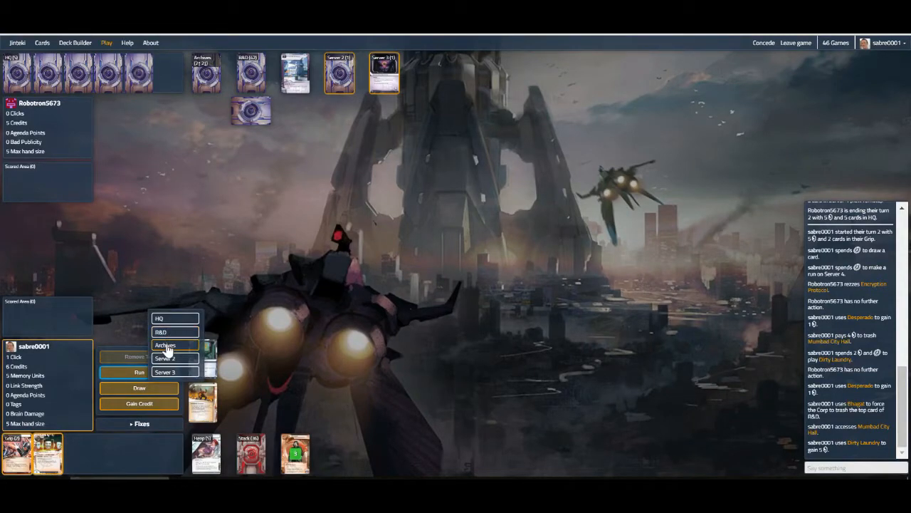
left_click(164, 346)
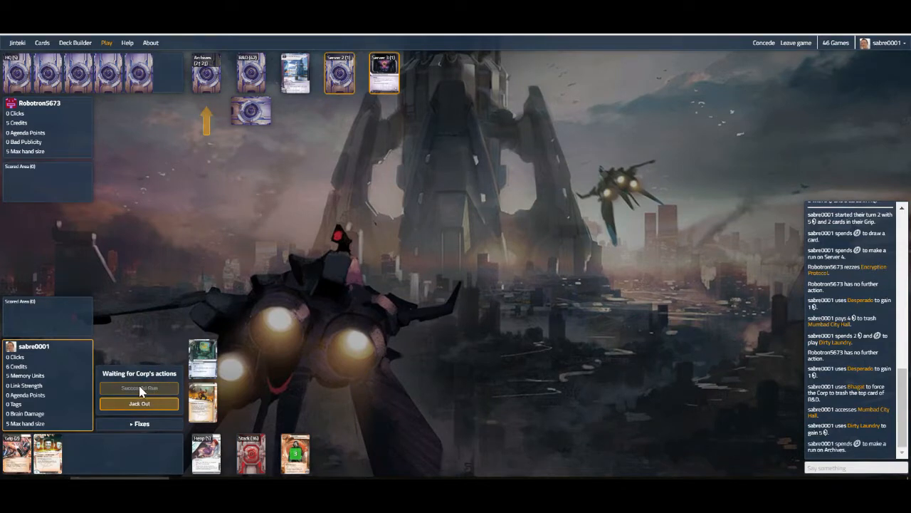
left_click(139, 388)
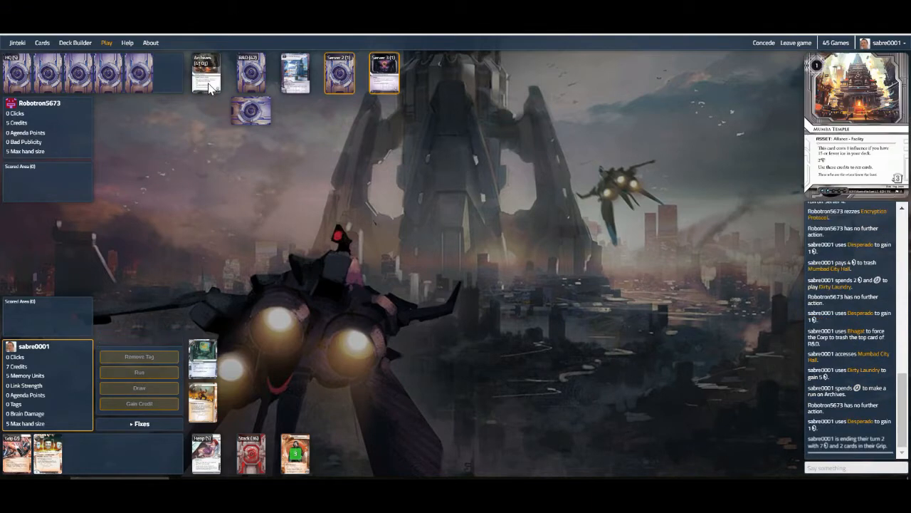
left_click(205, 72)
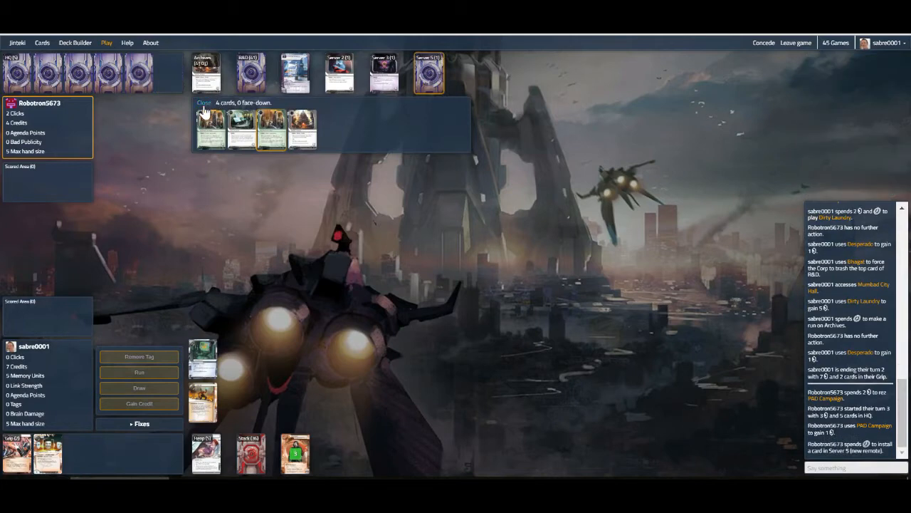
left_click(204, 103)
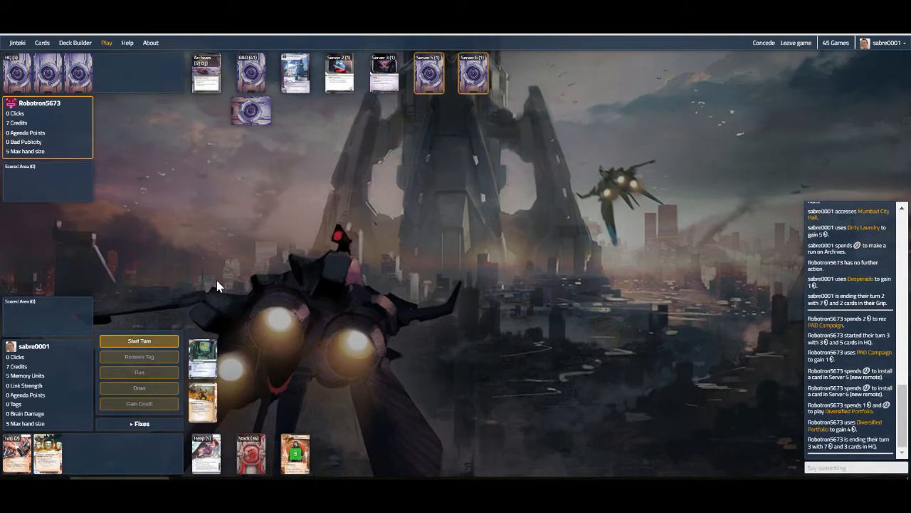
Start the third turn, draw a card, and make a successful run on Server 3
left_click(140, 341)
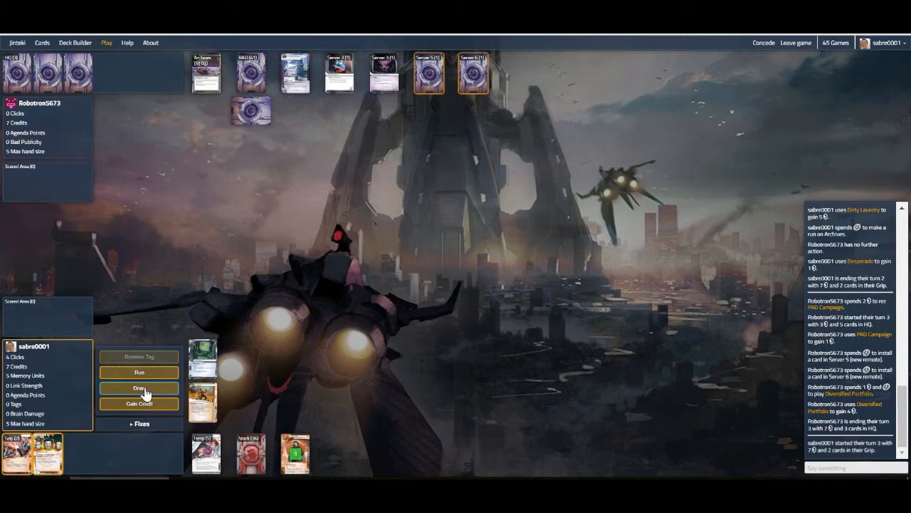
left_click(139, 388)
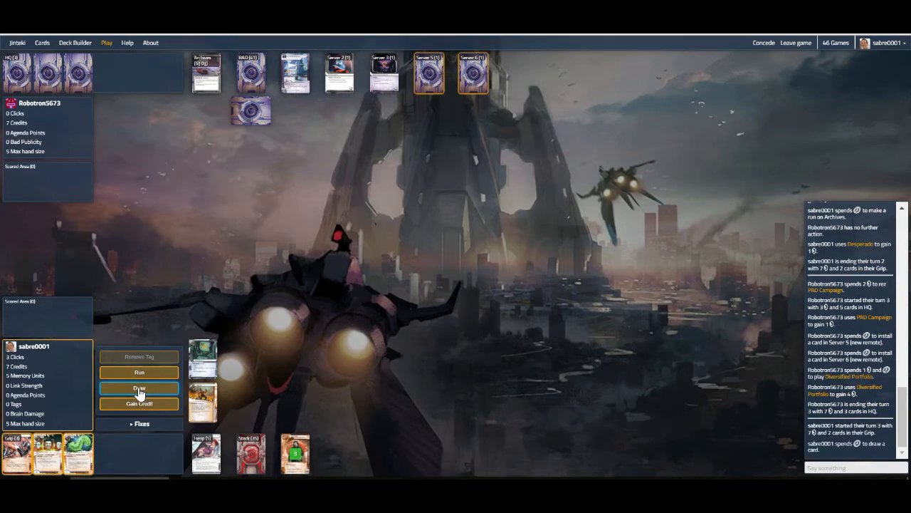
left_click(139, 372)
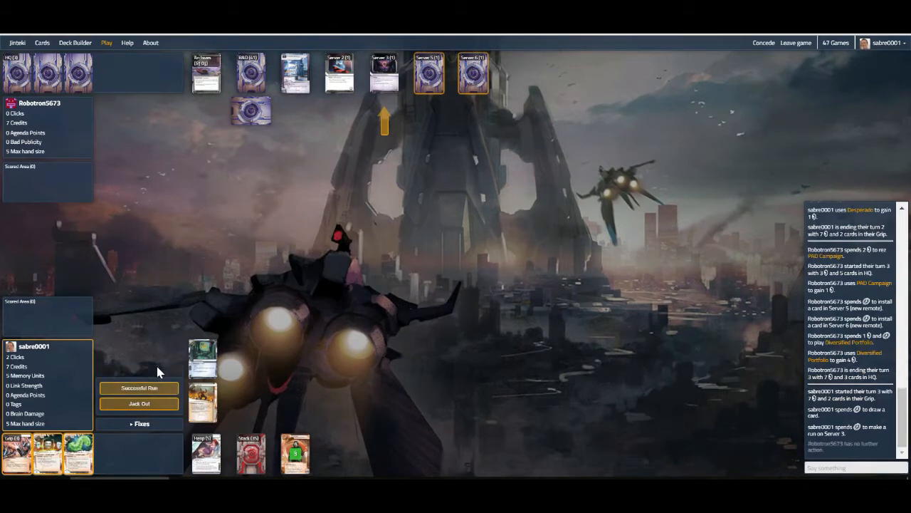
left_click(139, 388)
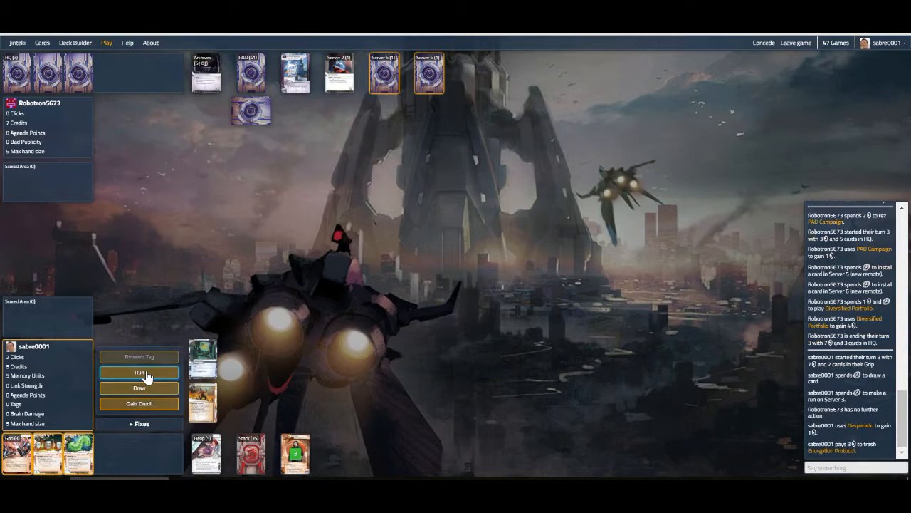
Run Server 6 trashing Mumbad City Hall with Whizzard credits, then run Server 5 and end turn
left_click(140, 371)
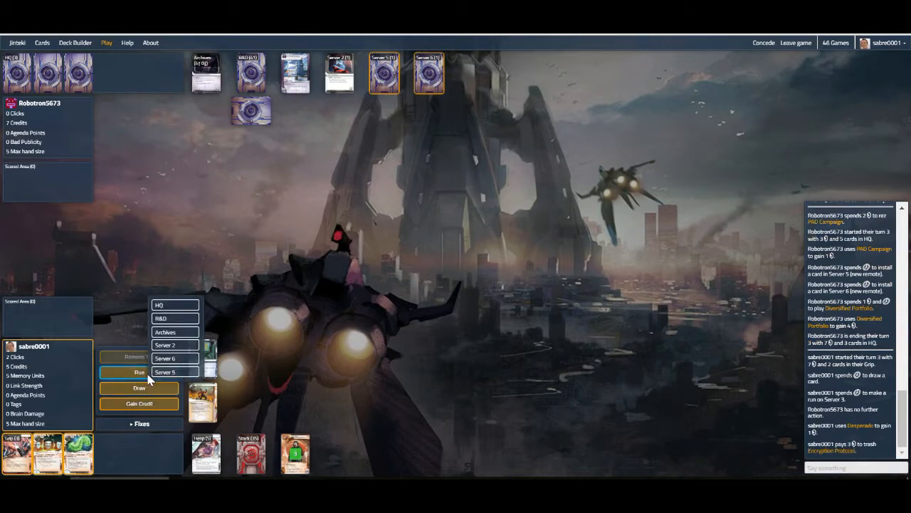
mouse_move(174, 358)
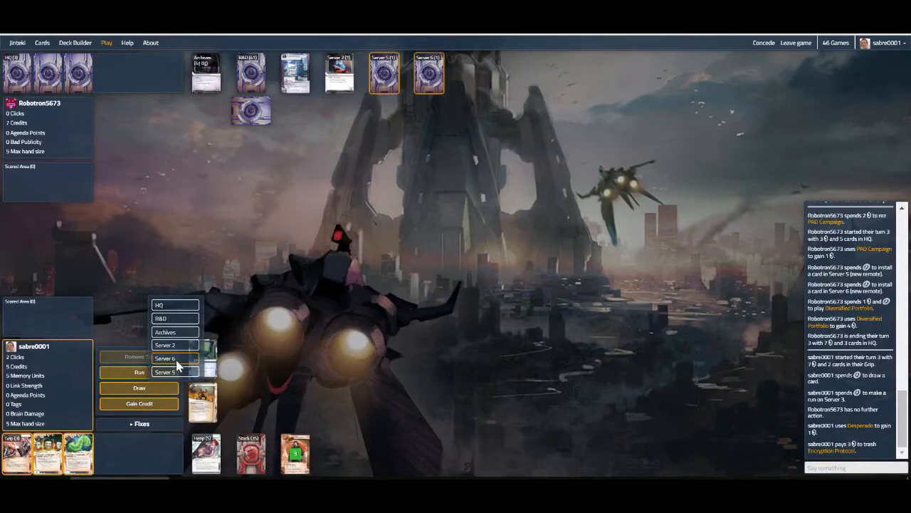
left_click(165, 357)
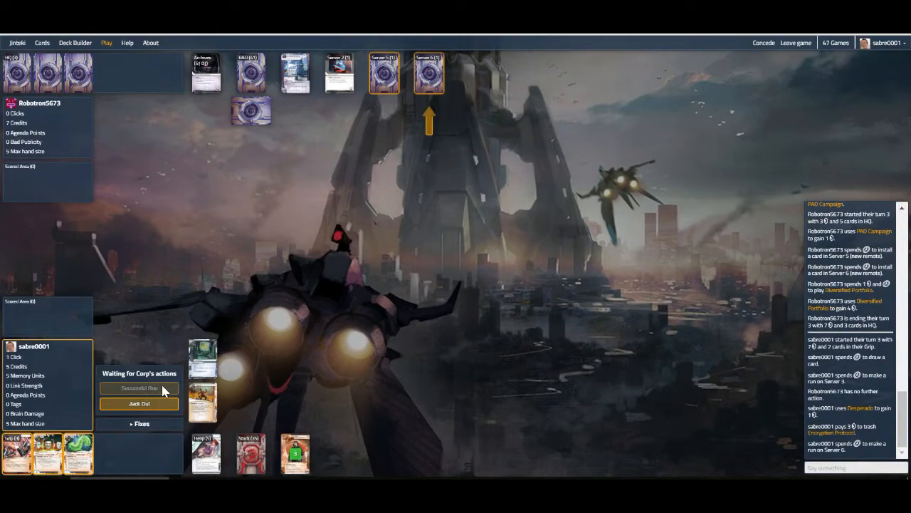
left_click(139, 387)
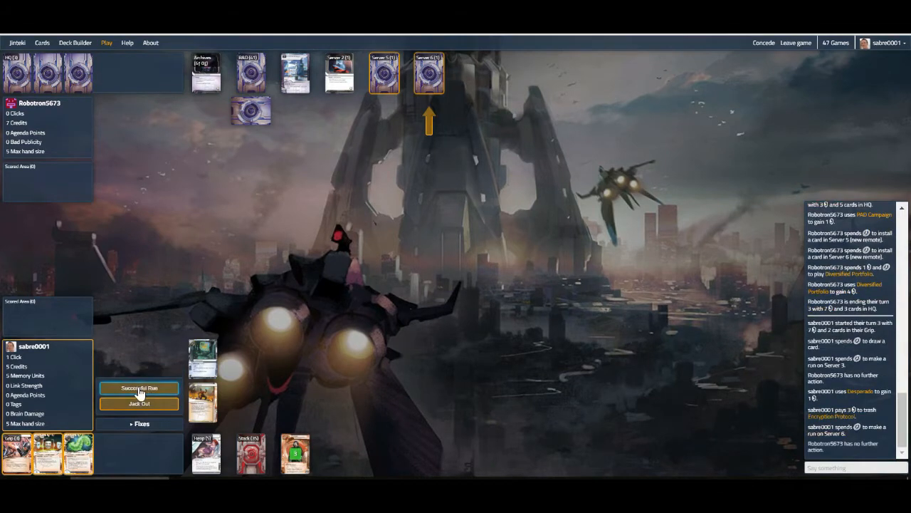
left_click(138, 387)
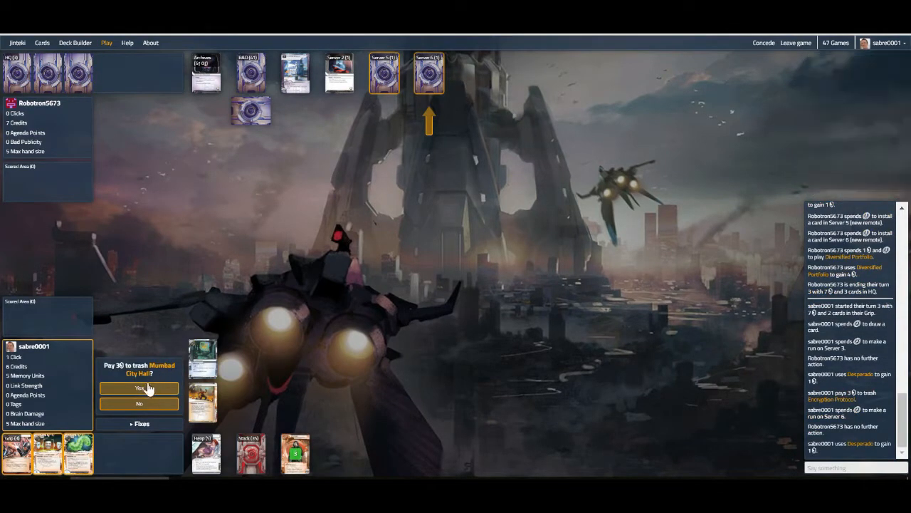
left_click(139, 388)
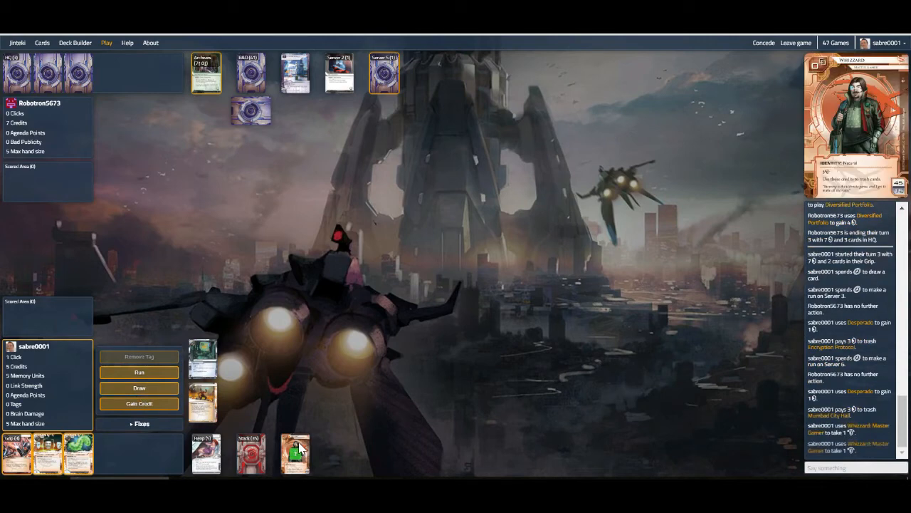
left_click(138, 372)
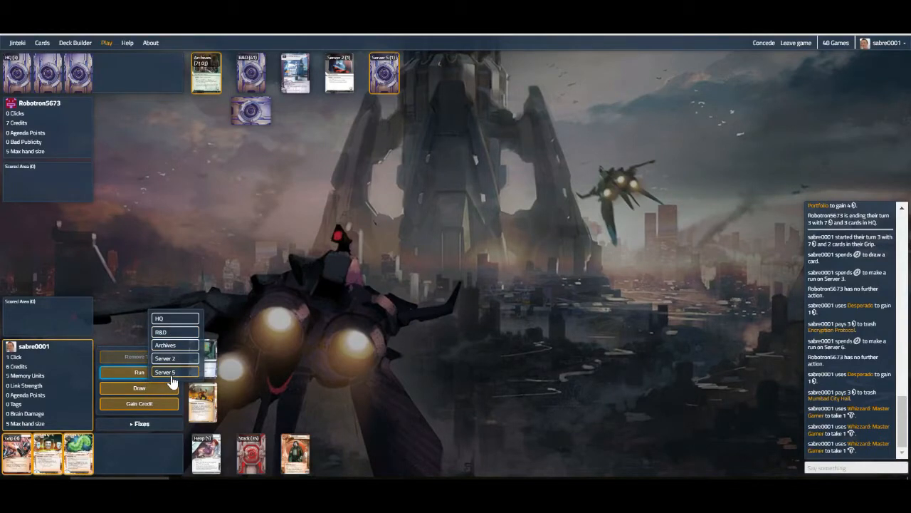
left_click(175, 371)
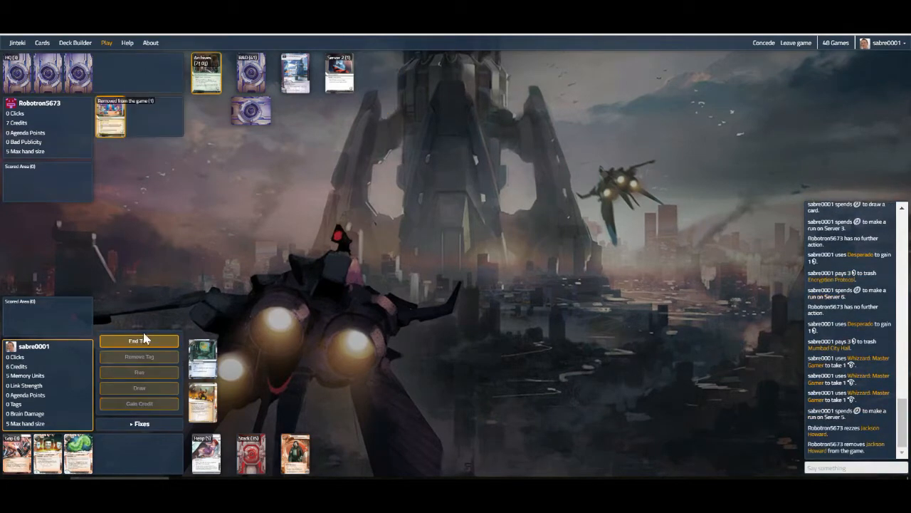
left_click(138, 341)
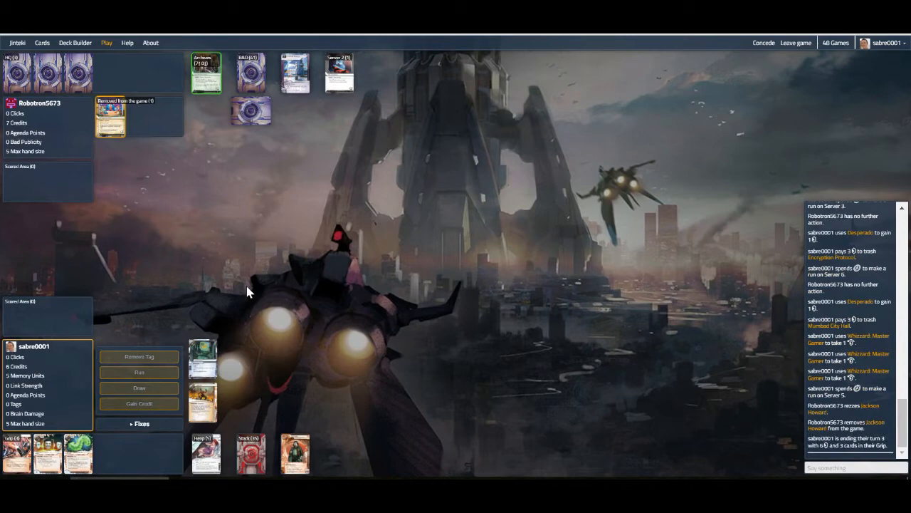
mouse_move(604, 296)
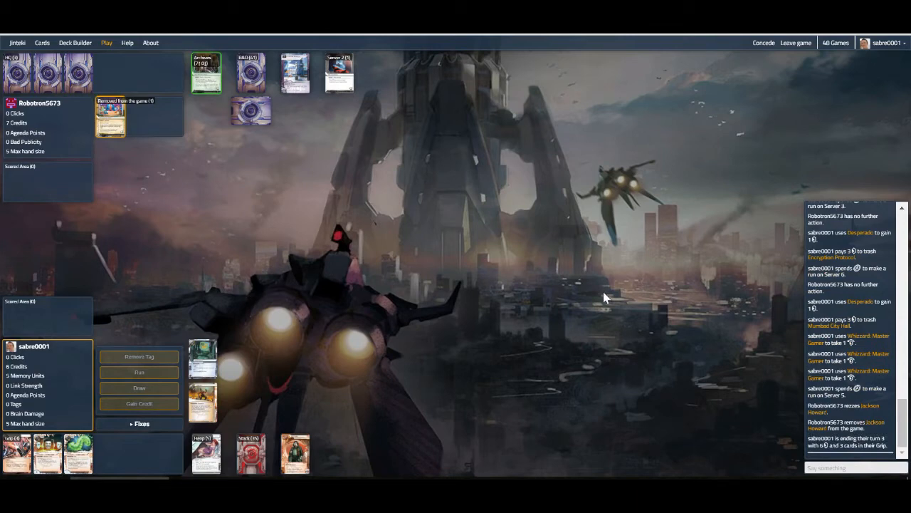
Scroll the game log to review the Corp's turn, then view the four cards in Archives
scroll("down", 3)
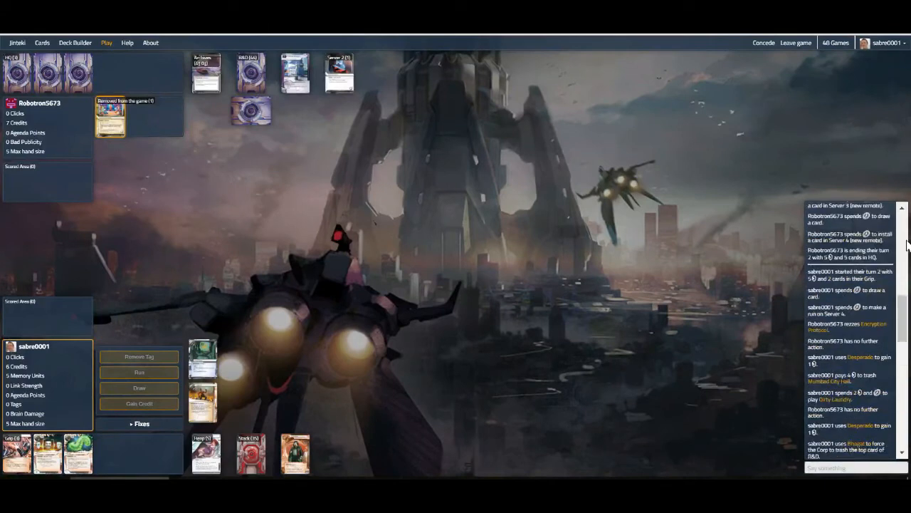
scroll("up", 3)
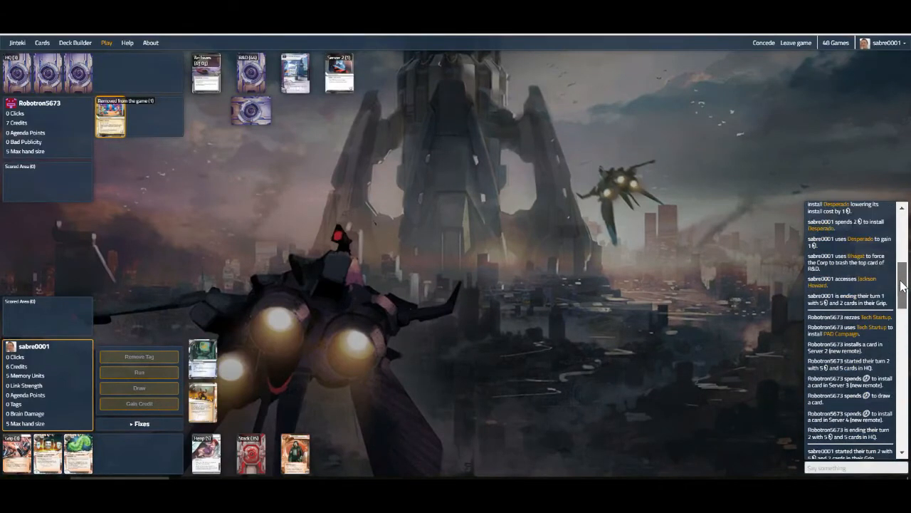
scroll("down", 3)
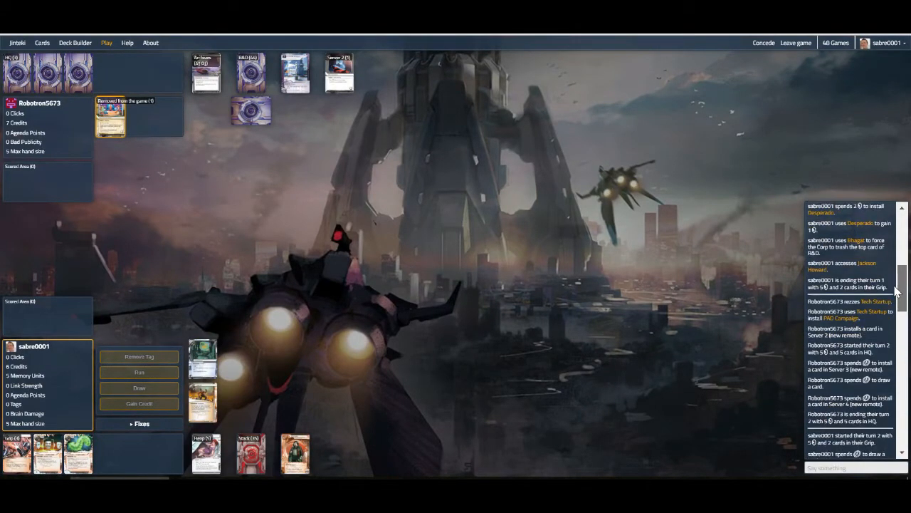
scroll("down", 3)
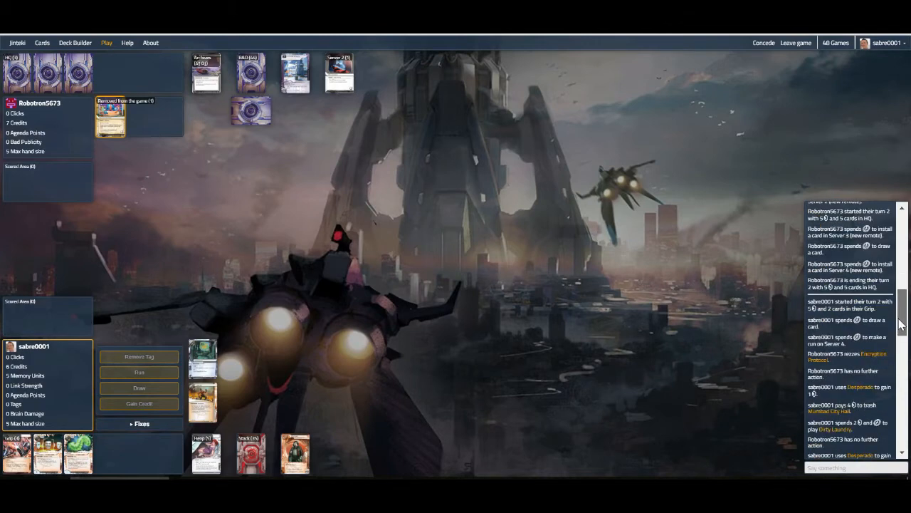
scroll("up", 3)
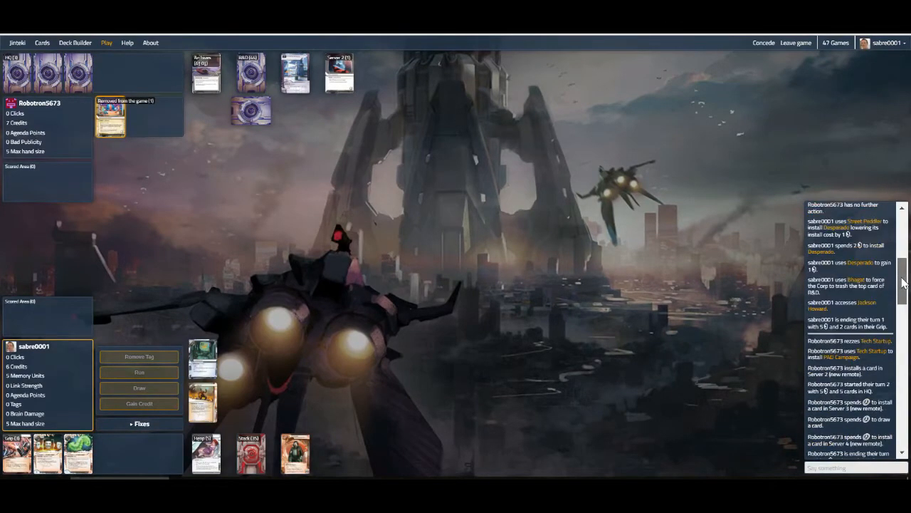
scroll("down", 3)
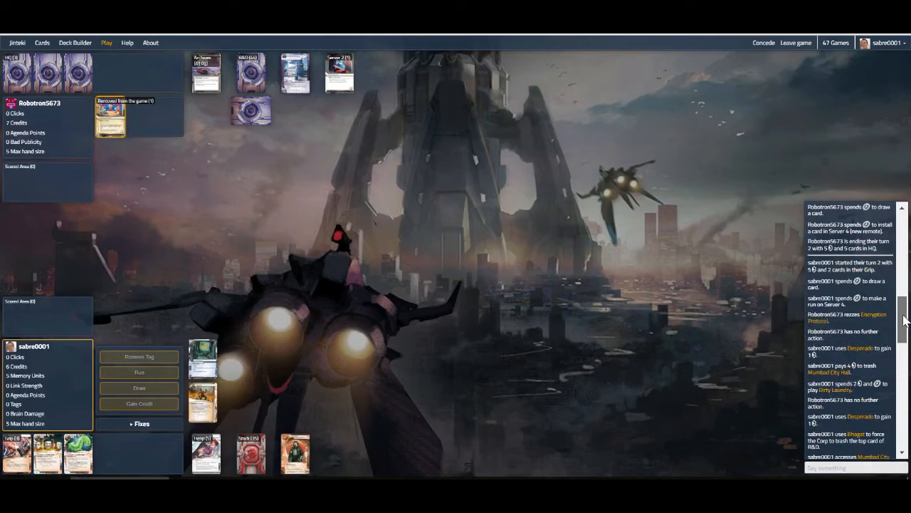
scroll("down", 3)
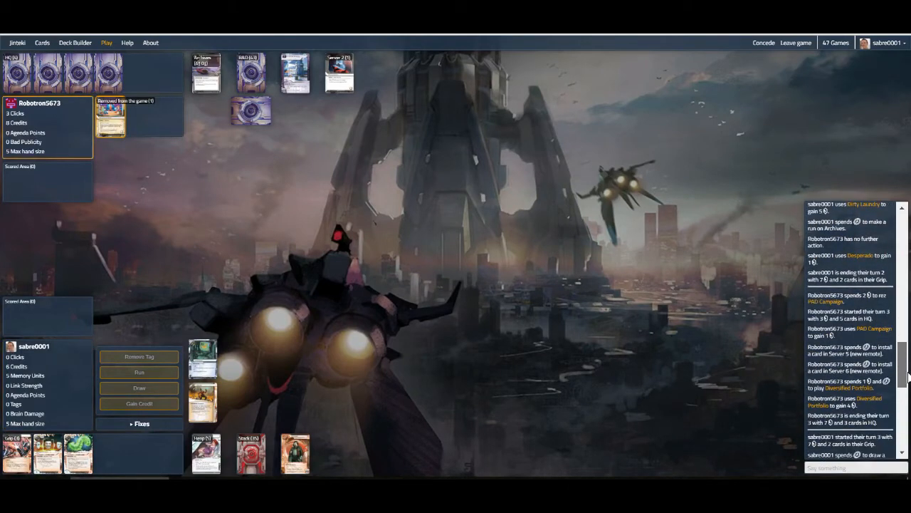
scroll("down", 3)
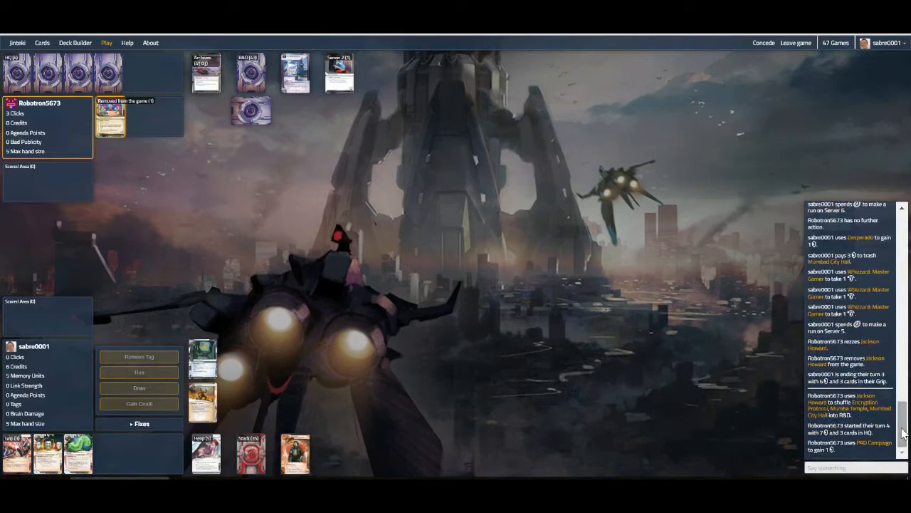
mouse_move(438, 321)
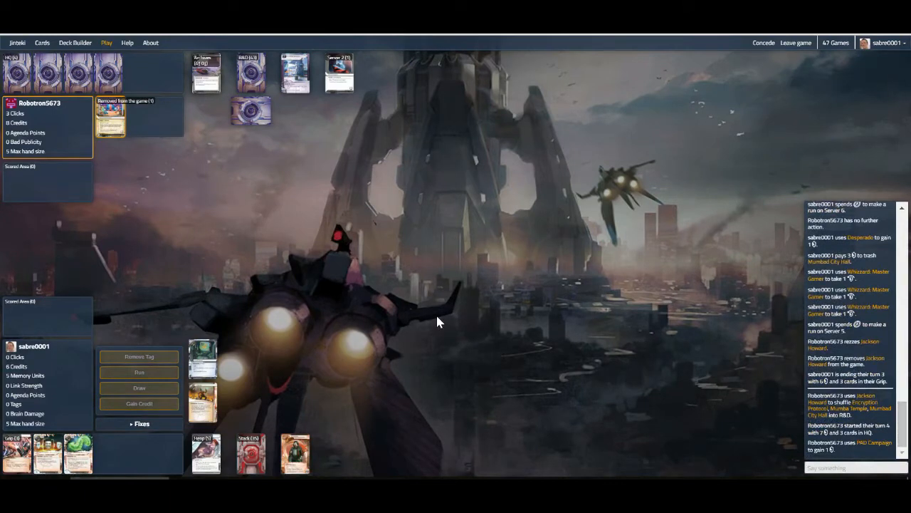
mouse_move(316, 284)
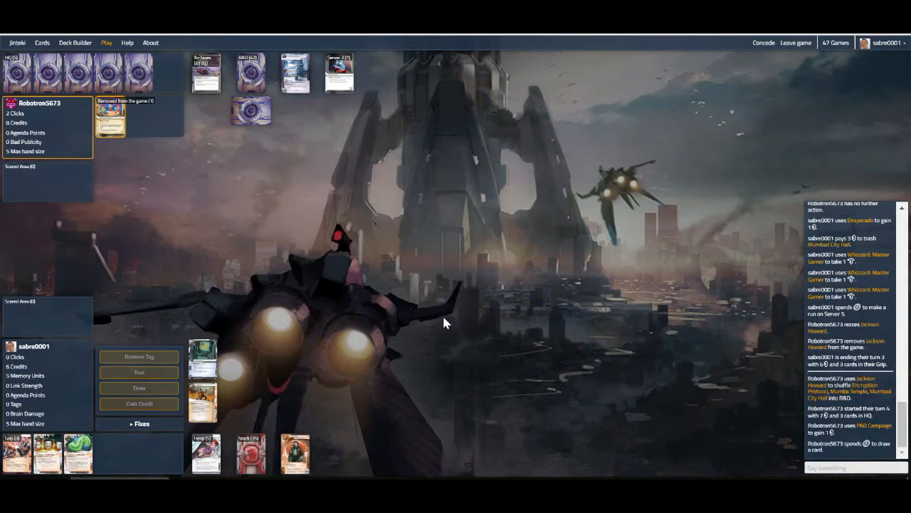
mouse_move(769, 333)
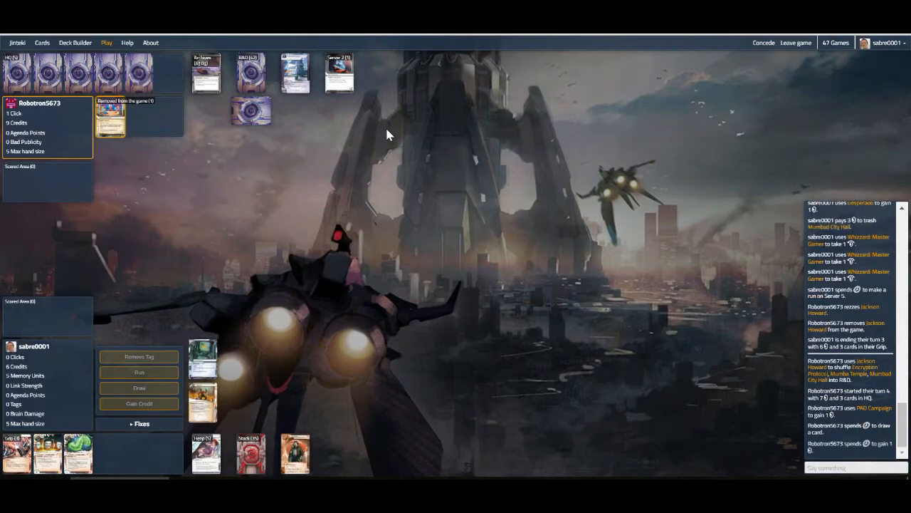
left_click(206, 71)
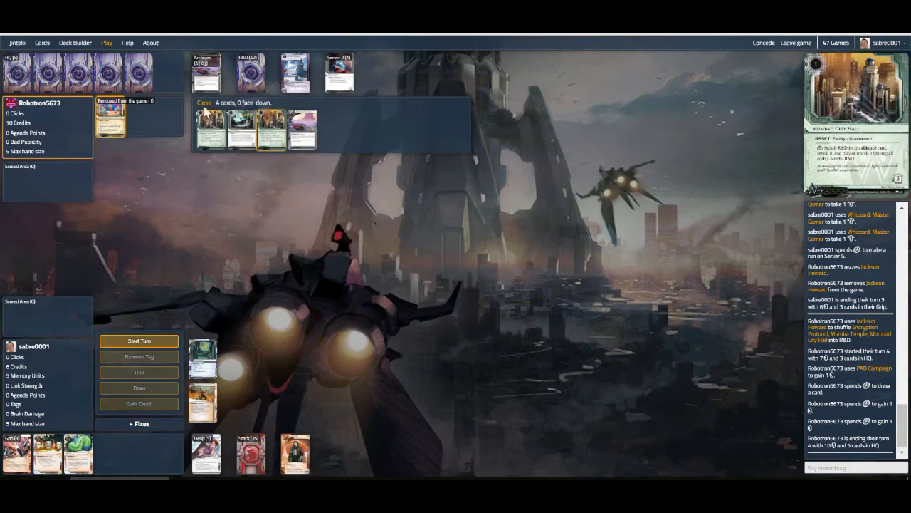
Close the Archives view, start the Runner's turn, and draw two cards
left_click(204, 103)
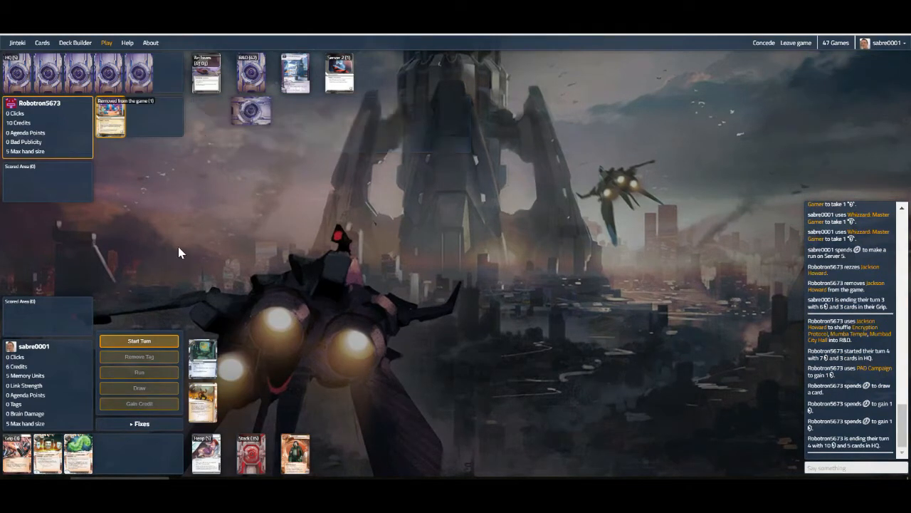
left_click(139, 340)
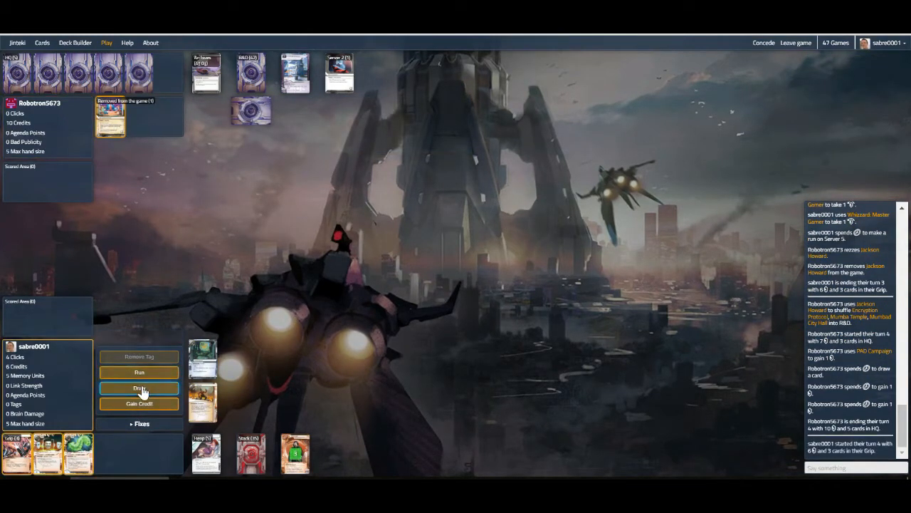
left_click(138, 387)
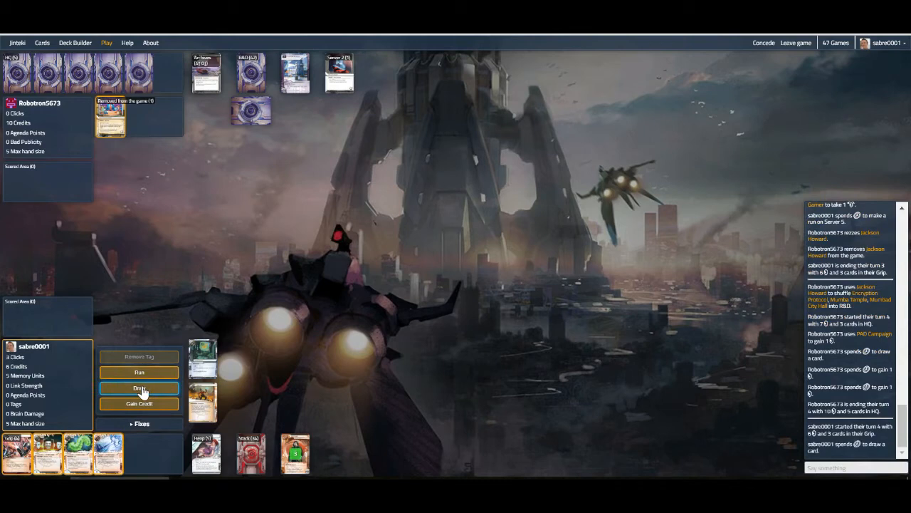
left_click(139, 387)
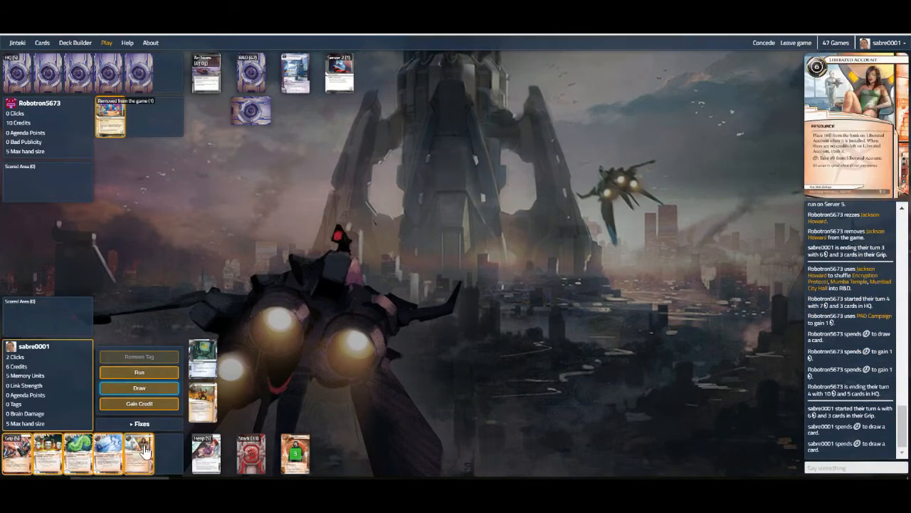
Run HQ to access Midseason Replacements, gain a credit, and end the turn
left_click(139, 371)
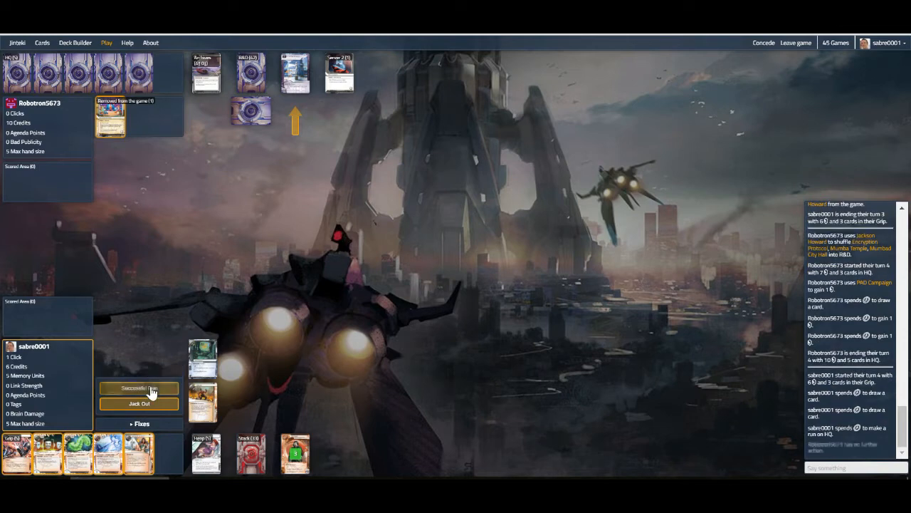
left_click(139, 388)
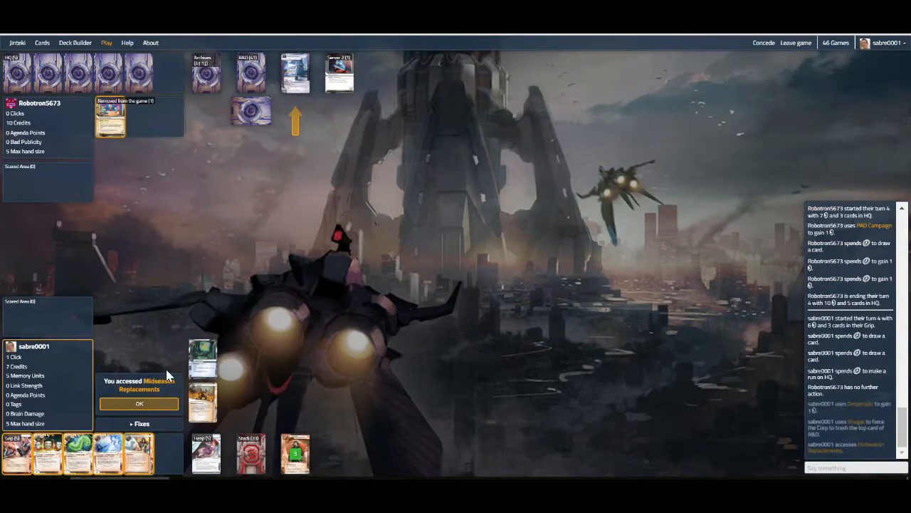
mouse_move(139, 405)
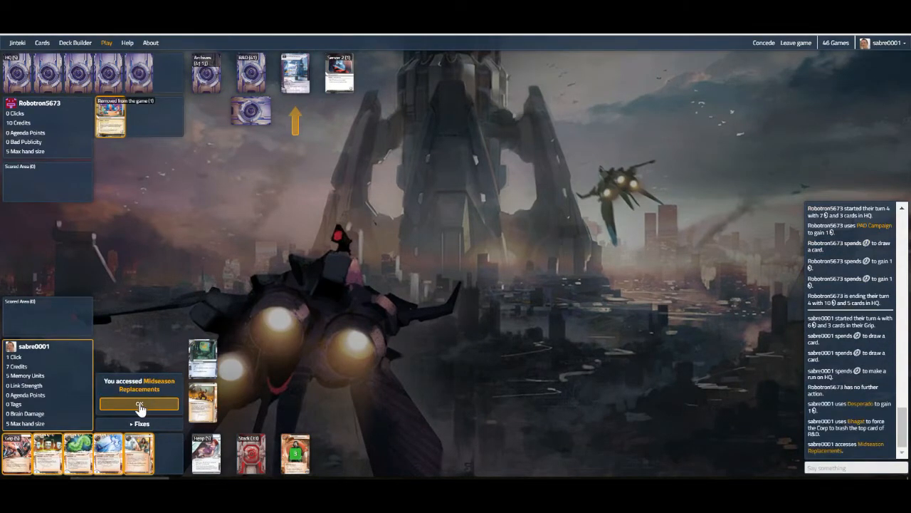
left_click(139, 404)
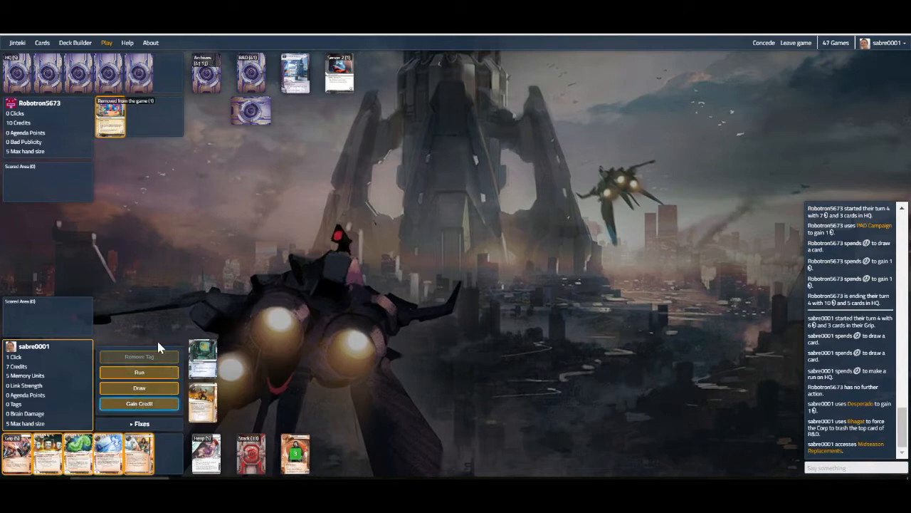
left_click(139, 403)
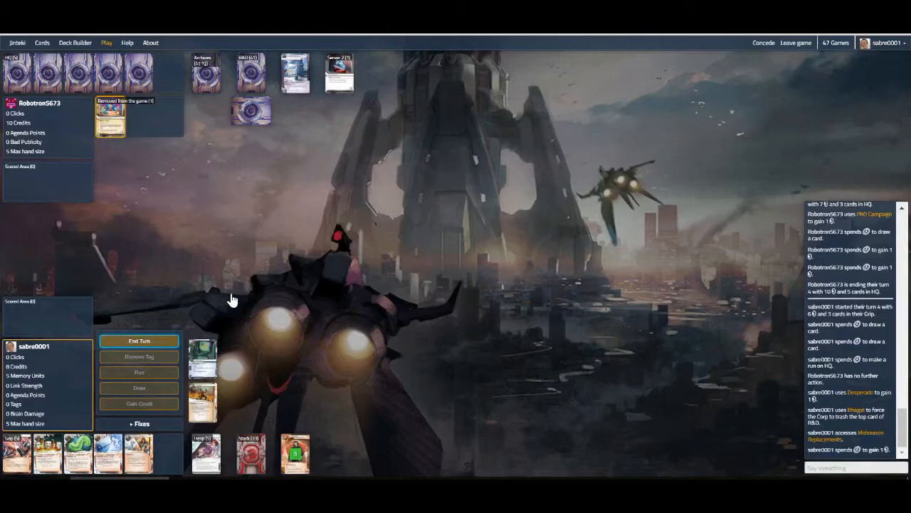
left_click(139, 341)
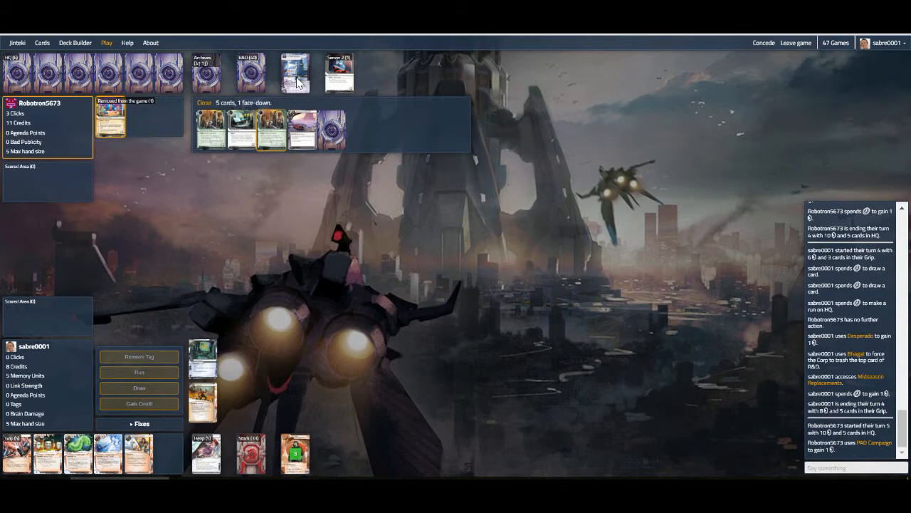
Close the Archives view while the Corp installs Server 7 and ICE protecting HQ
left_click(204, 102)
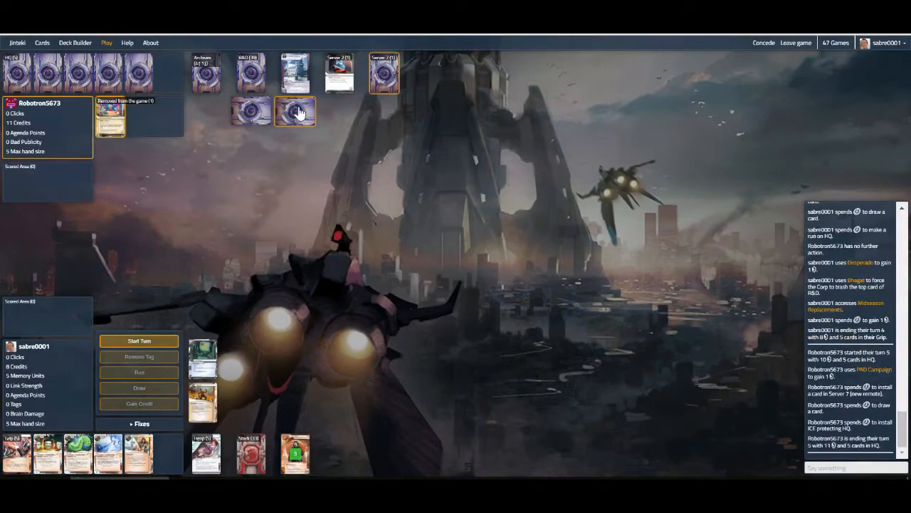
Draw a card, install Liberated Account and Daily Casts, take 4 credits, and end turn
left_click(139, 340)
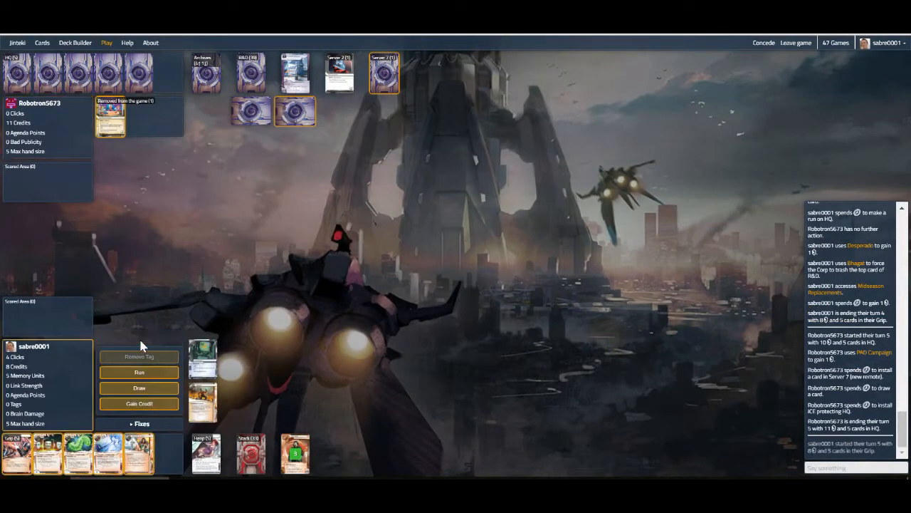
left_click(139, 387)
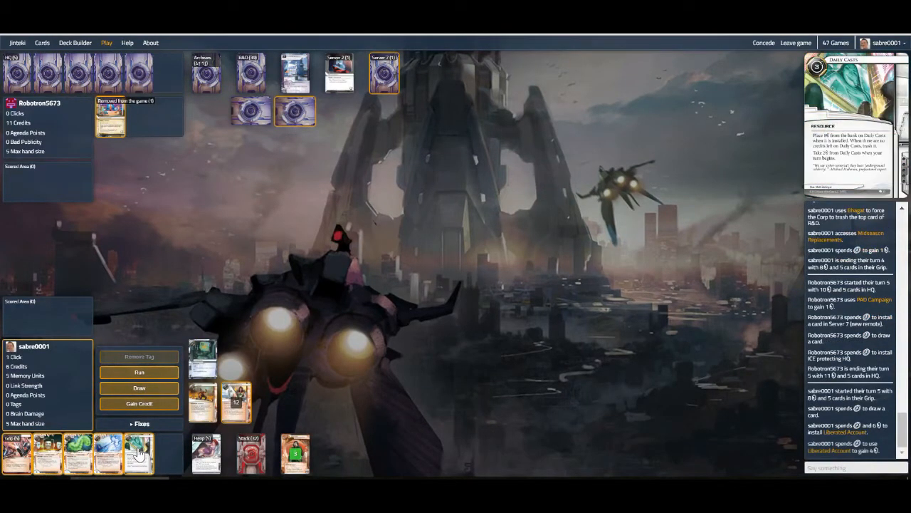
mouse_move(149, 450)
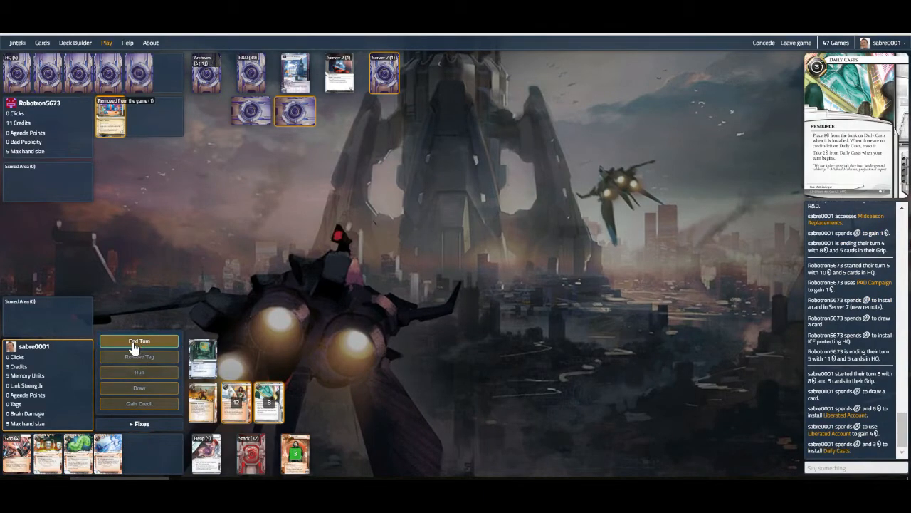
left_click(139, 341)
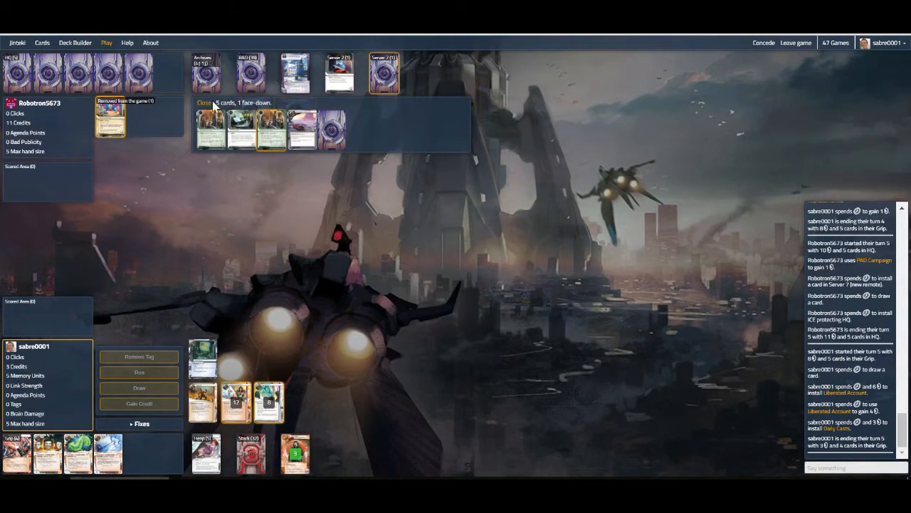
Close the Archives view while the Corp rezzes Jeeves Model Bioroids and ends its turn
left_click(204, 102)
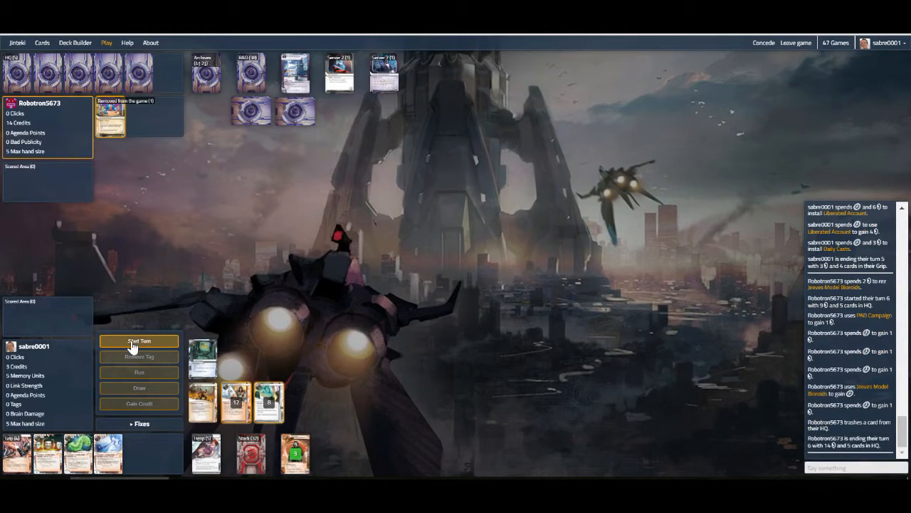
Cash Liberated Account, run Server 7 trashing Jeeves Model Bioroids, then end turn six
left_click(139, 340)
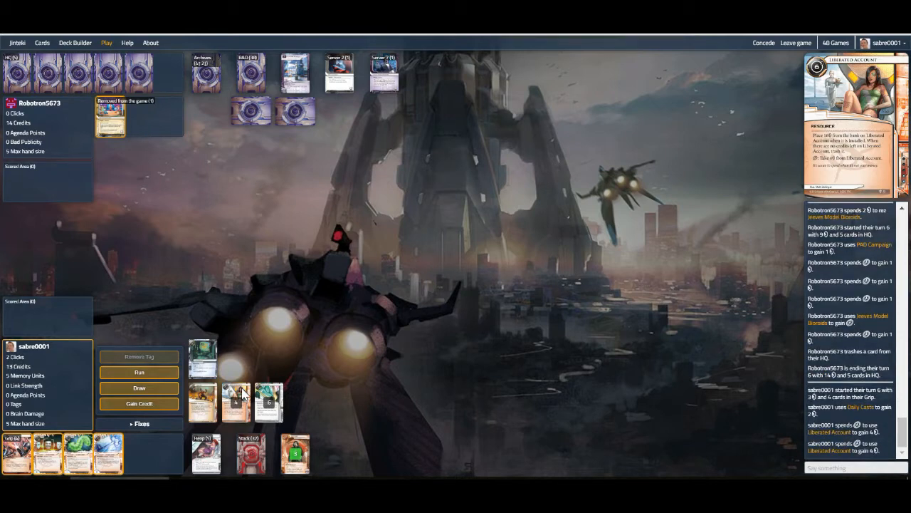
left_click(139, 372)
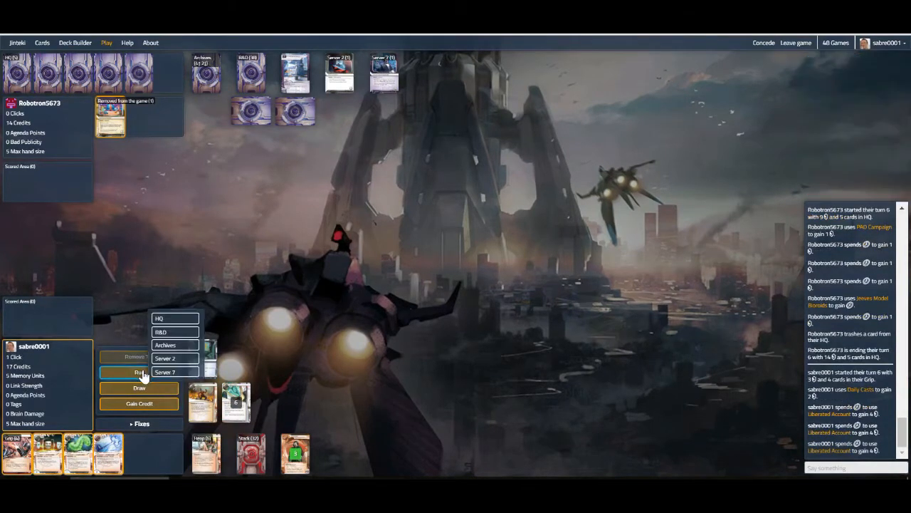
left_click(174, 371)
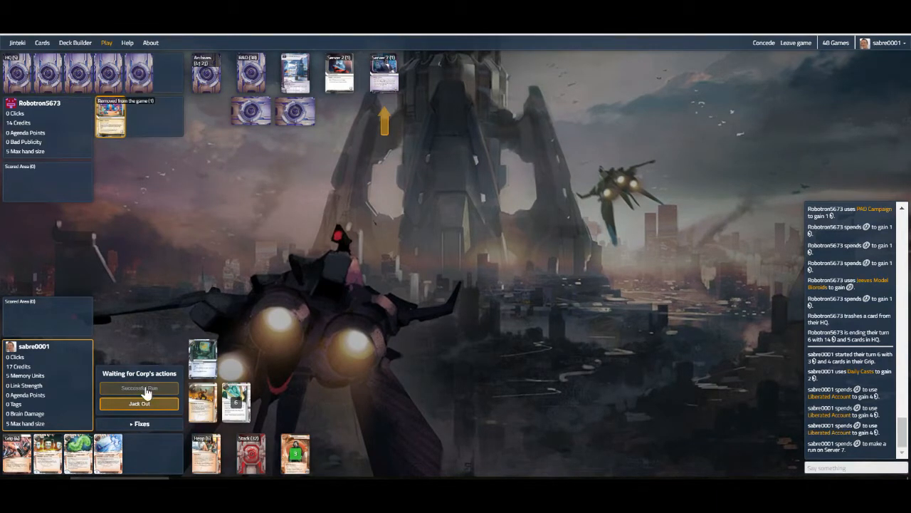
left_click(139, 387)
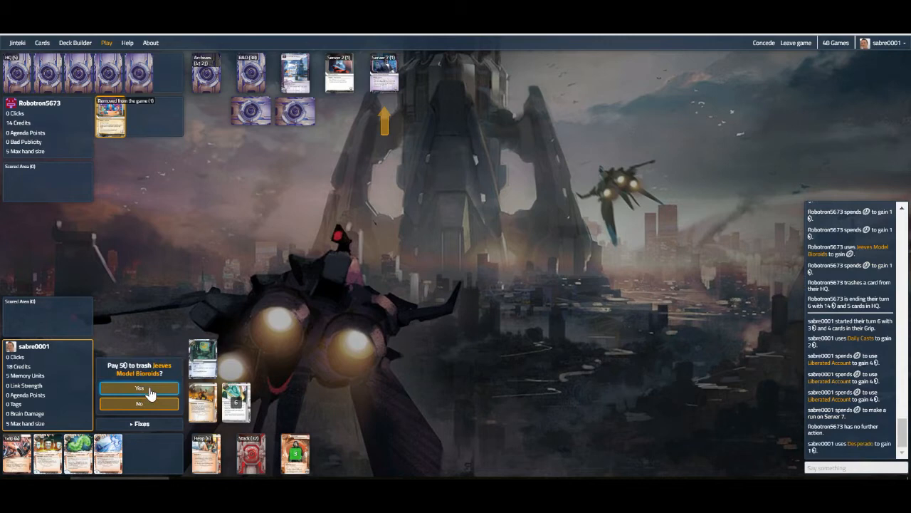
left_click(139, 388)
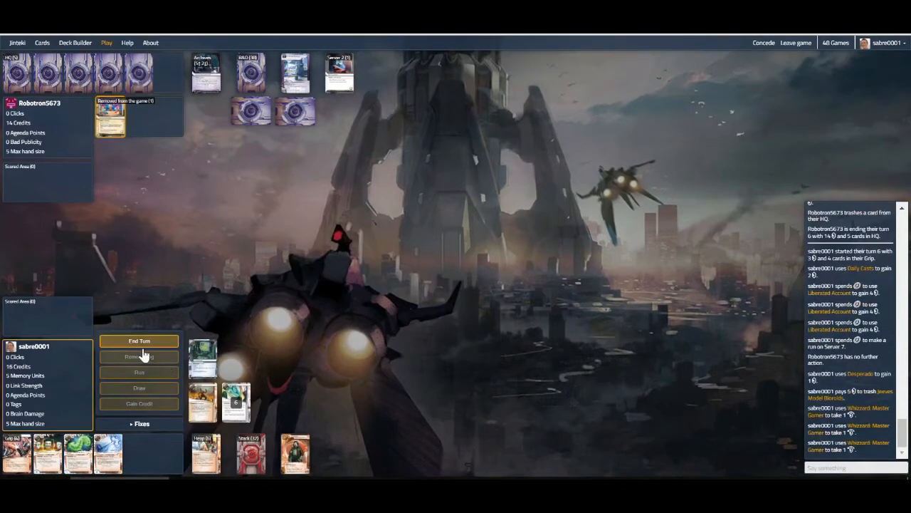
left_click(138, 340)
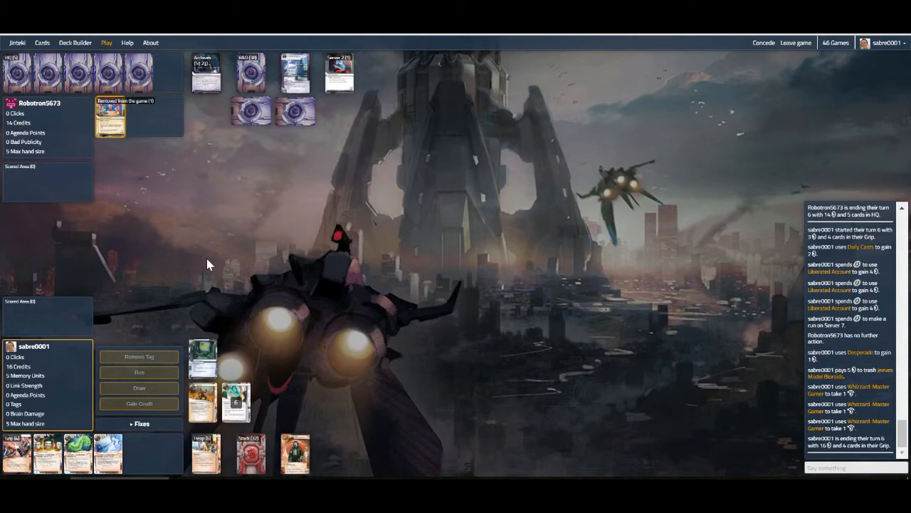
mouse_move(198, 255)
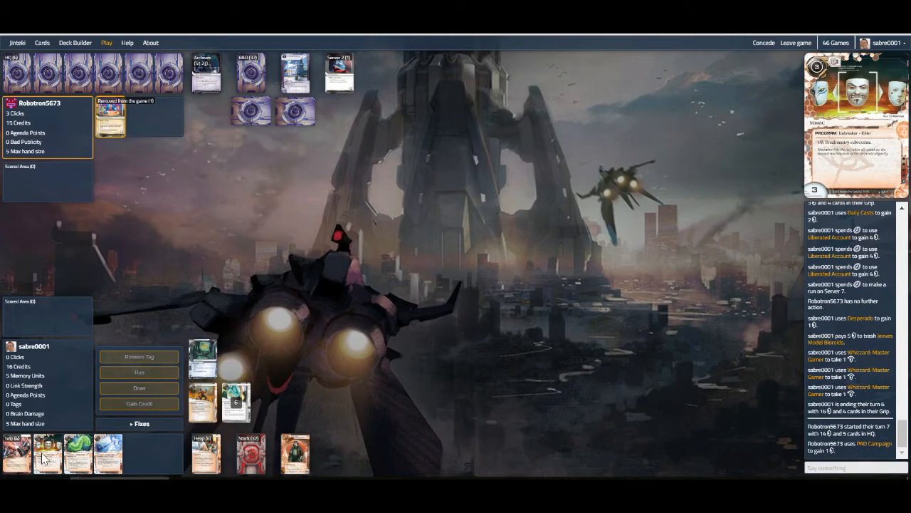
mouse_move(201, 249)
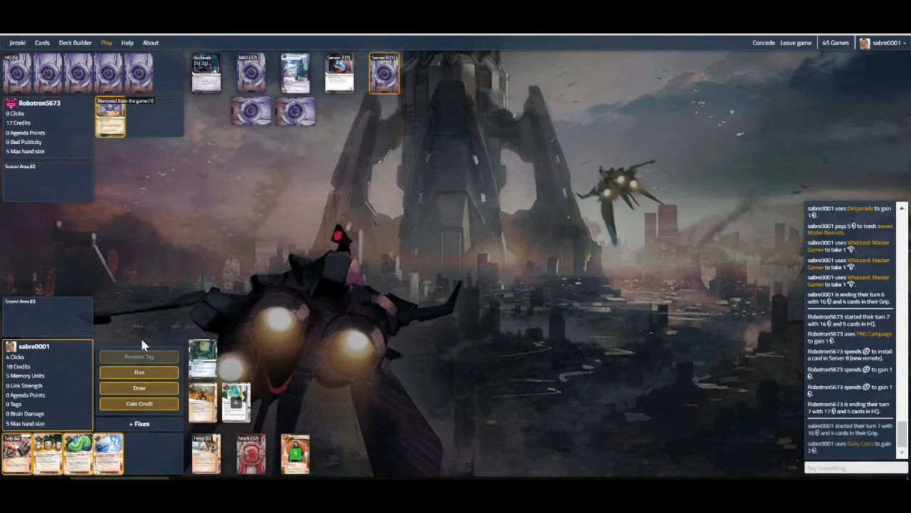
Draw a card and steal Project Vitruvius from Server 8 for 2 agenda points
left_click(139, 387)
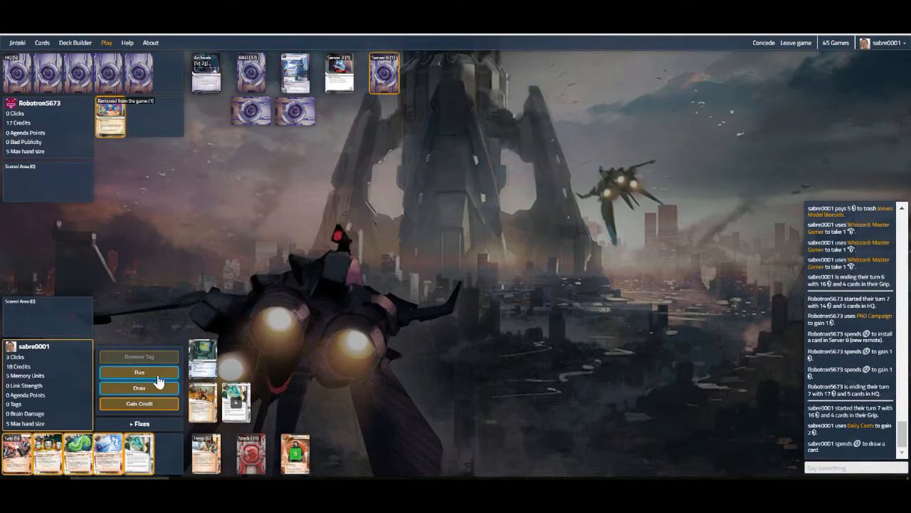
left_click(139, 372)
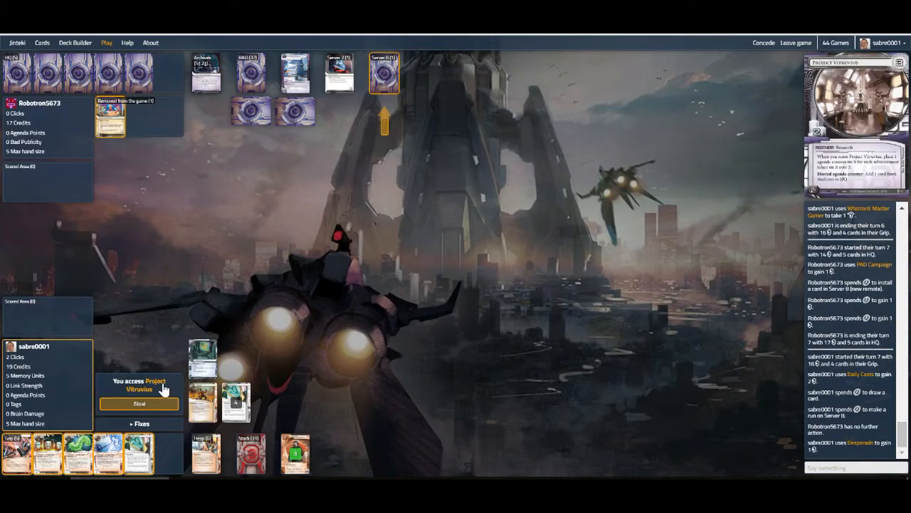
left_click(139, 403)
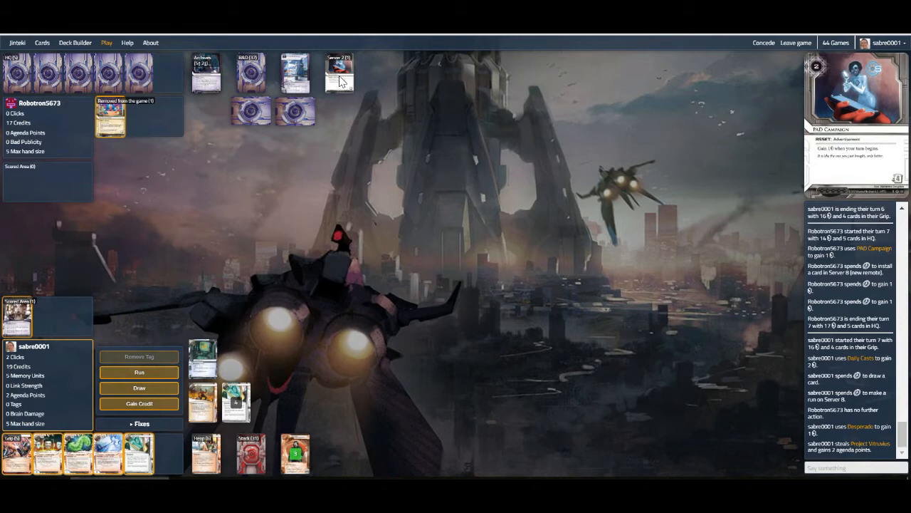
Gain two credits and end turn seven
left_click(139, 403)
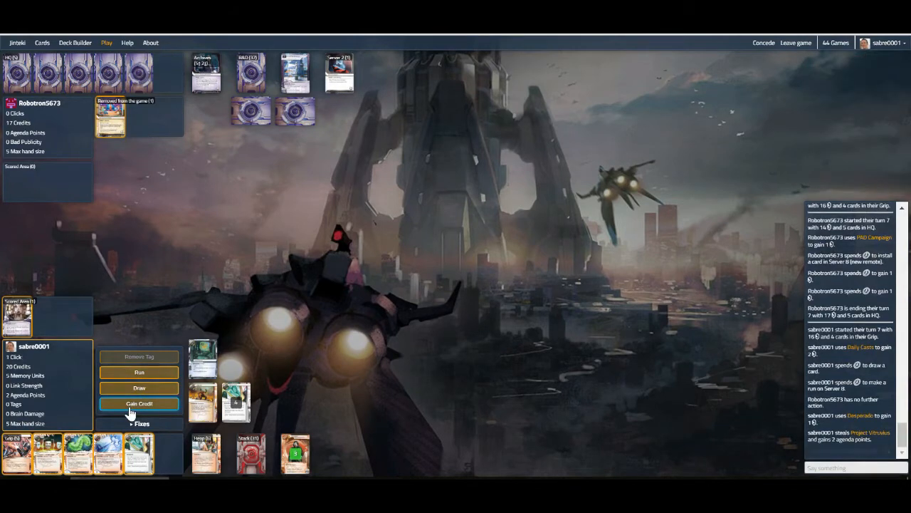
left_click(139, 403)
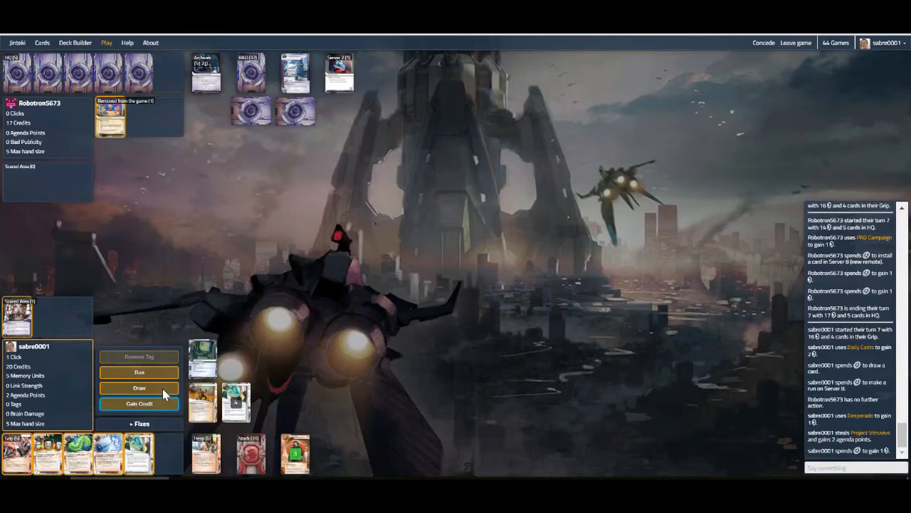
left_click(139, 403)
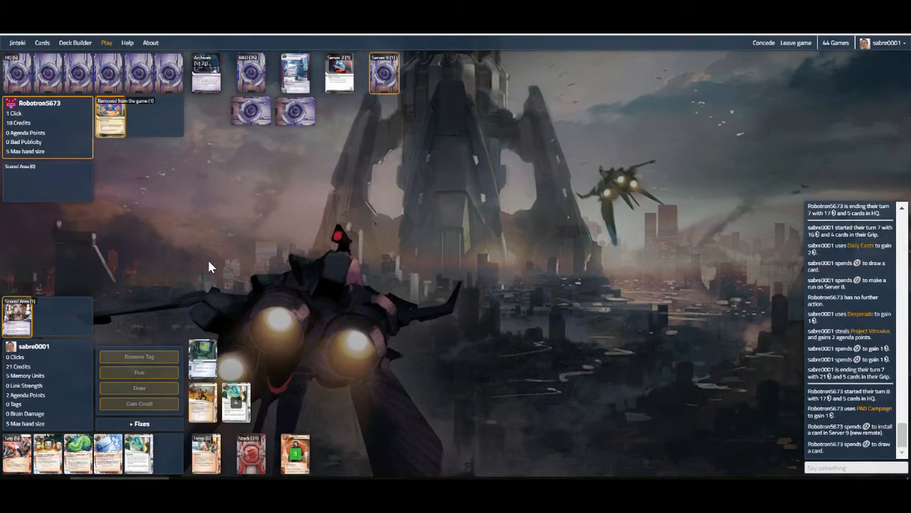
mouse_move(163, 220)
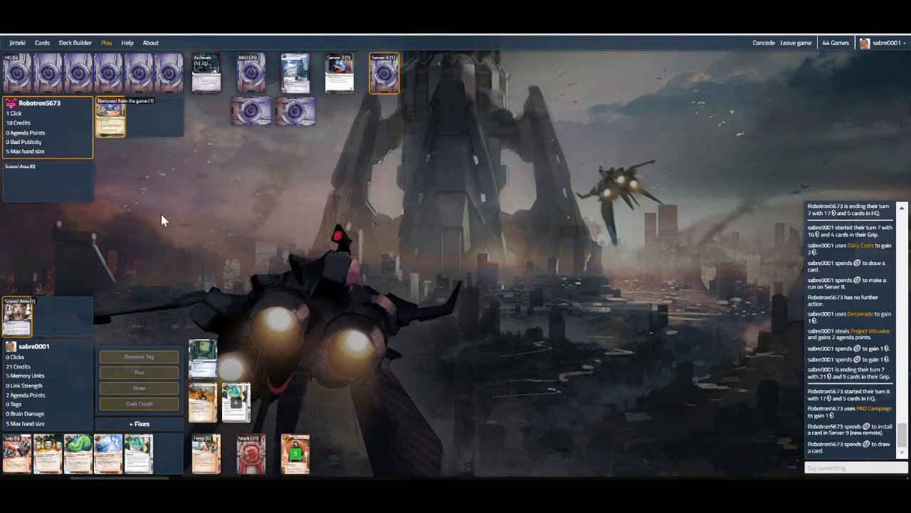
mouse_move(152, 256)
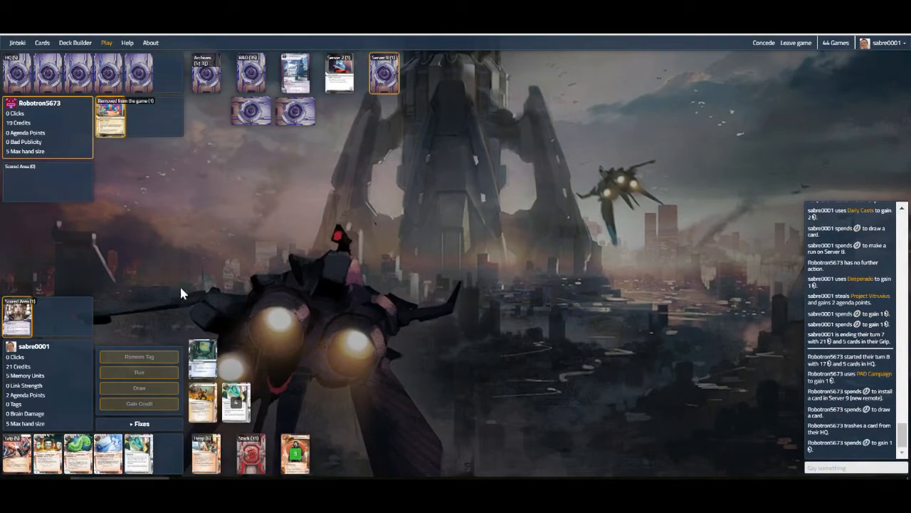
Start turn eight and run on the new remote, Server 9
left_click(139, 388)
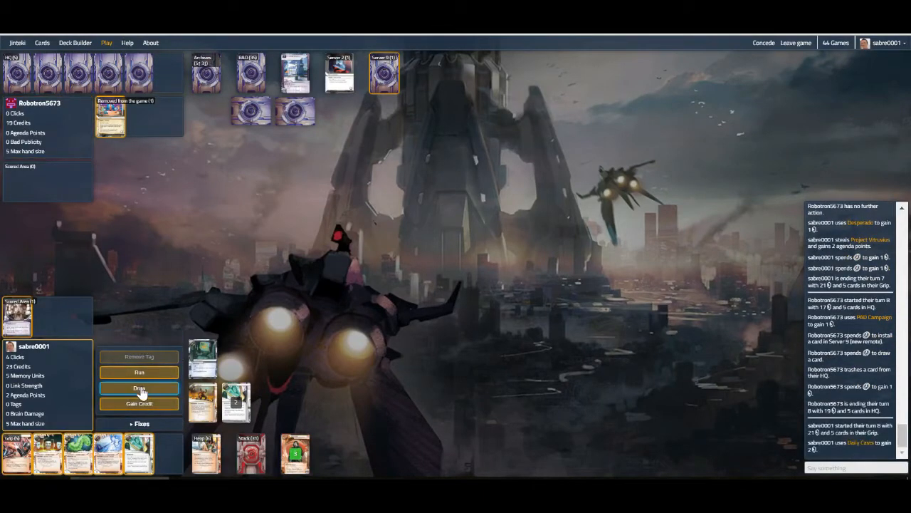
left_click(139, 372)
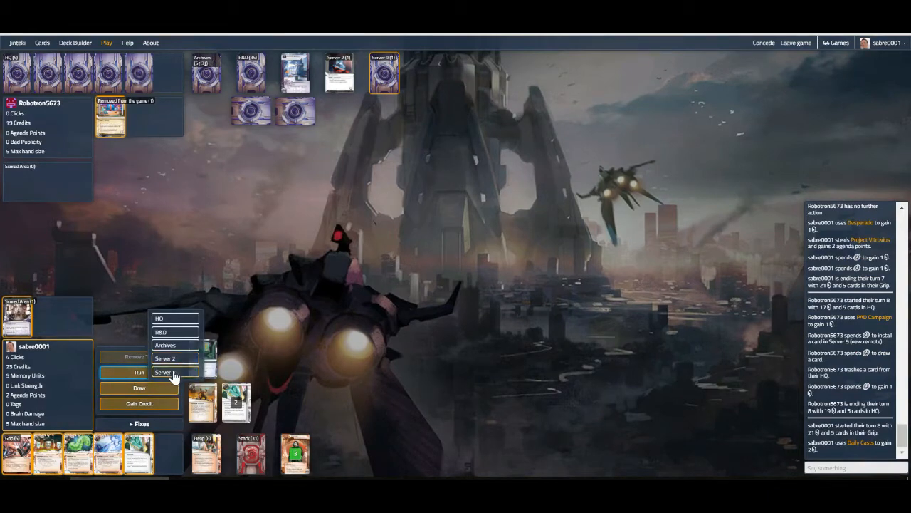
left_click(174, 371)
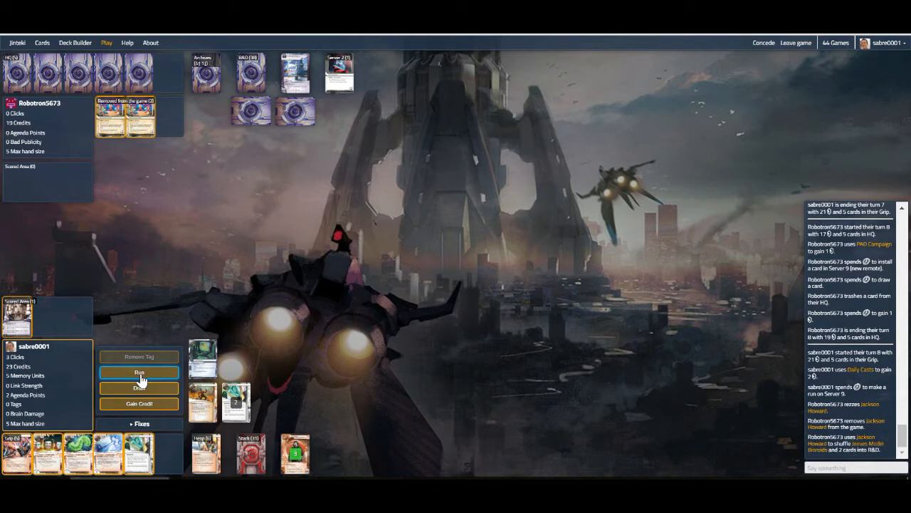
Run Server 2 and trash PAD Campaign, install Daily Casts, and gain a credit
left_click(139, 371)
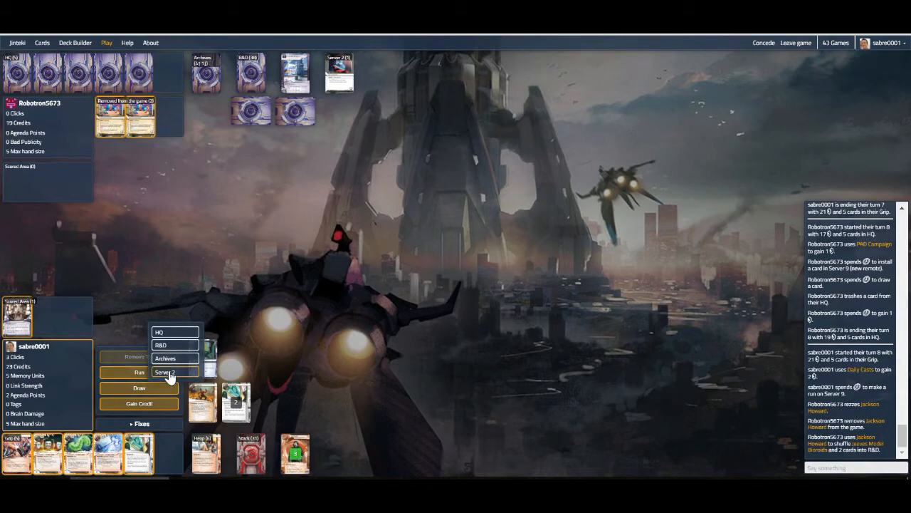
left_click(173, 371)
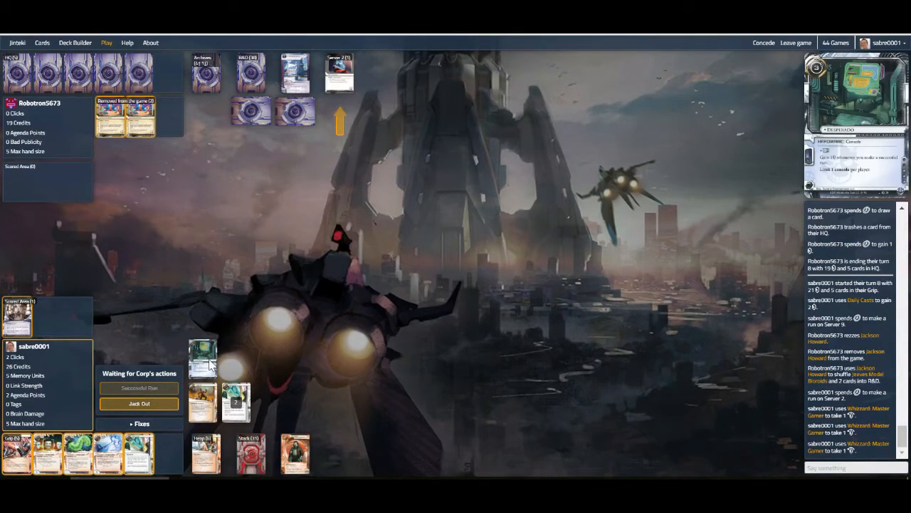
mouse_move(206, 366)
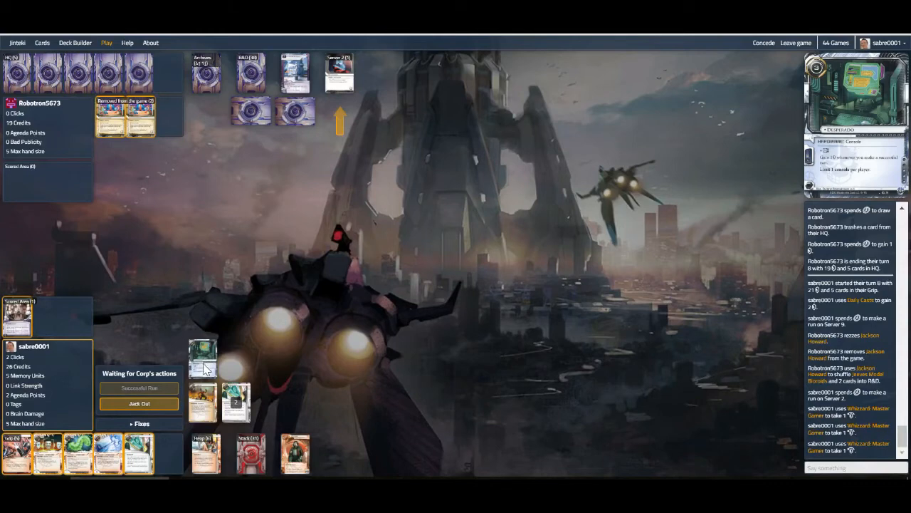
left_click(139, 388)
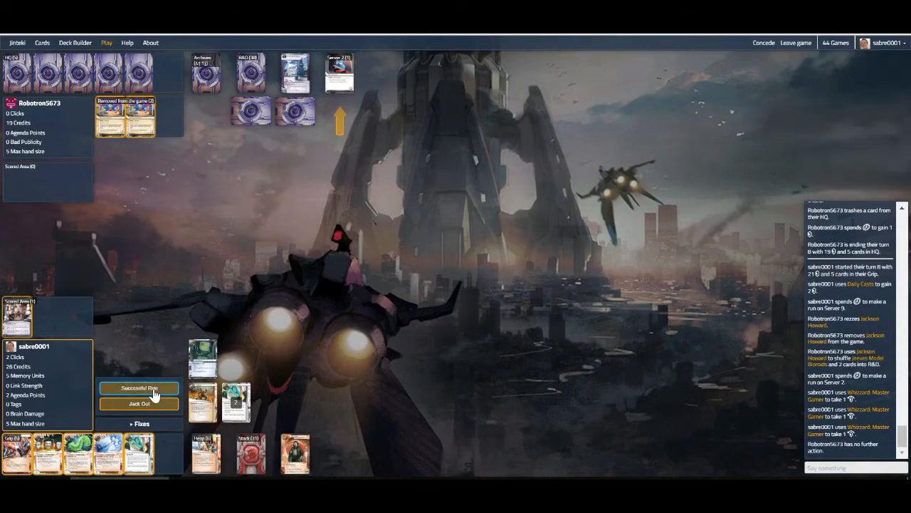
left_click(139, 388)
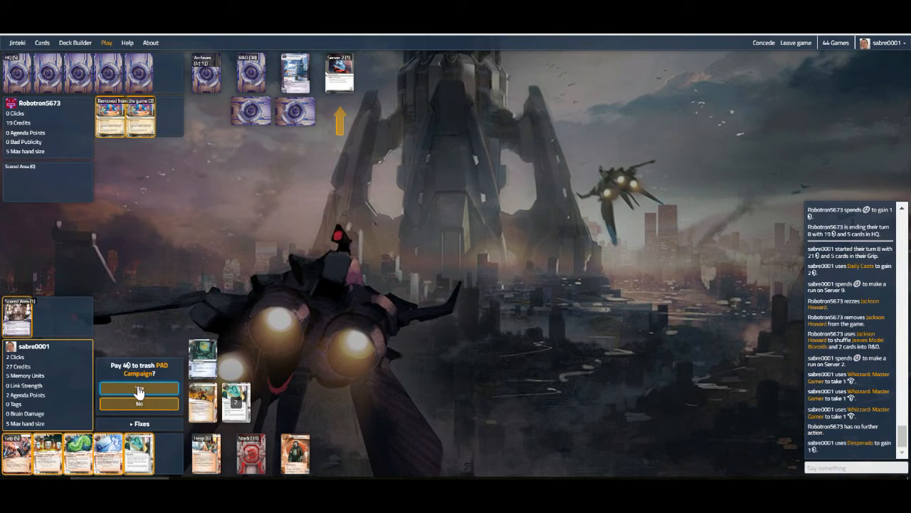
left_click(139, 389)
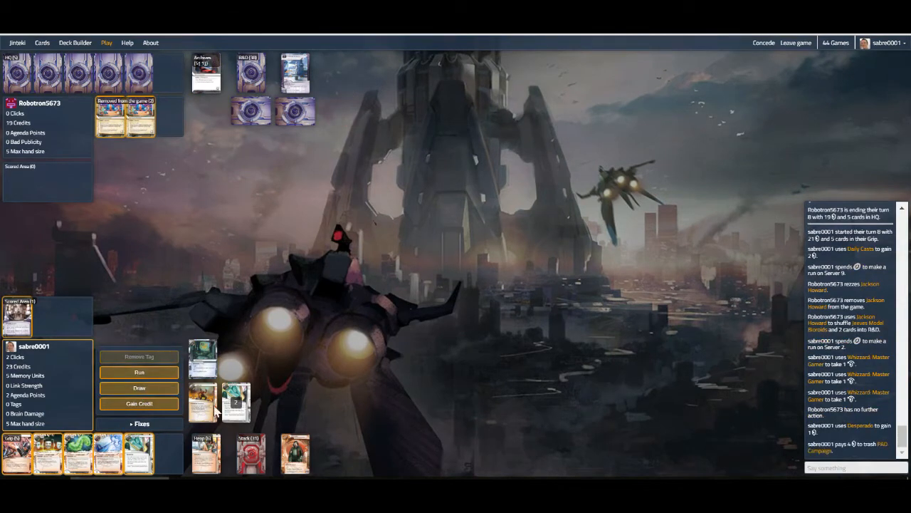
mouse_move(140, 456)
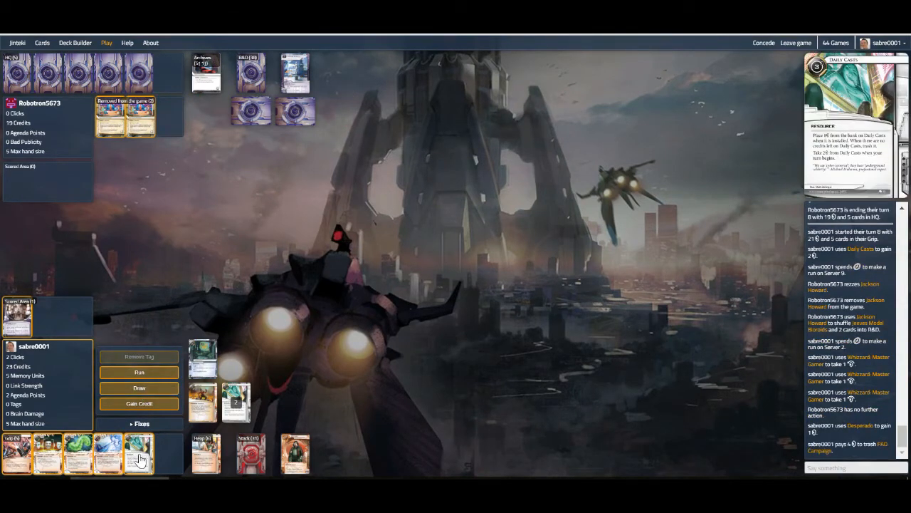
left_click(139, 455)
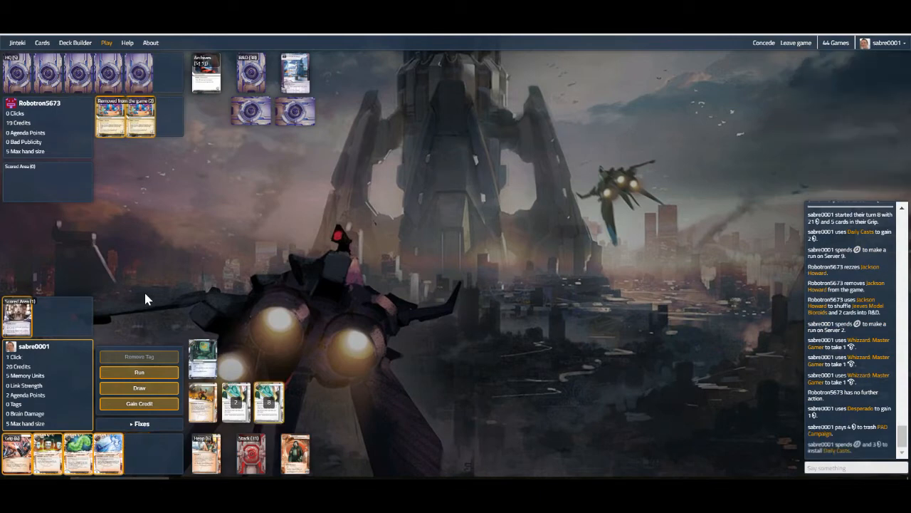
mouse_move(139, 412)
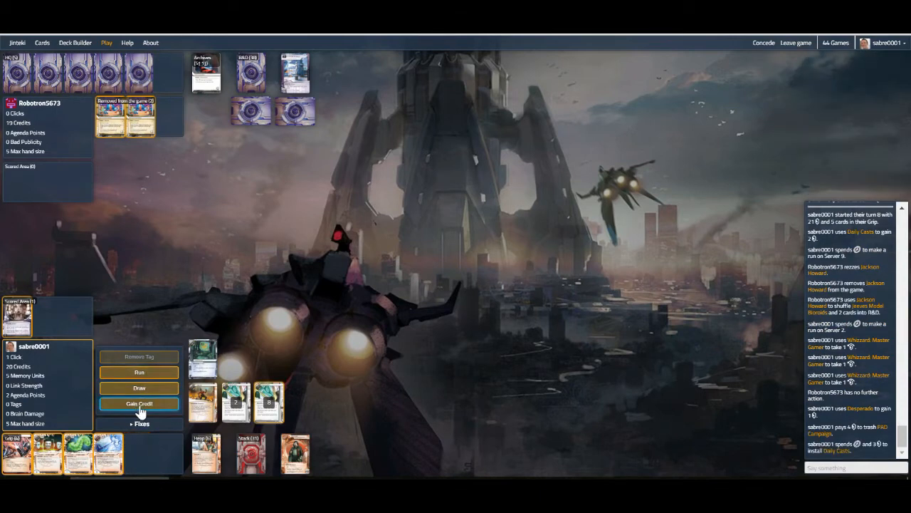
left_click(139, 403)
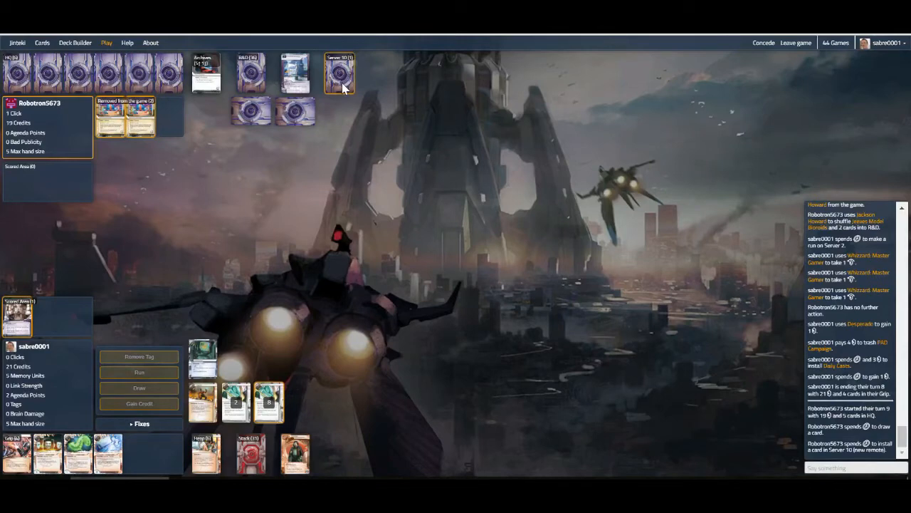
mouse_move(338, 197)
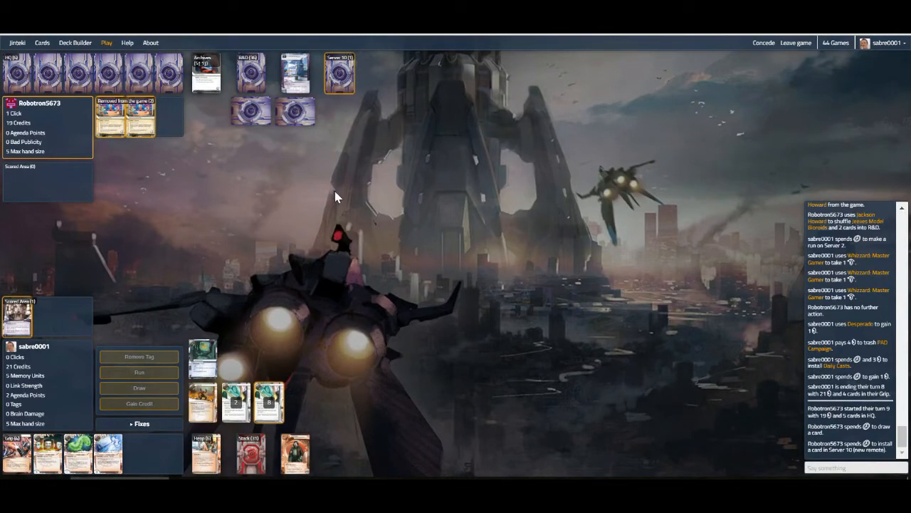
mouse_move(307, 139)
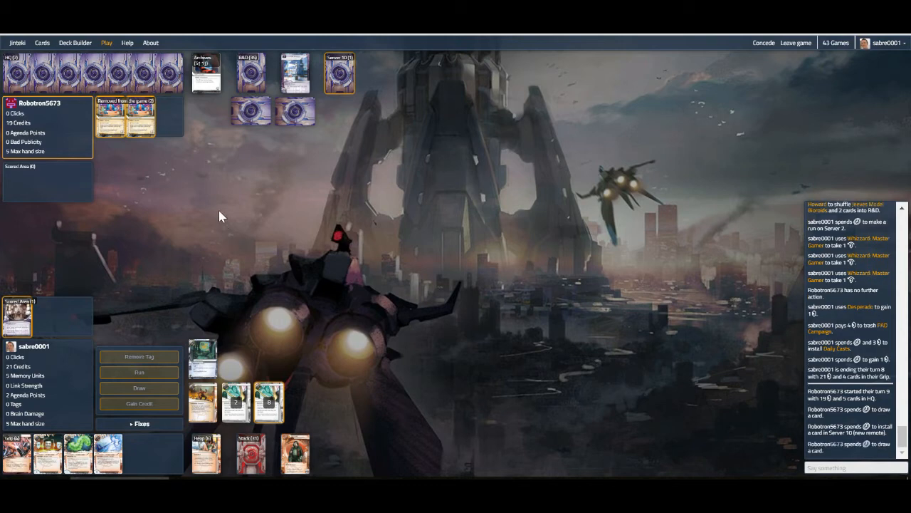
mouse_move(340, 91)
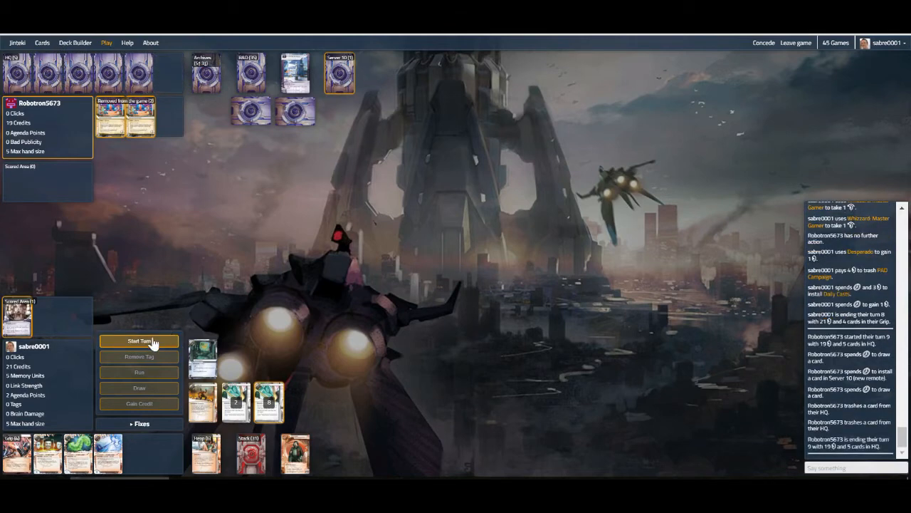
left_click(139, 341)
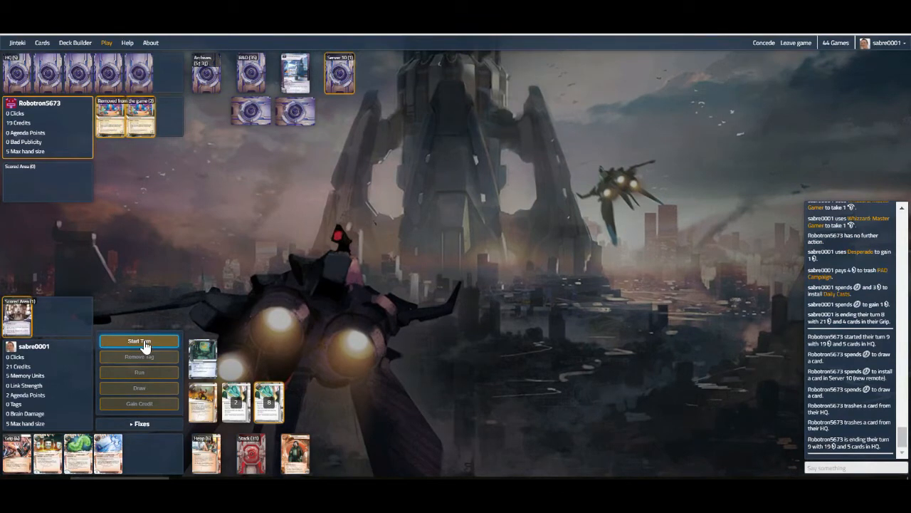
Start the Runner's turn, draw a card, and run Server 10 successfully
left_click(139, 340)
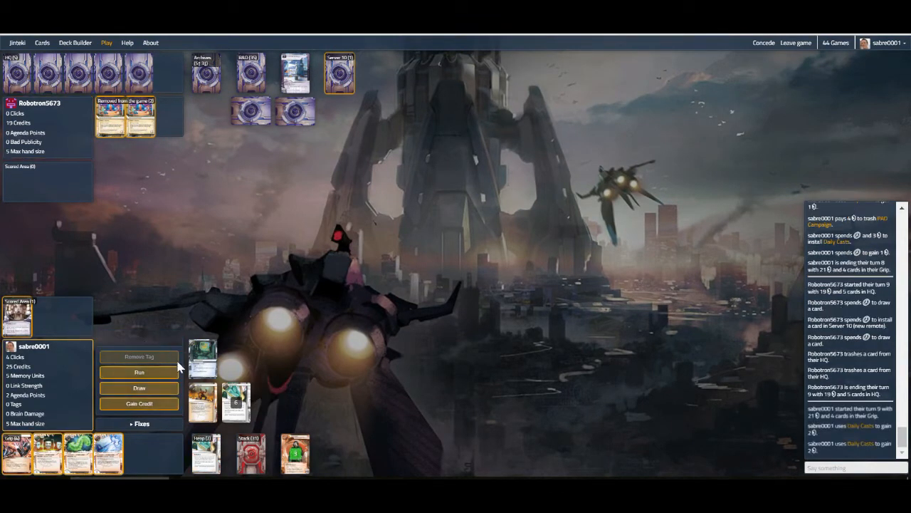
left_click(140, 388)
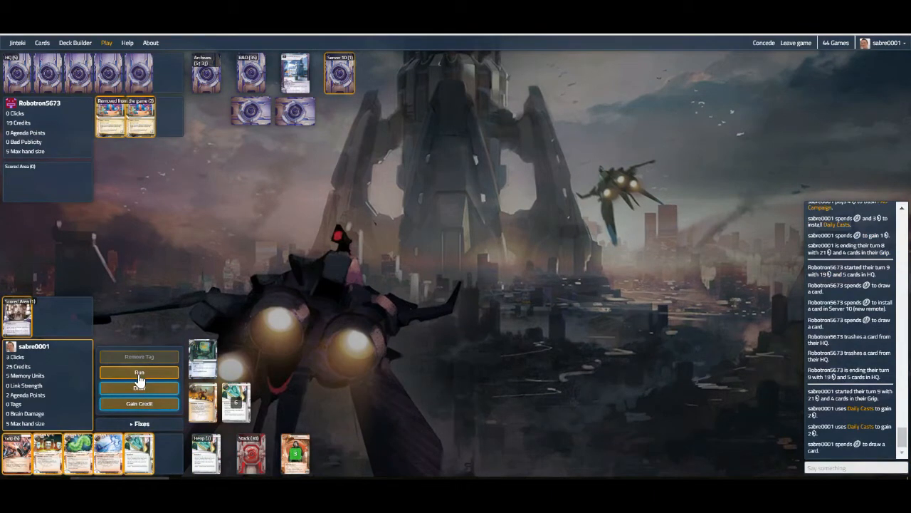
left_click(139, 371)
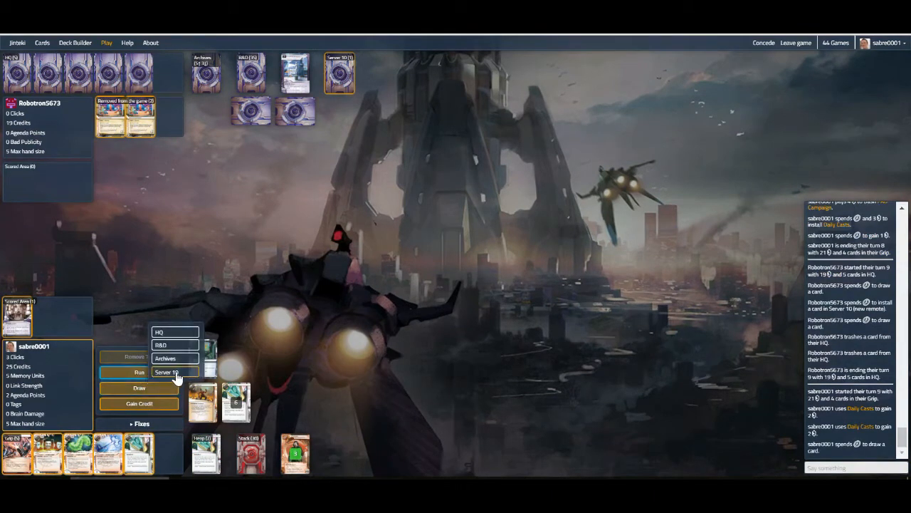
left_click(165, 372)
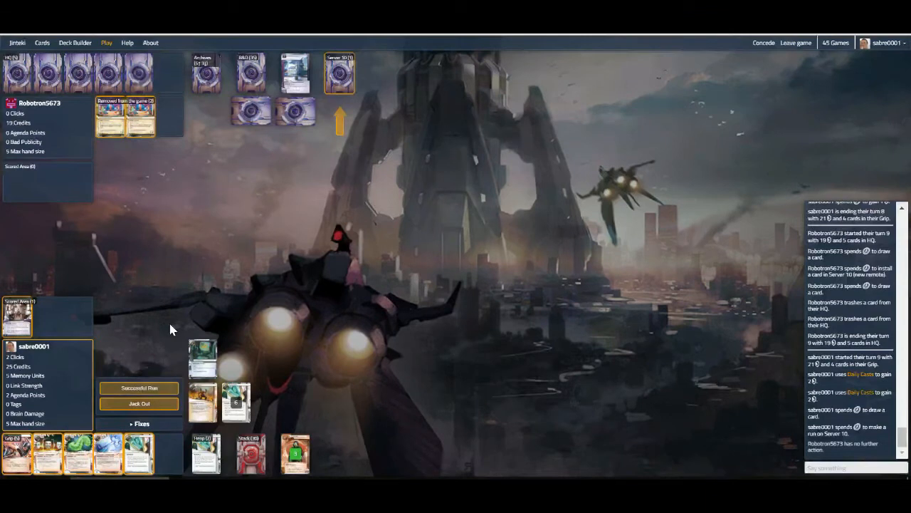
left_click(139, 388)
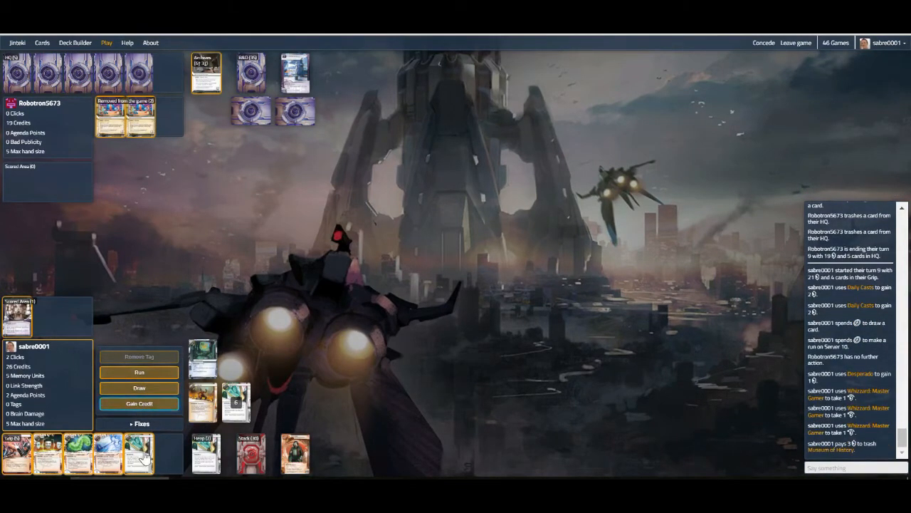
Trash Museum of History, draw a card, and end turn nine
left_click(139, 387)
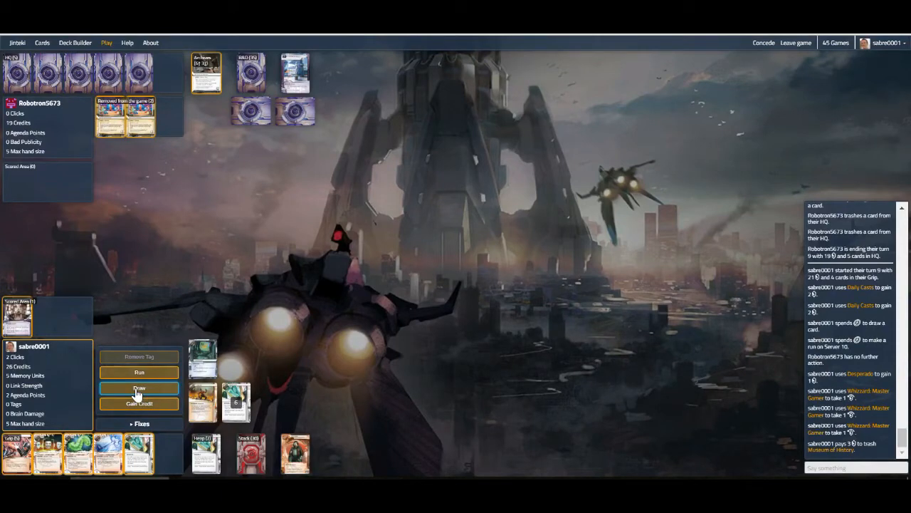
left_click(139, 387)
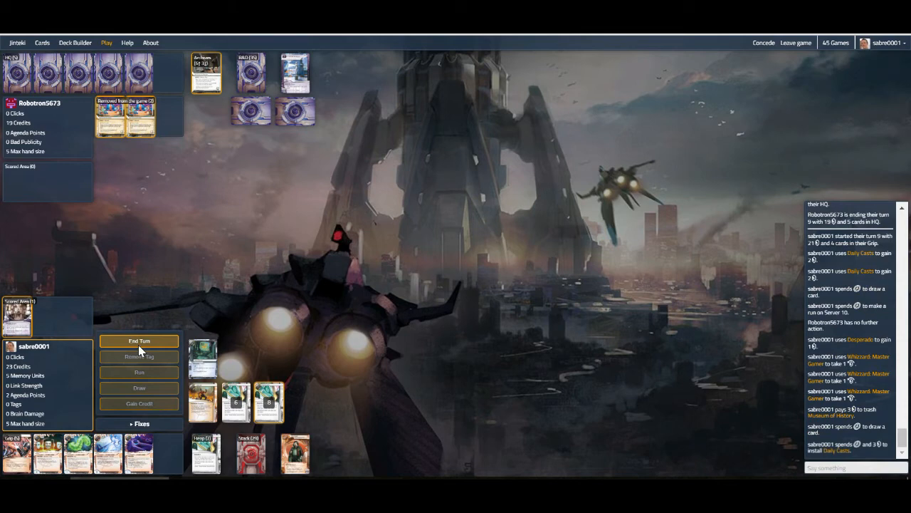
left_click(139, 340)
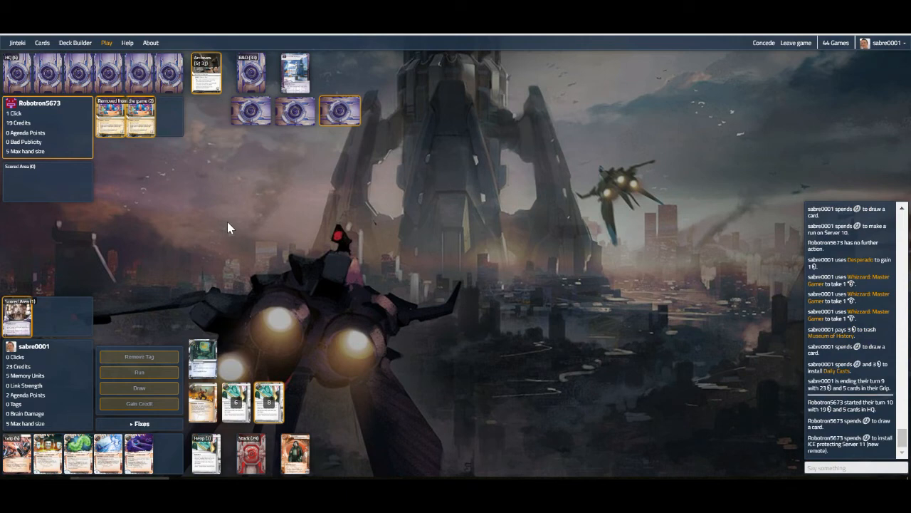
mouse_move(316, 157)
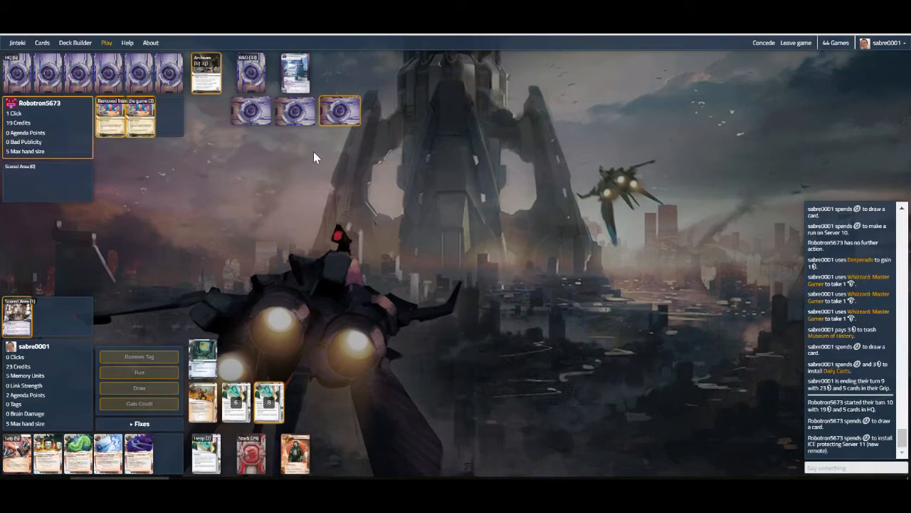
mouse_move(128, 82)
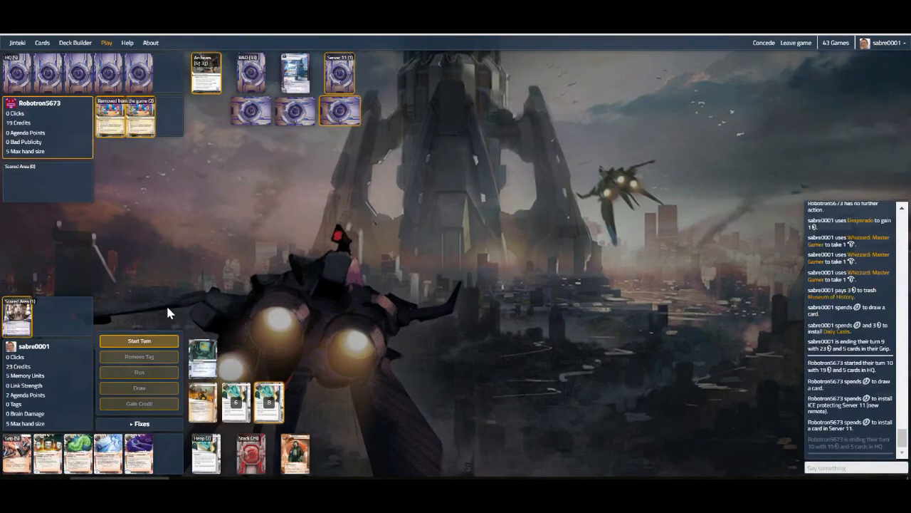
Start turn 10 and install the Djinn program from the grip
left_click(139, 340)
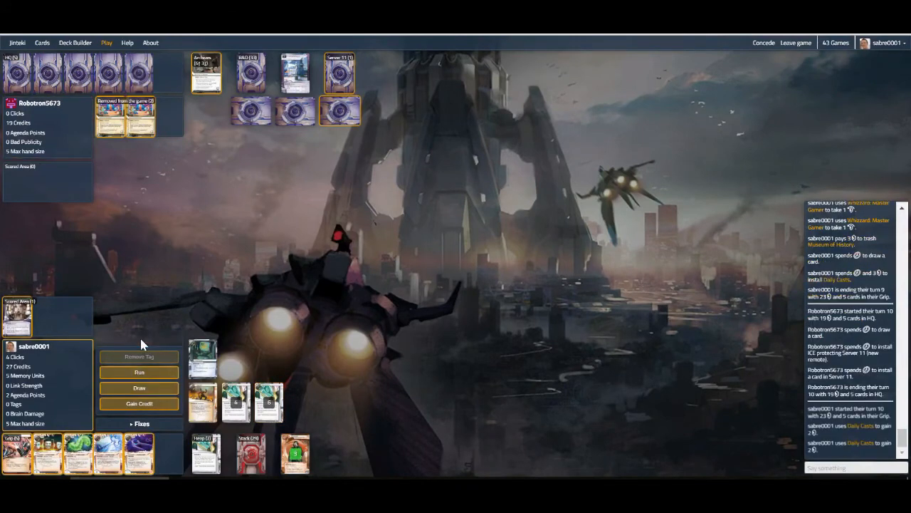
mouse_move(140, 456)
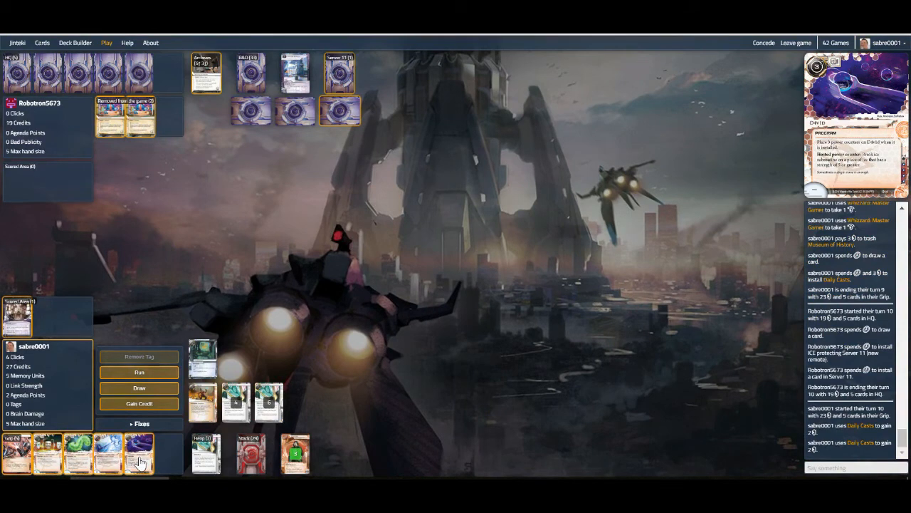
left_click(139, 452)
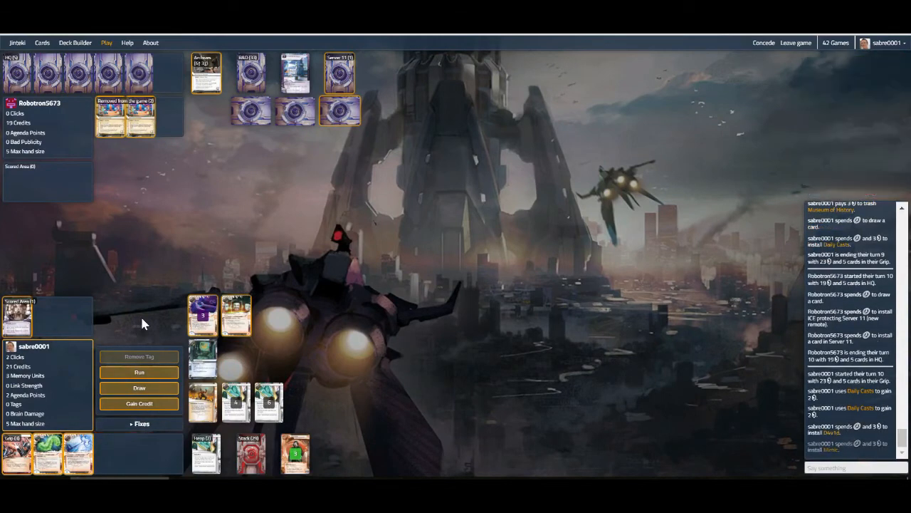
Run Server 11 until Mother Goddess stops it, then start a run on HQ
left_click(139, 372)
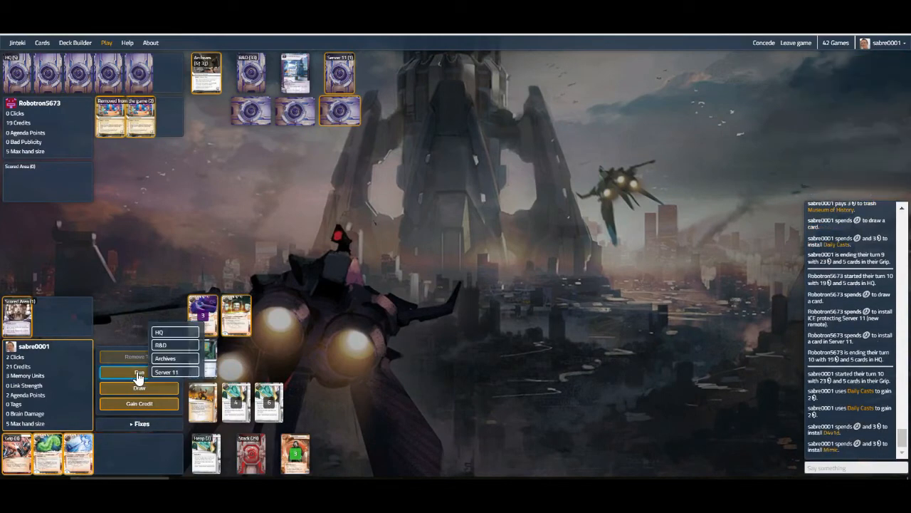
left_click(167, 370)
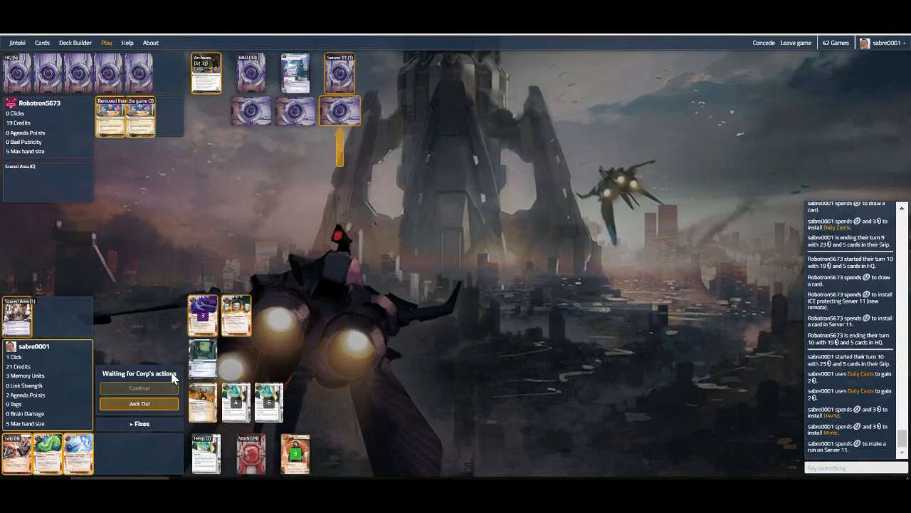
mouse_move(302, 170)
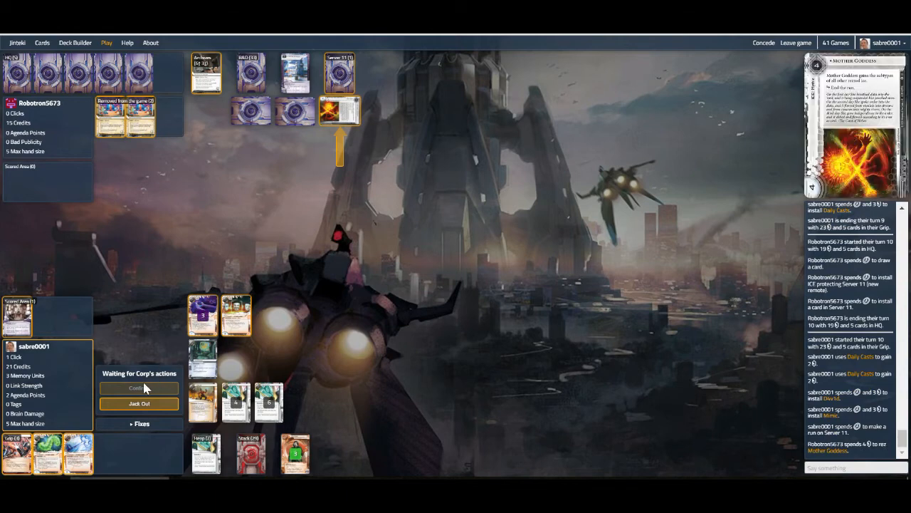
left_click(139, 387)
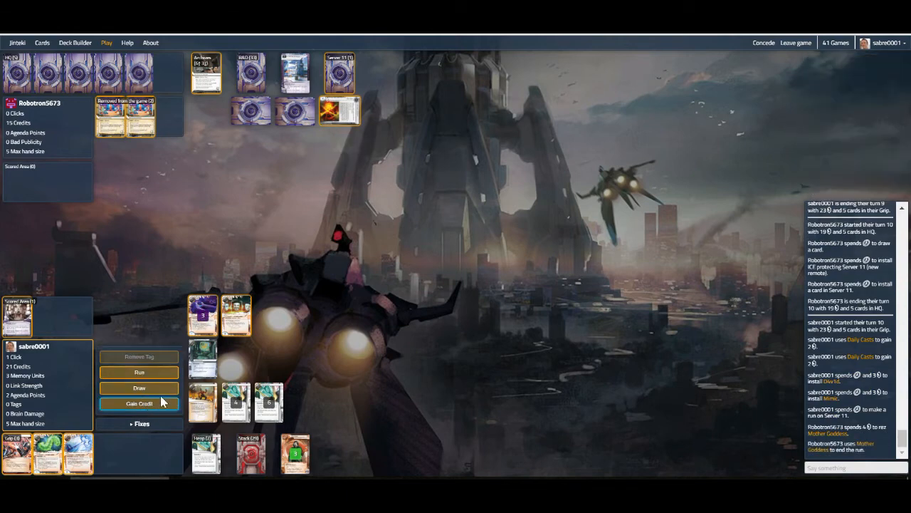
mouse_move(139, 371)
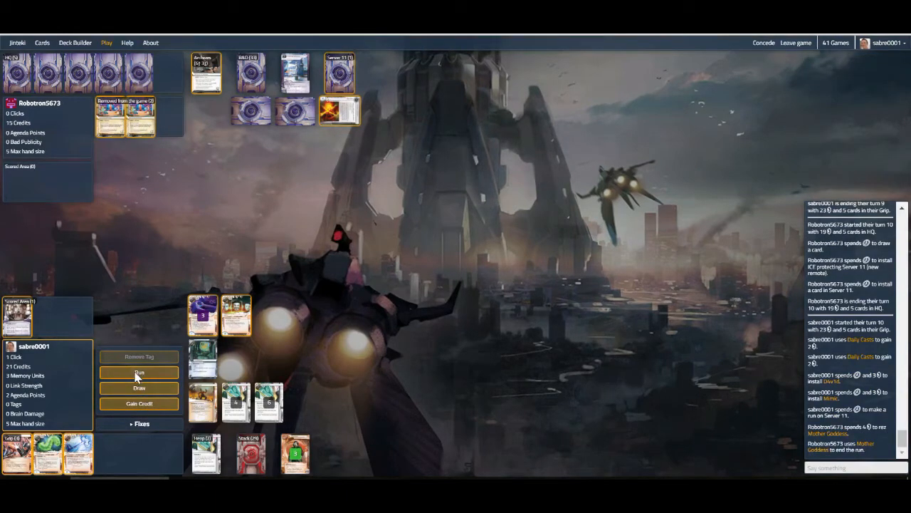
left_click(138, 372)
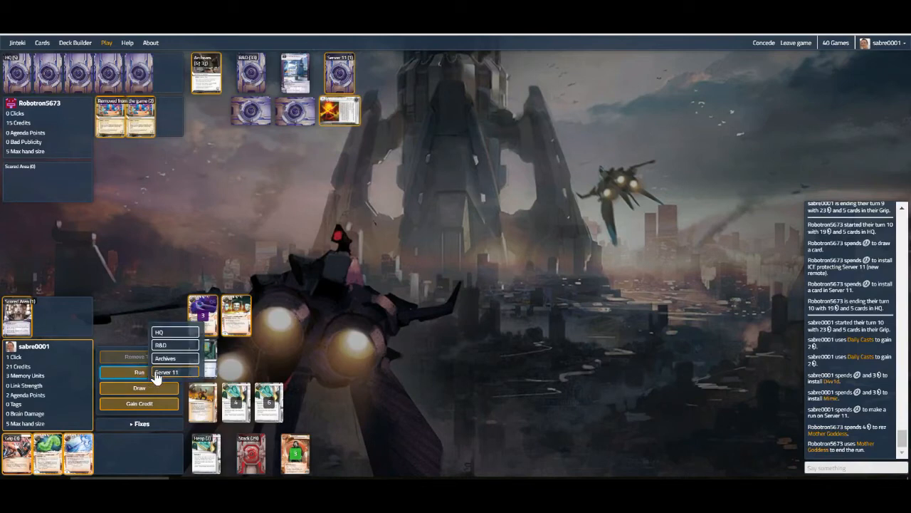
left_click(165, 371)
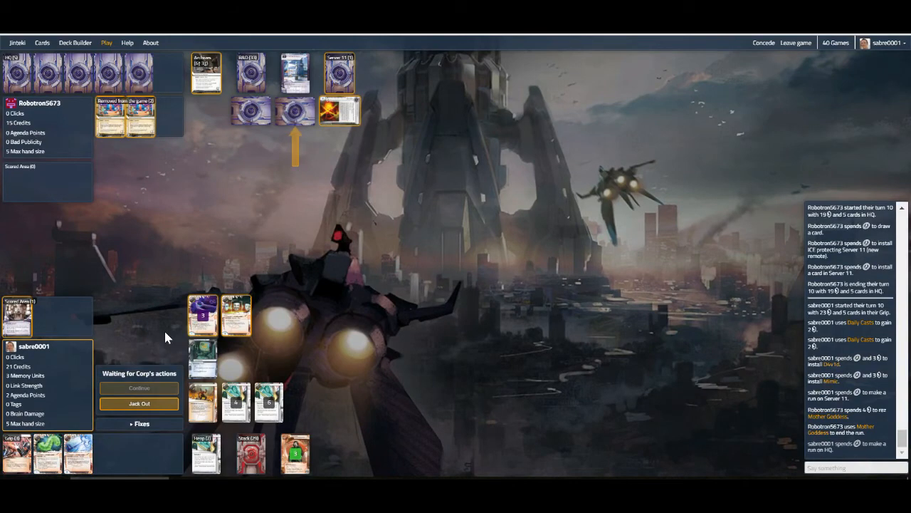
mouse_move(242, 199)
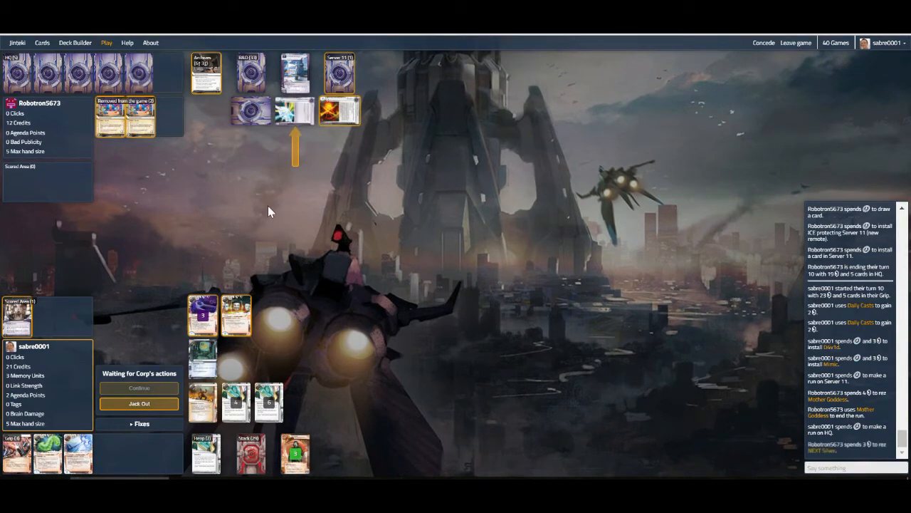
mouse_move(296, 110)
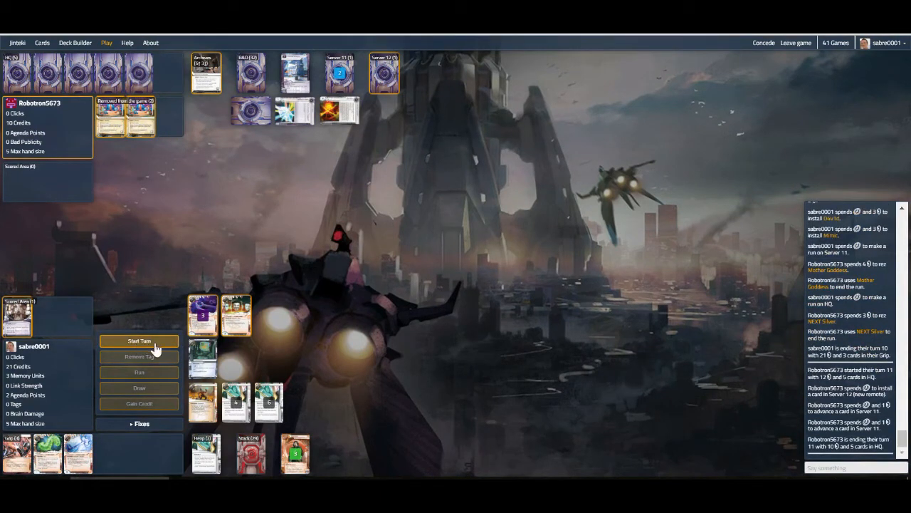
Start turn 11 and draw two cards
left_click(140, 340)
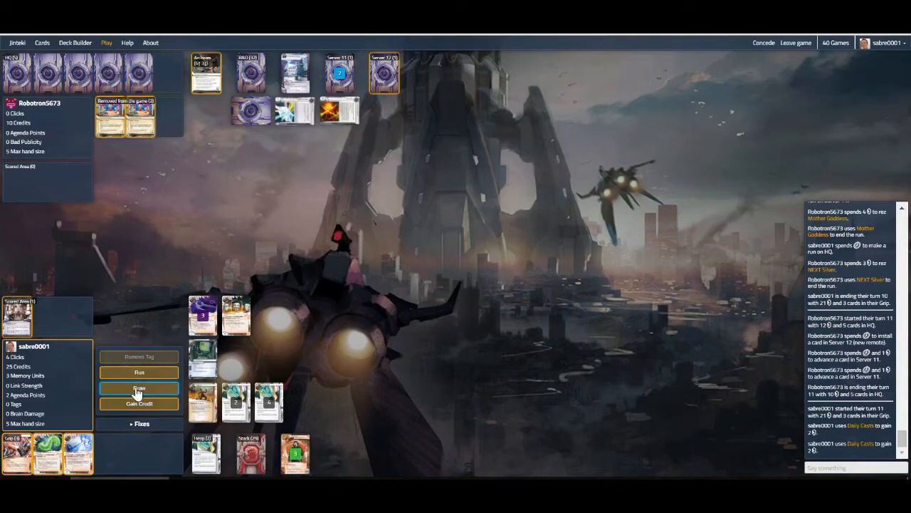
left_click(139, 387)
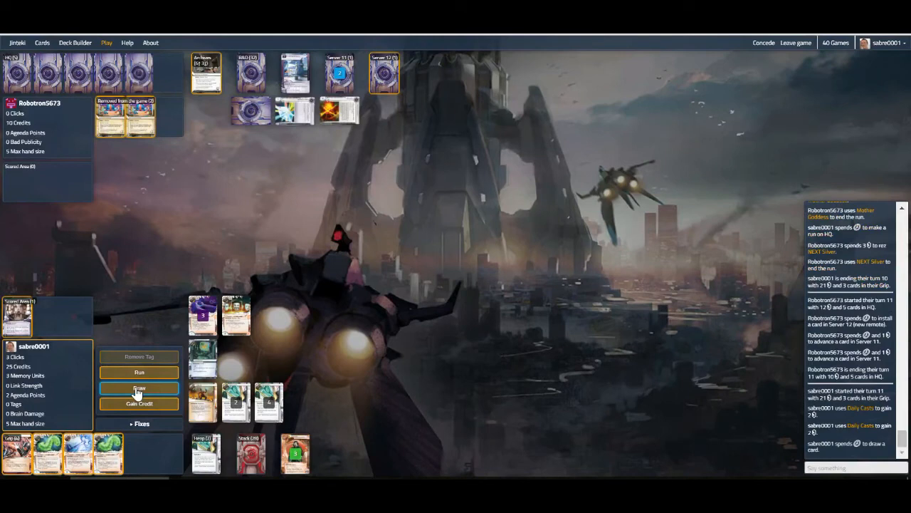
left_click(139, 387)
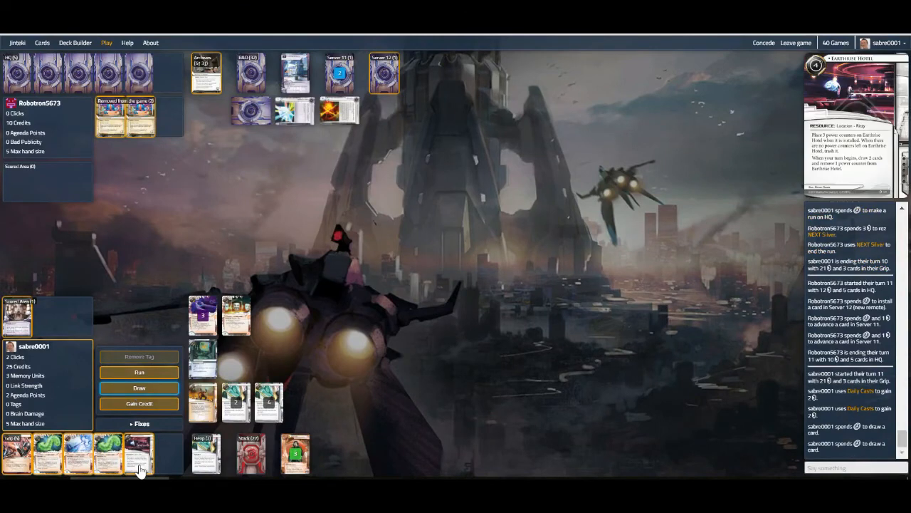
mouse_move(48, 456)
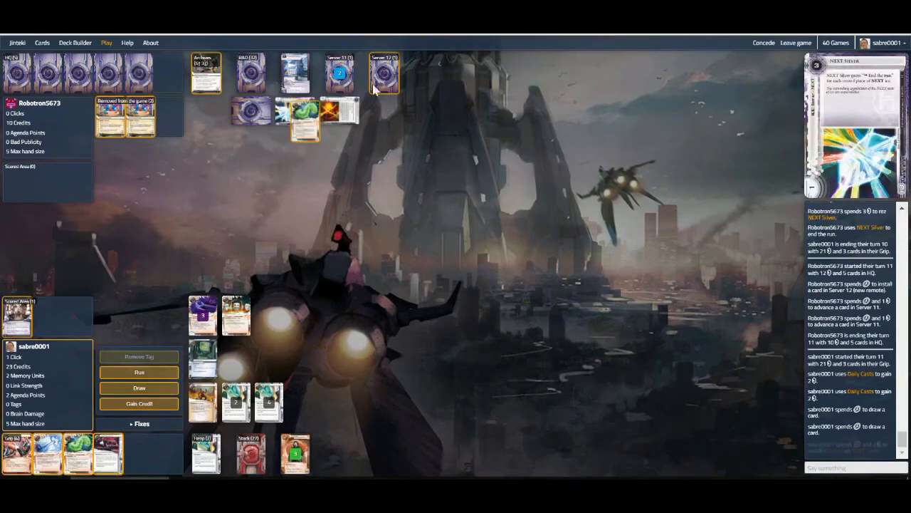
Run Server 12, pay 2 credits to trash Encryption Protocol, and end the turn
left_click(139, 371)
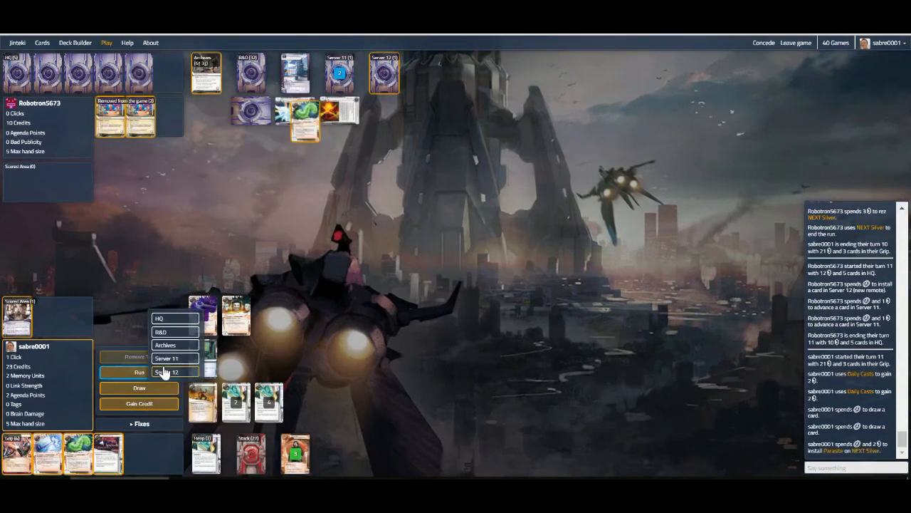
left_click(170, 371)
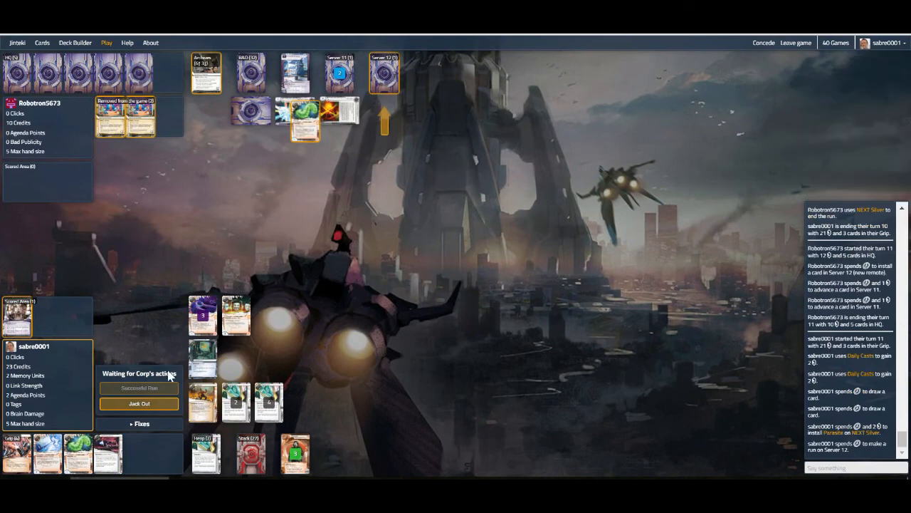
left_click(139, 388)
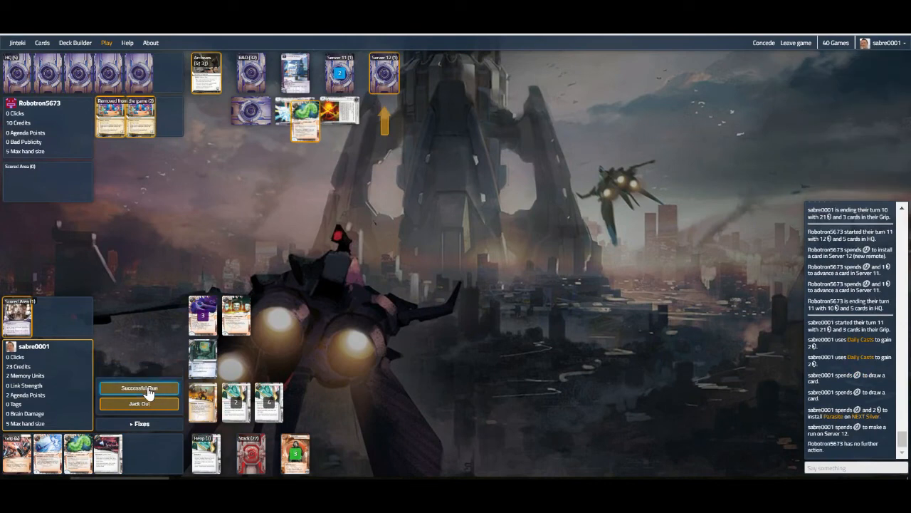
left_click(139, 388)
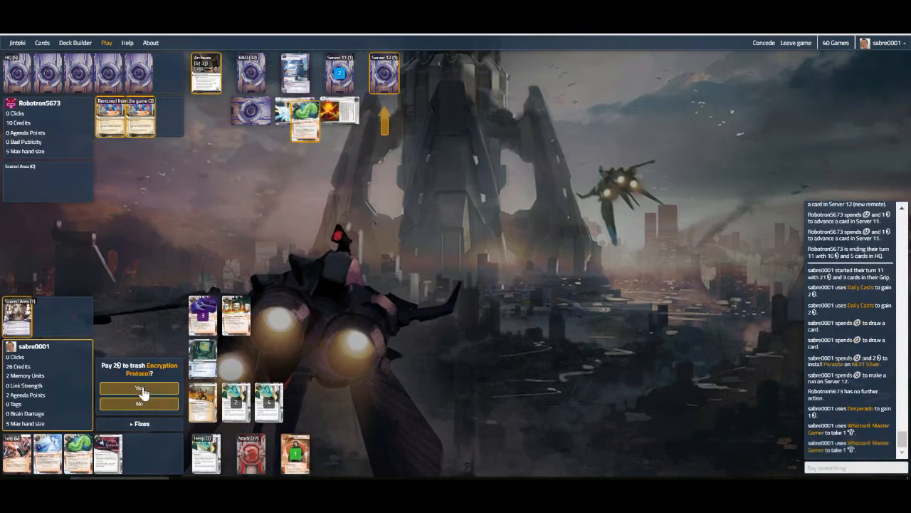
left_click(138, 389)
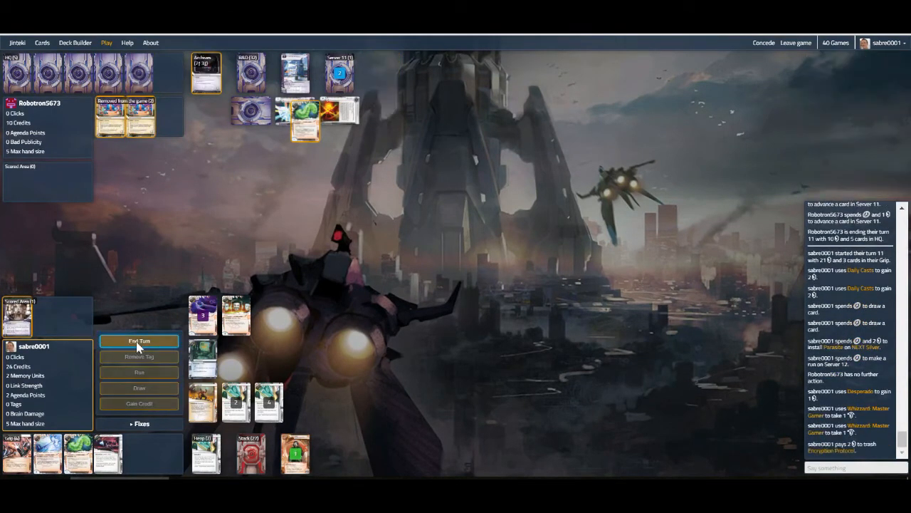
left_click(139, 340)
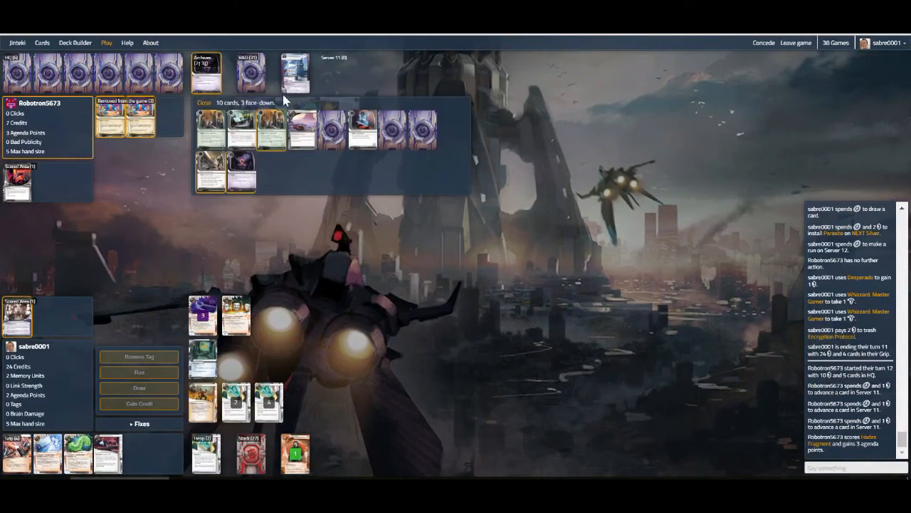
Close the Archives view, draw a card, and begin a run on HQ
left_click(204, 102)
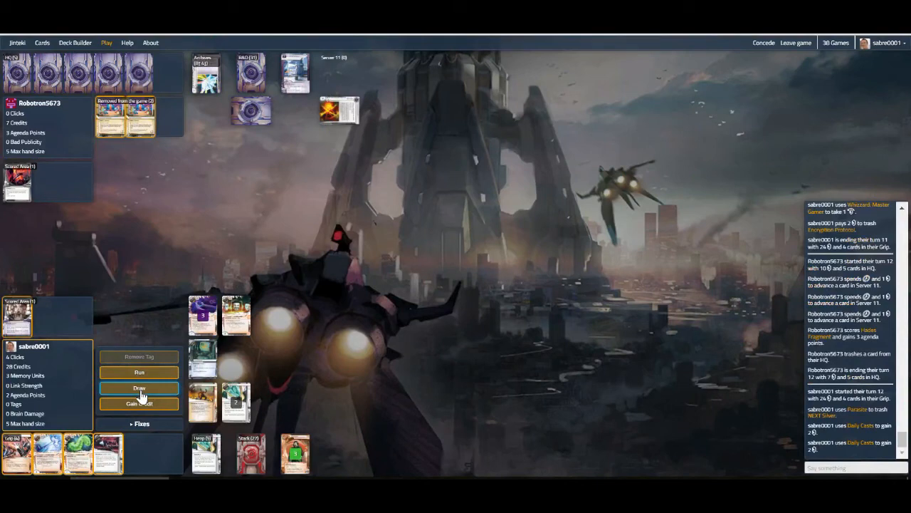
left_click(139, 387)
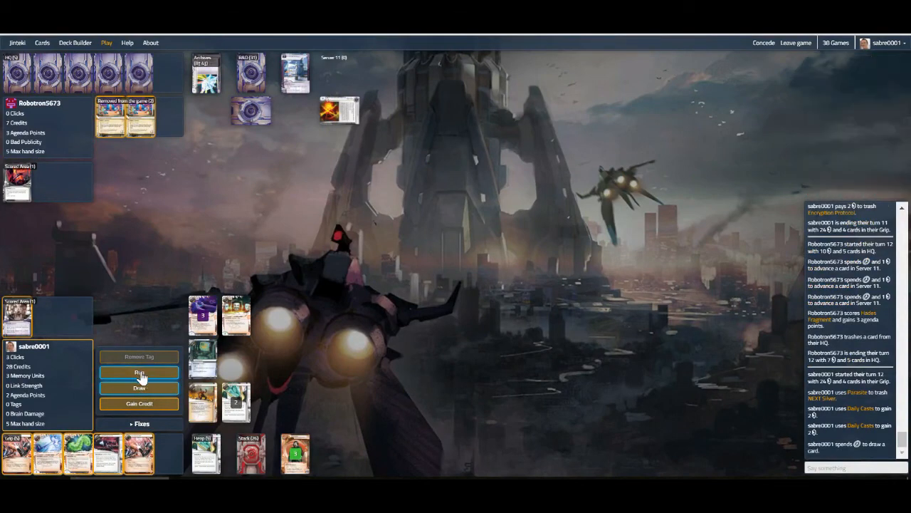
left_click(139, 372)
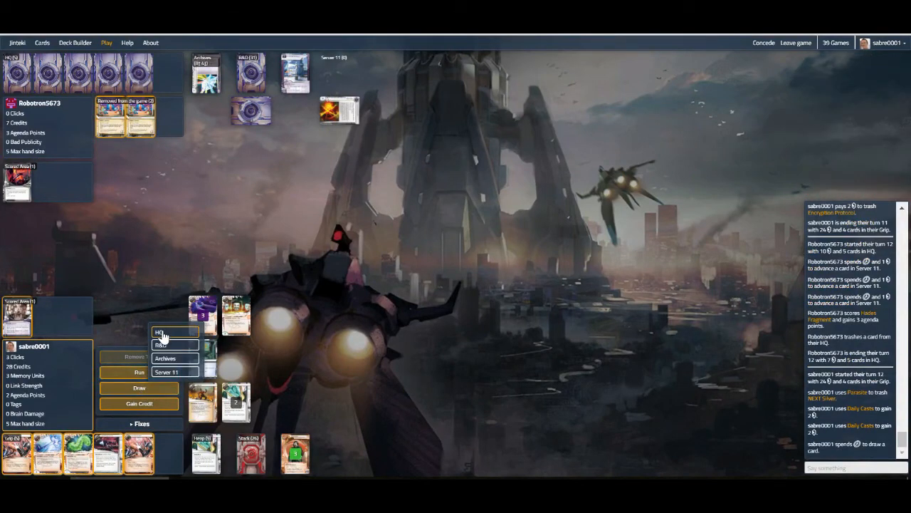
left_click(159, 332)
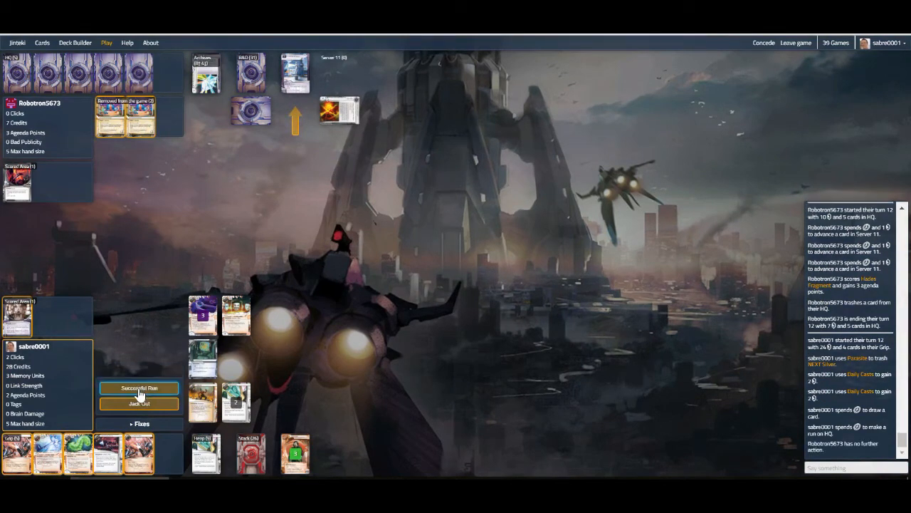
Finish the HQ run successfully and steal Private Security Force
left_click(139, 388)
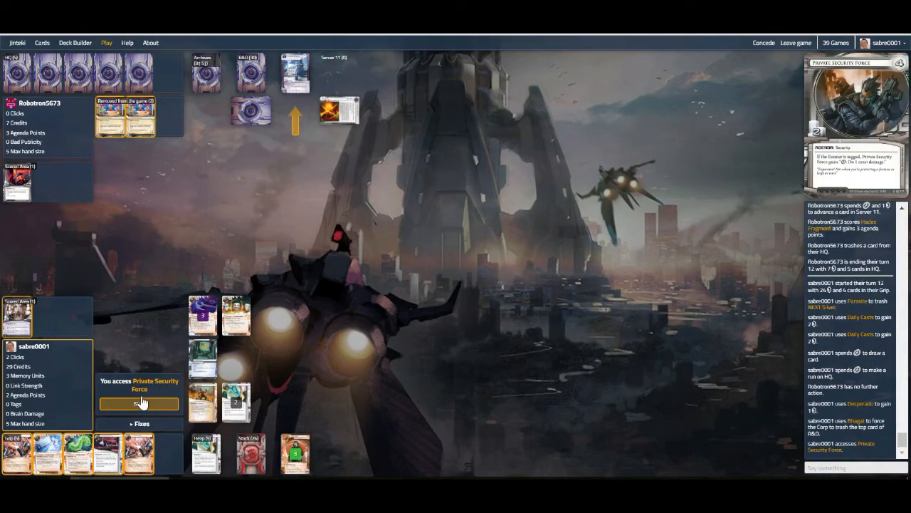
left_click(140, 403)
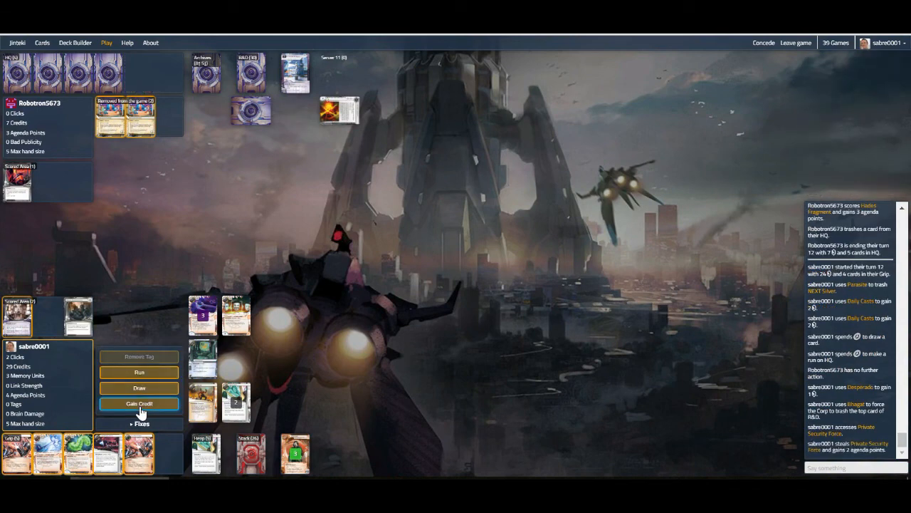
Run Archives and steal both Project Ares copies, reaching 8 points
left_click(139, 371)
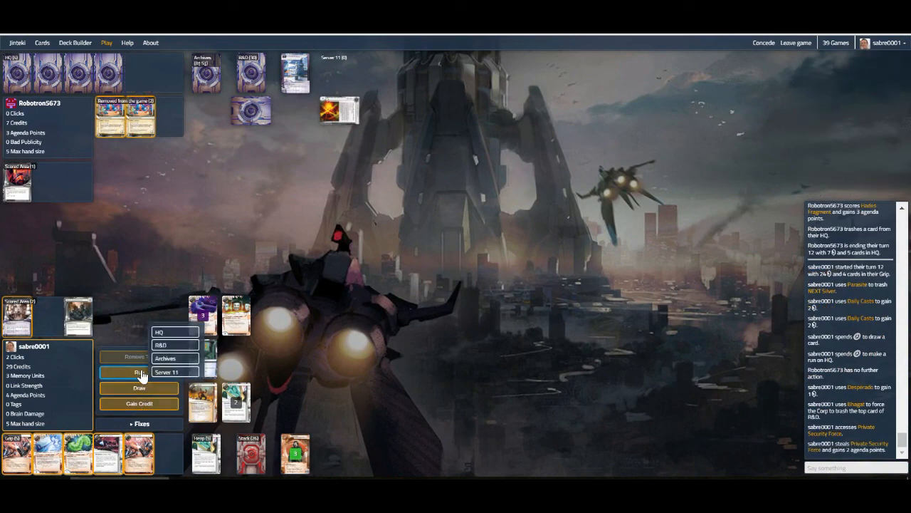
left_click(164, 358)
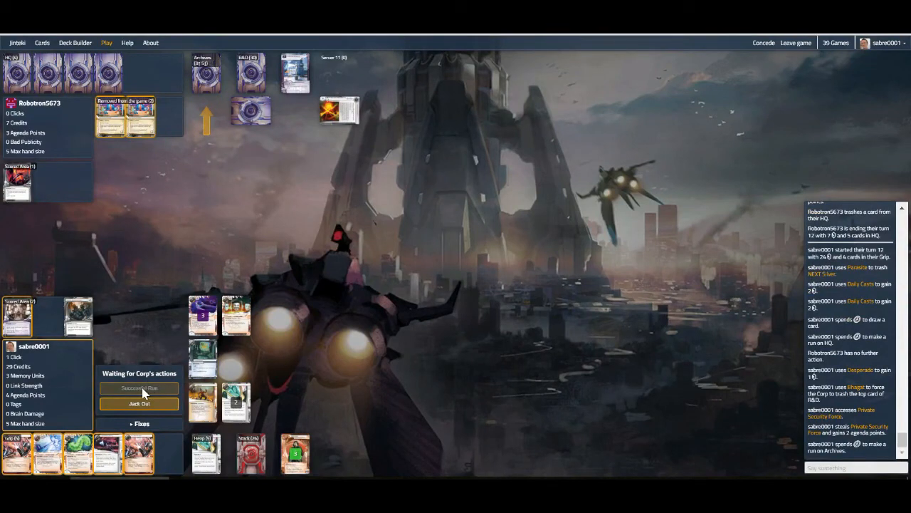
left_click(139, 388)
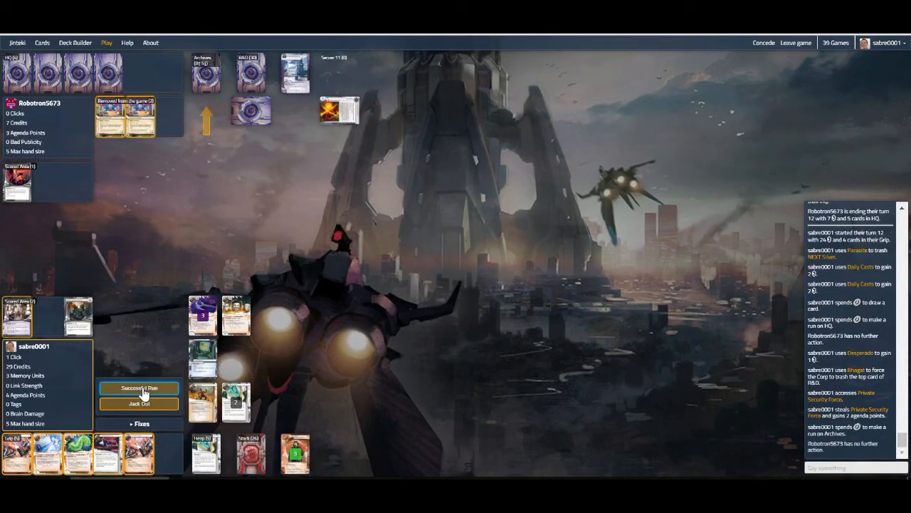
left_click(139, 388)
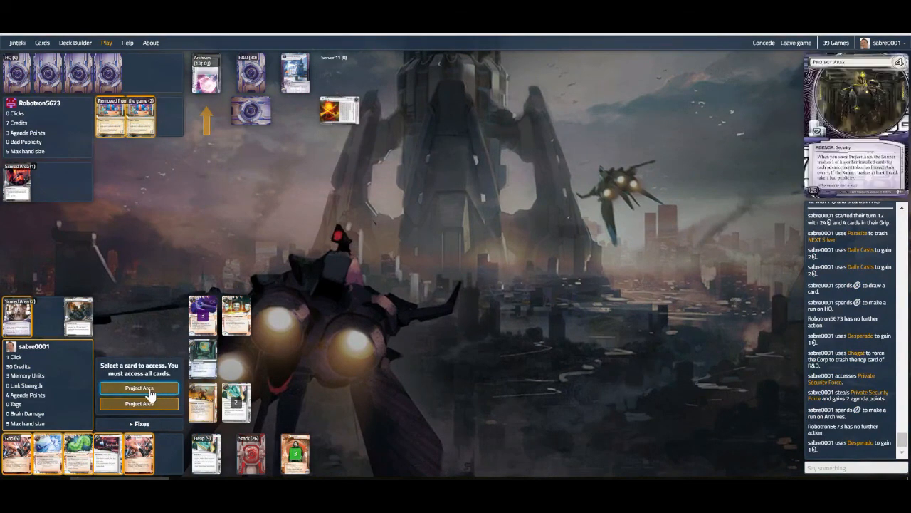
left_click(139, 388)
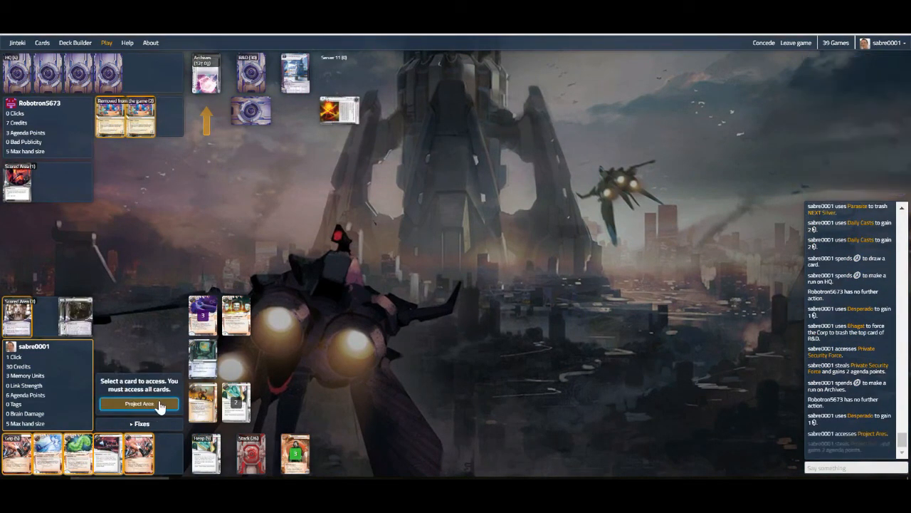
left_click(139, 403)
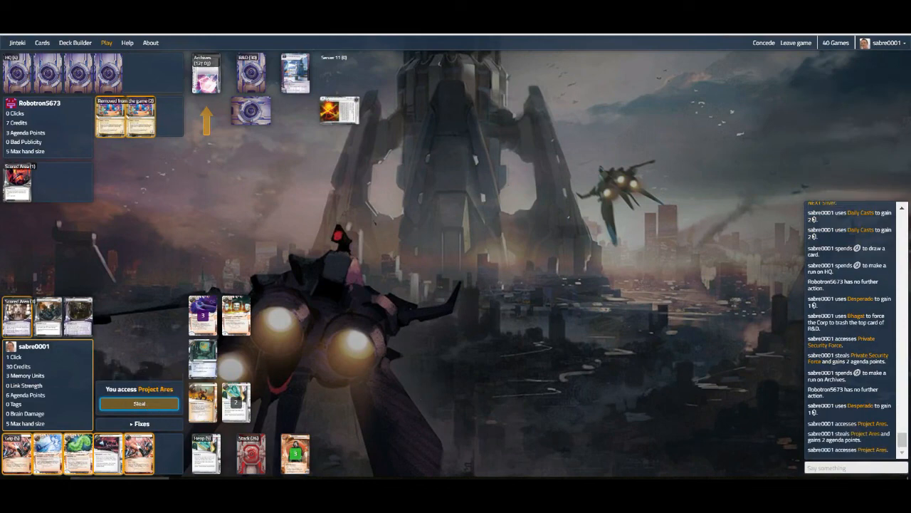
left_click(139, 403)
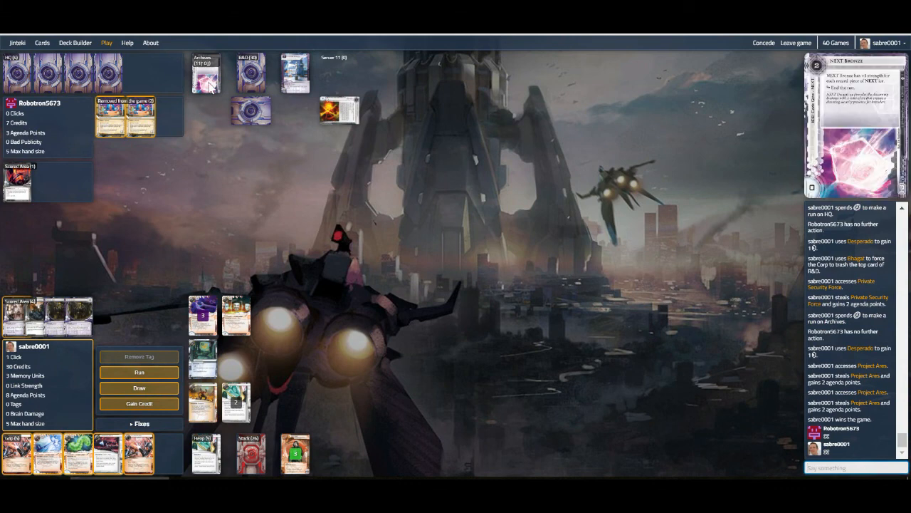
Open the Corp's Archives pile and start typing 'thanks for the game' in chat
left_click(205, 73)
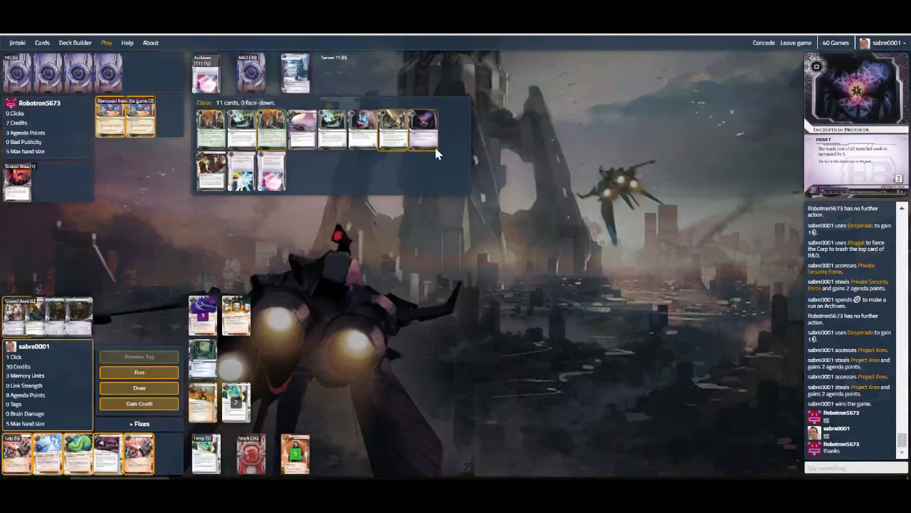
type("than")
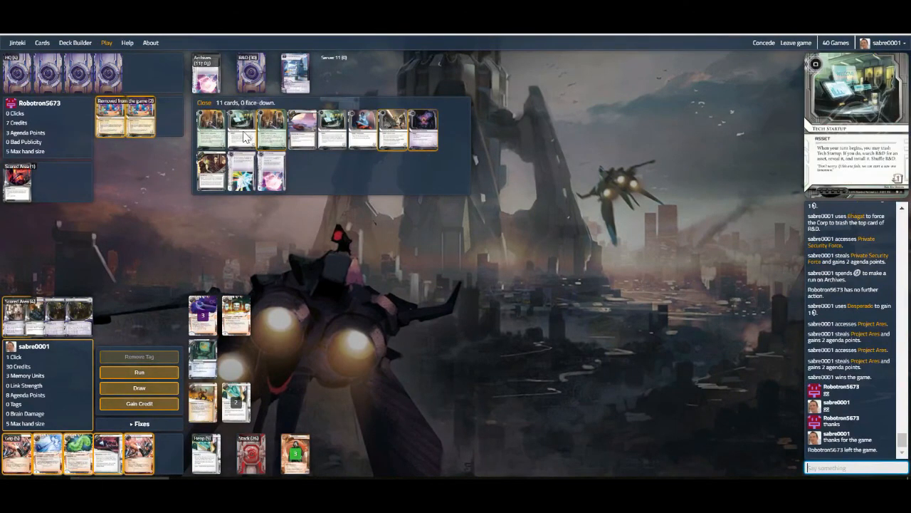
mouse_move(396, 133)
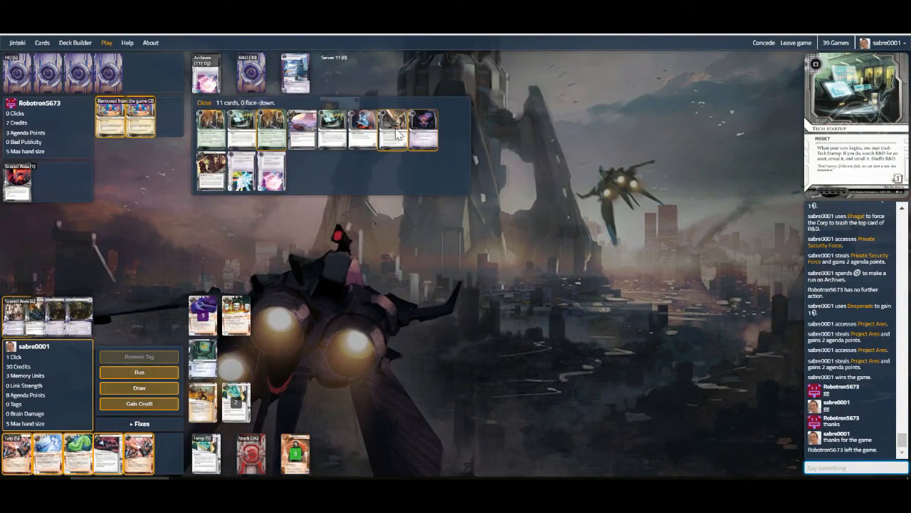
mouse_move(255, 134)
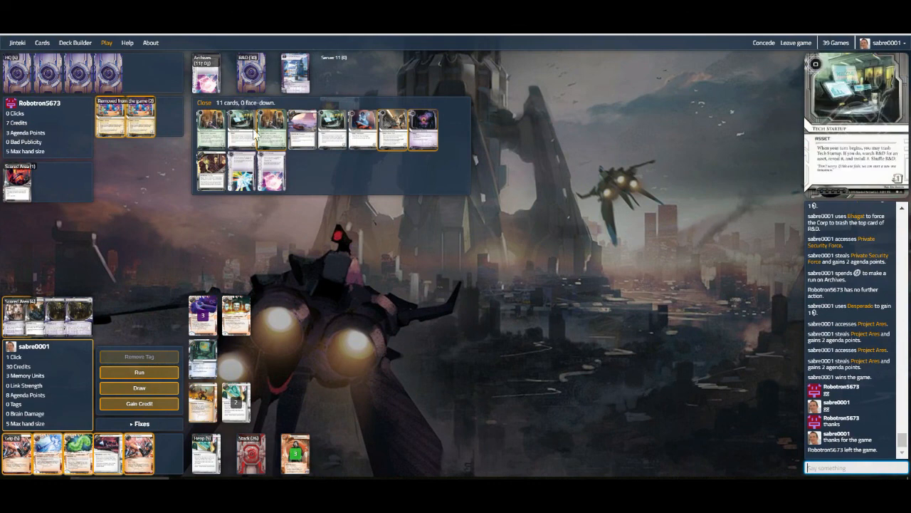
mouse_move(388, 130)
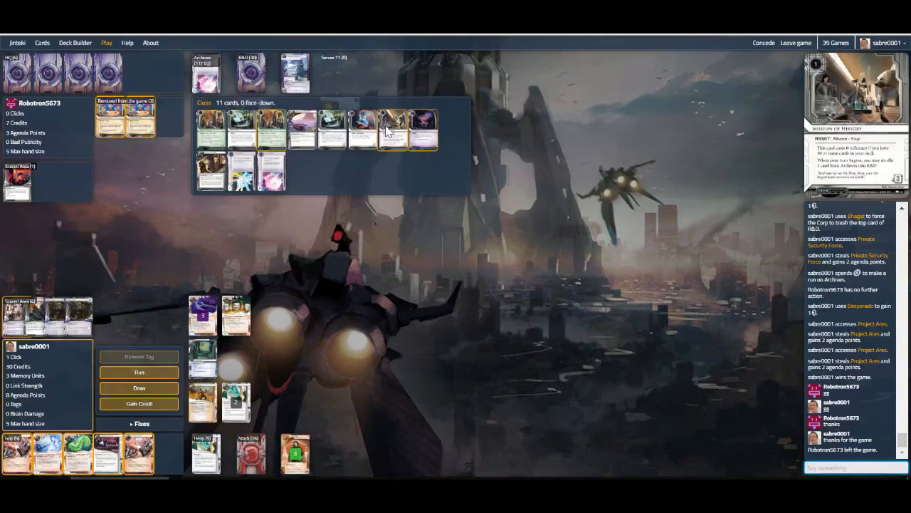
mouse_move(423, 130)
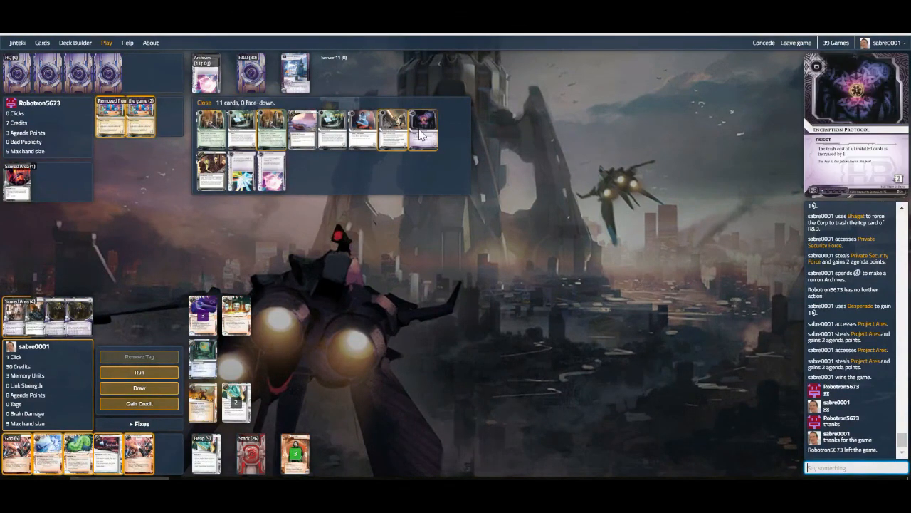